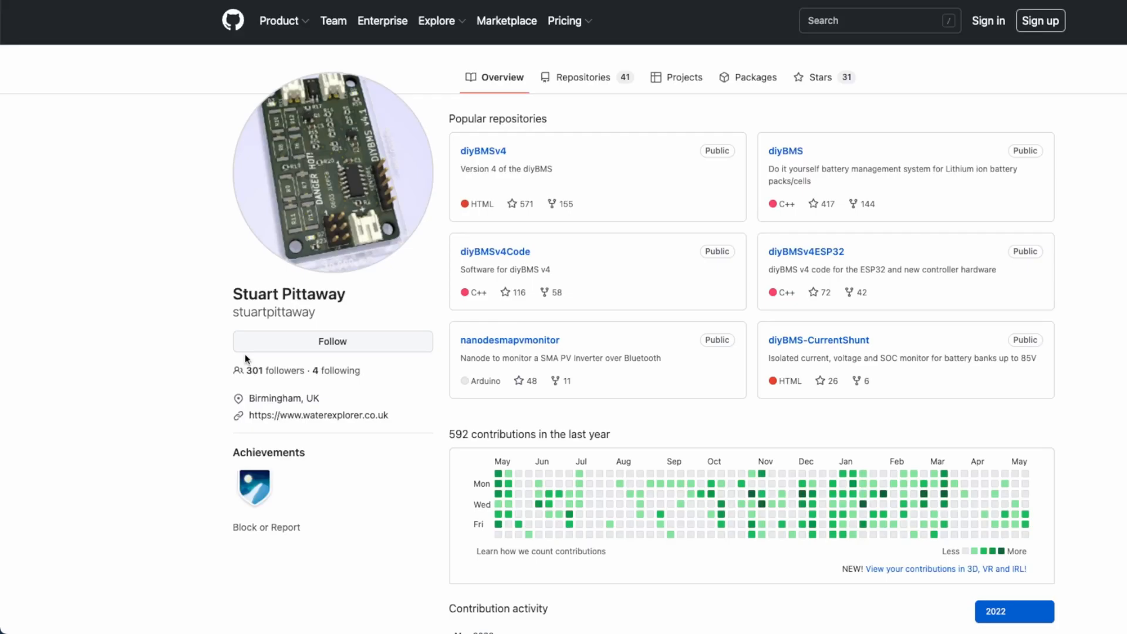
mouse_move(277, 281)
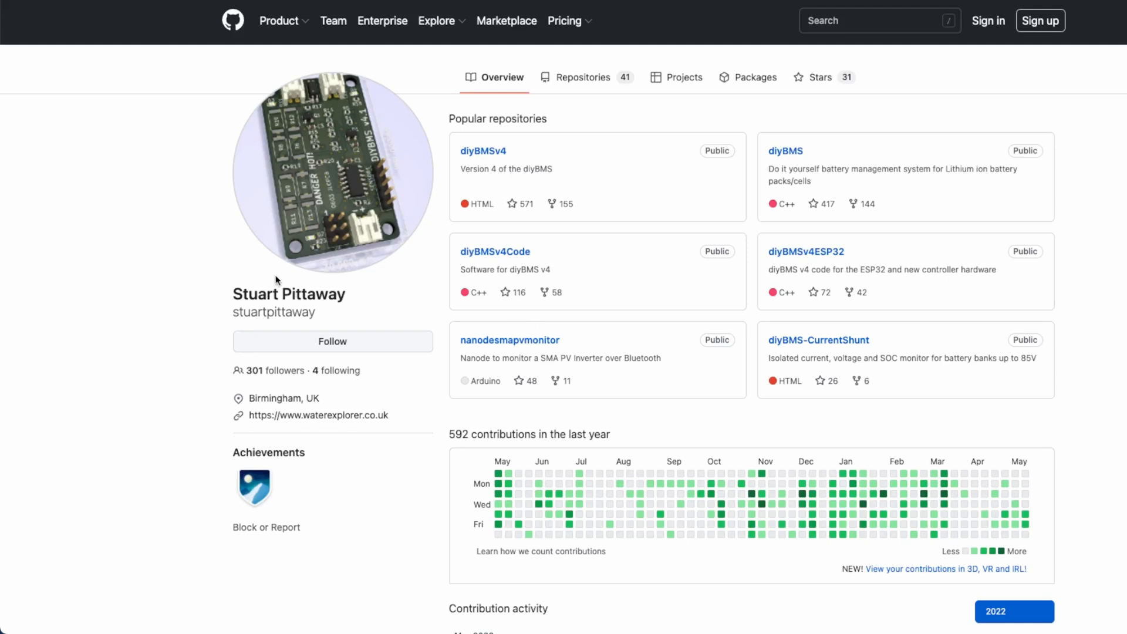
mouse_move(539, 169)
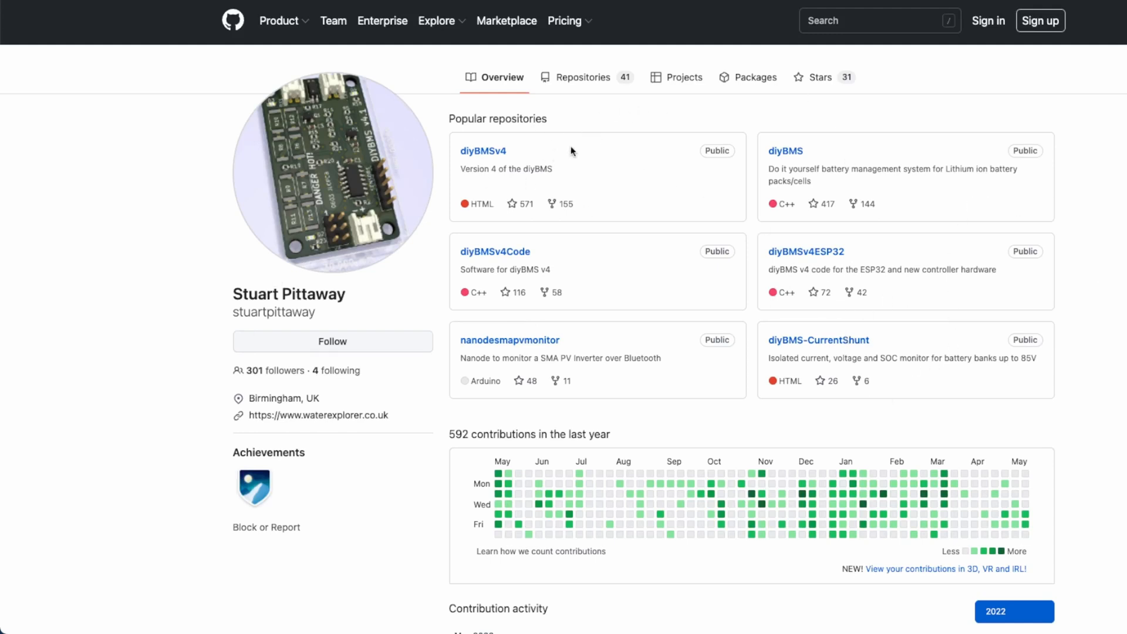
mouse_move(489, 155)
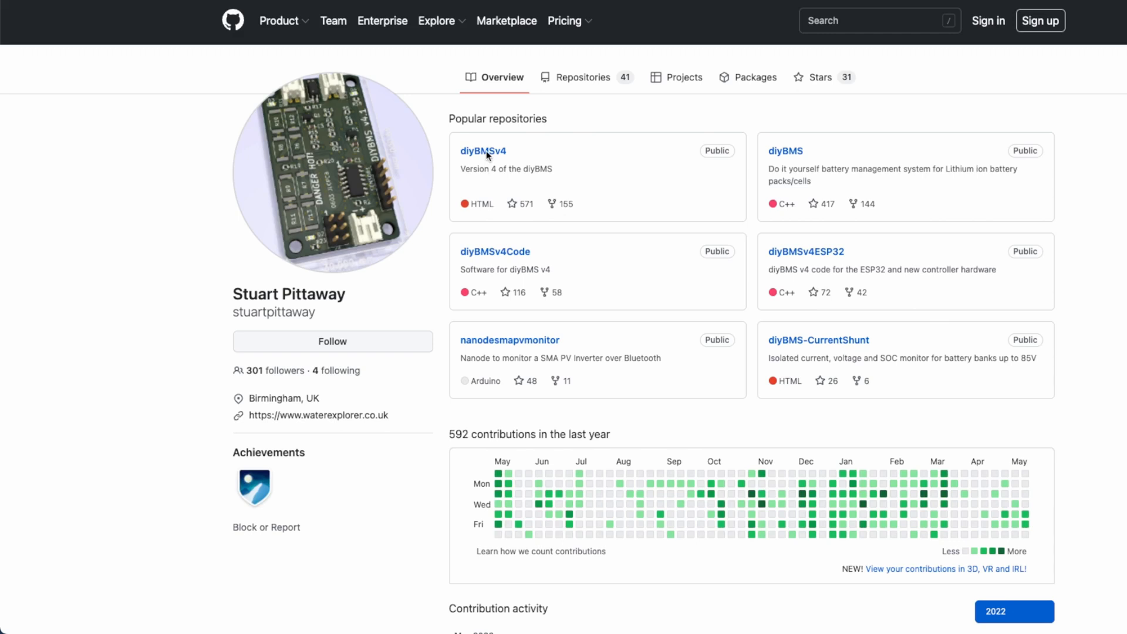
Open the diyBMSv4 repository and request its code as a ZIP download.
click(483, 151)
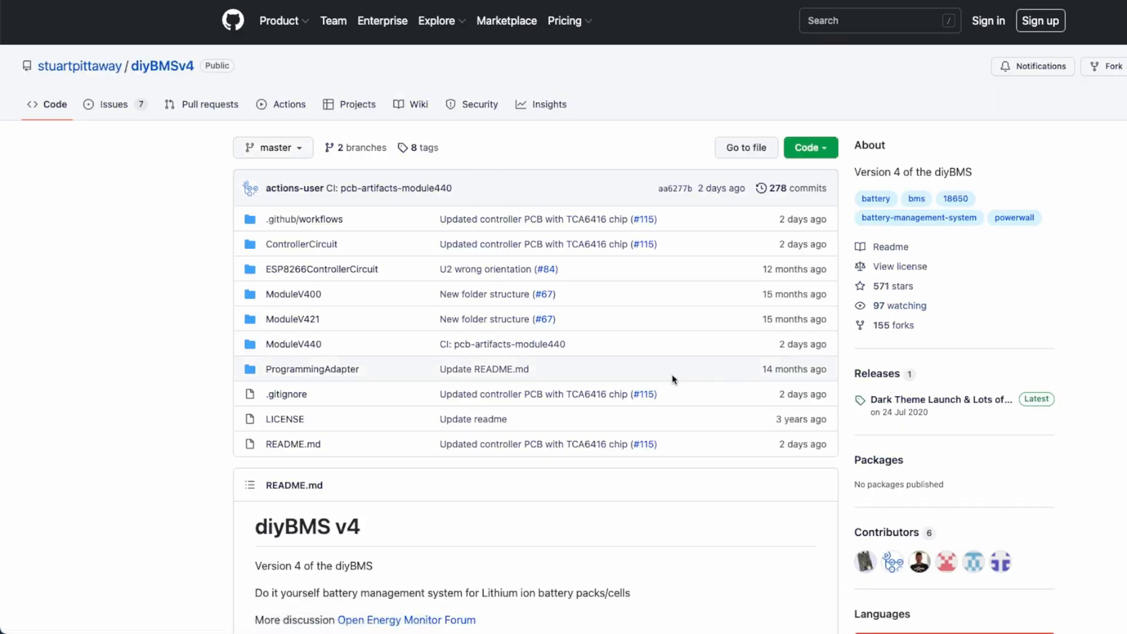
mouse_move(360, 305)
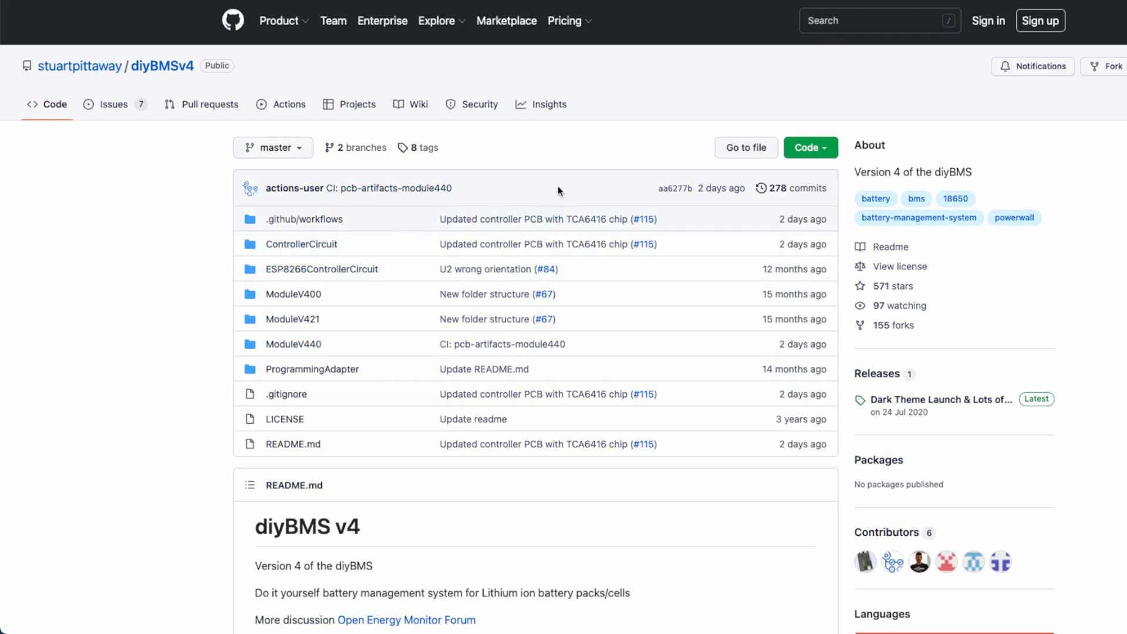
click(805, 147)
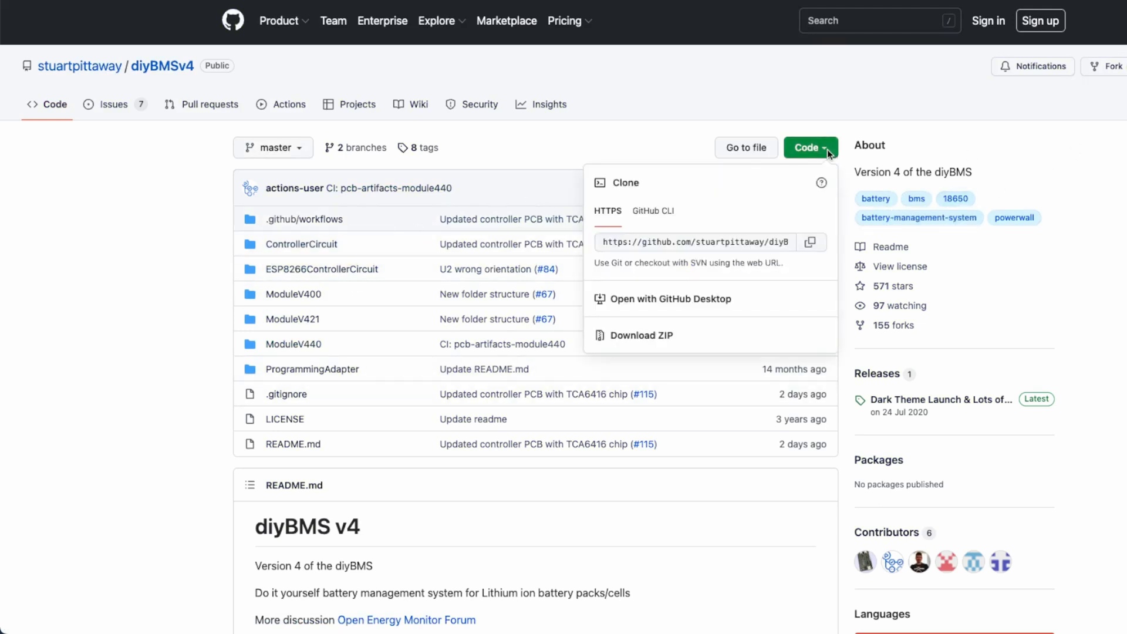
click(641, 335)
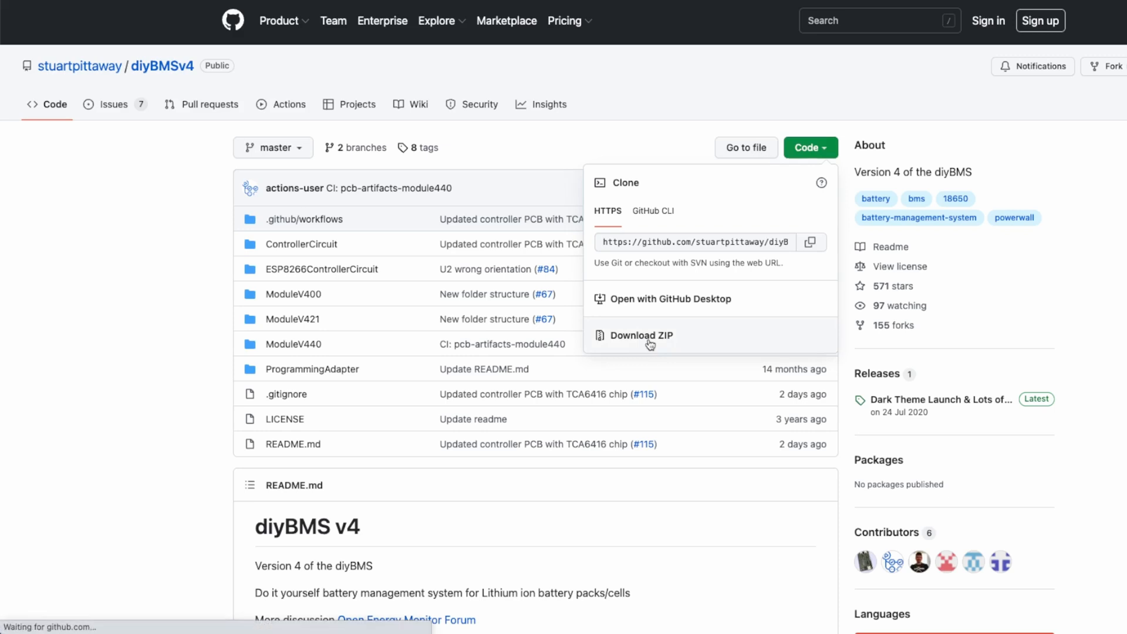
Save the diyBMSv4-master ZIP, then open ModuleV440.kicad_pcb from the extracted DIY BMS folders.
click(642, 336)
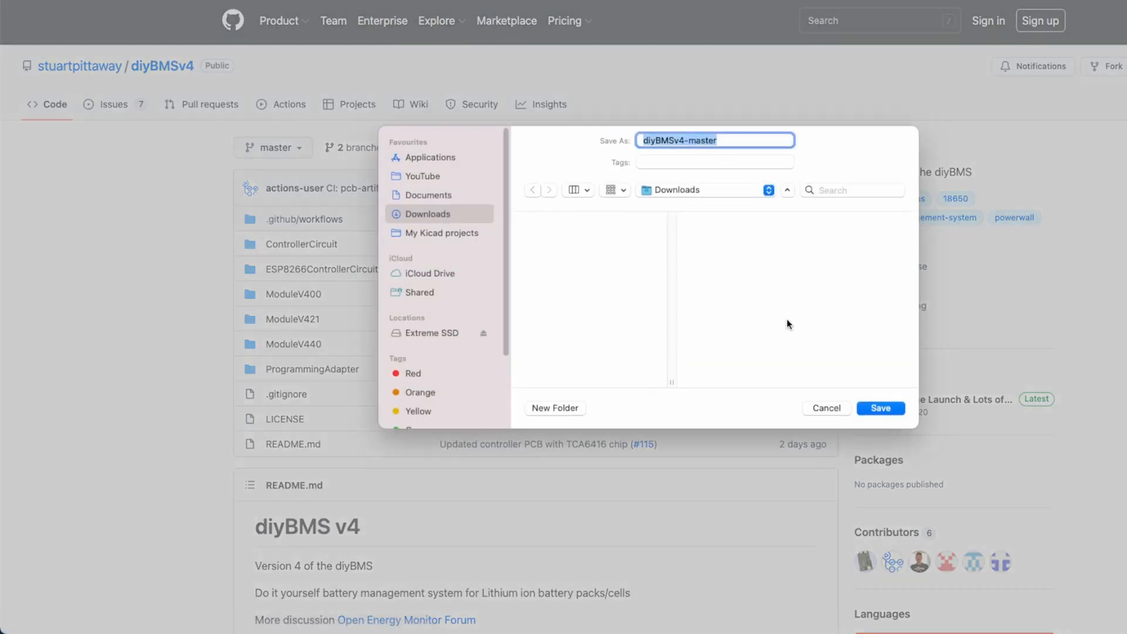
click(881, 407)
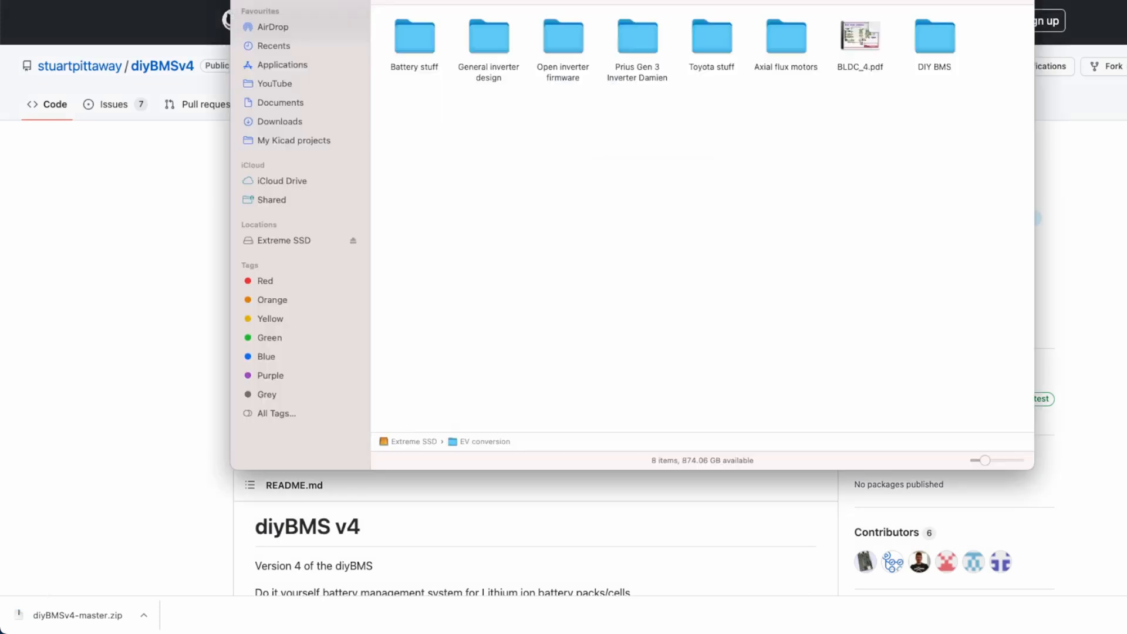
mouse_move(967, 83)
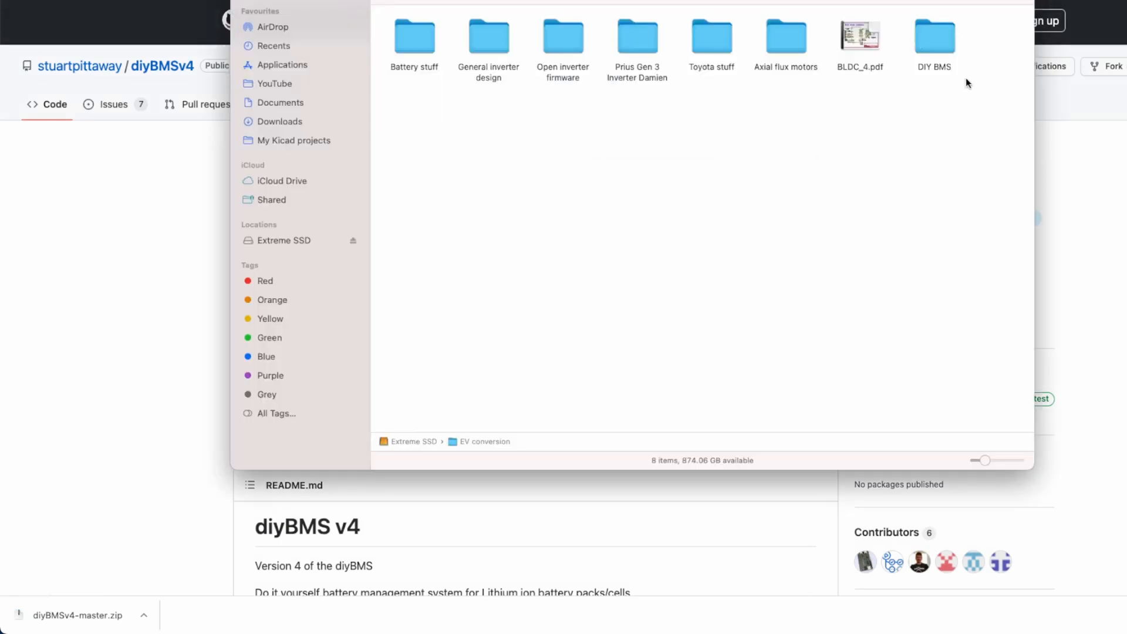
double_click(934, 36)
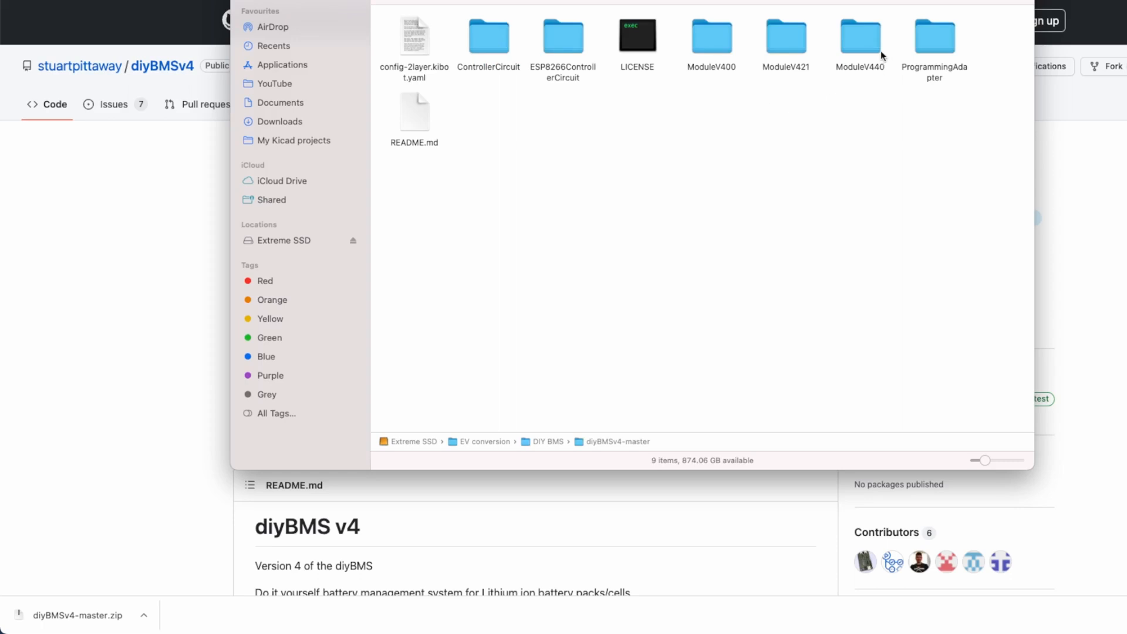
double_click(859, 34)
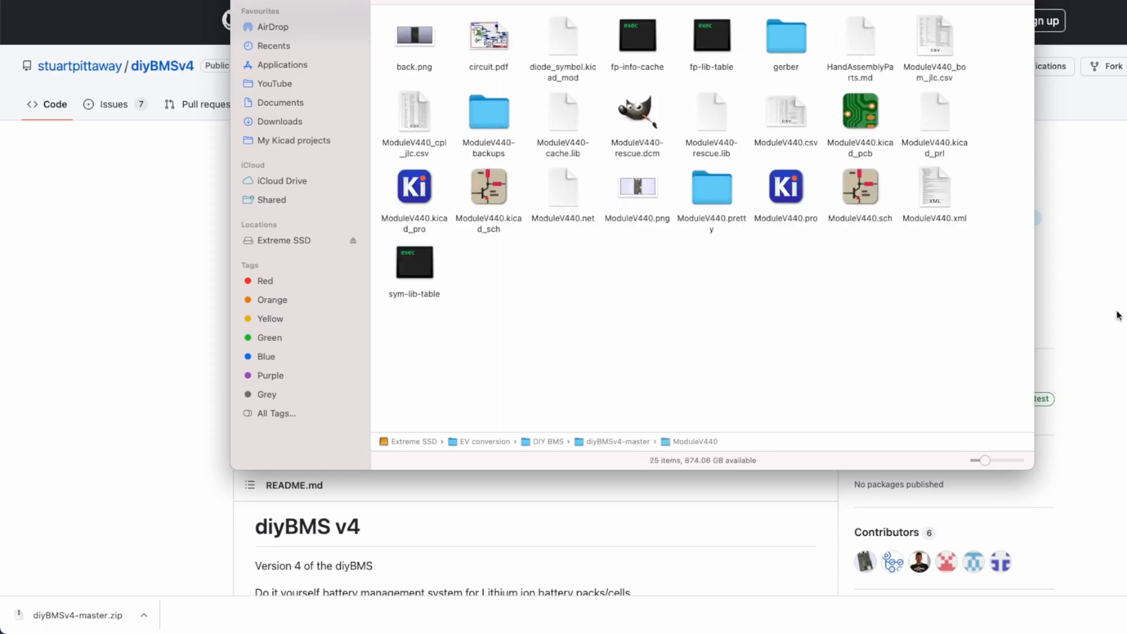
click(859, 116)
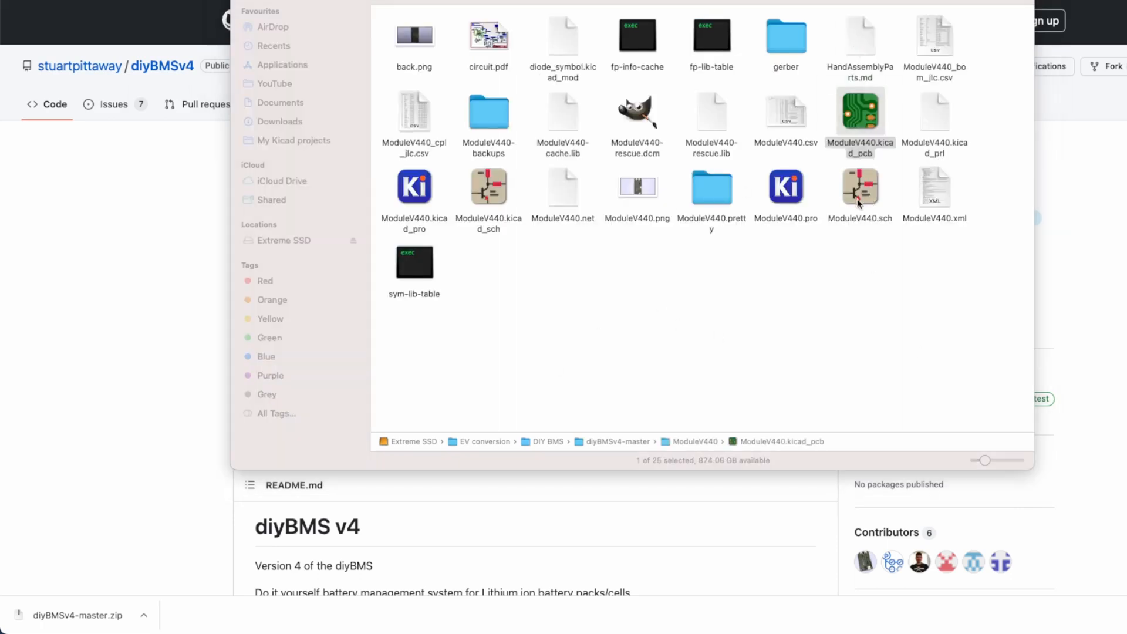
double_click(859, 115)
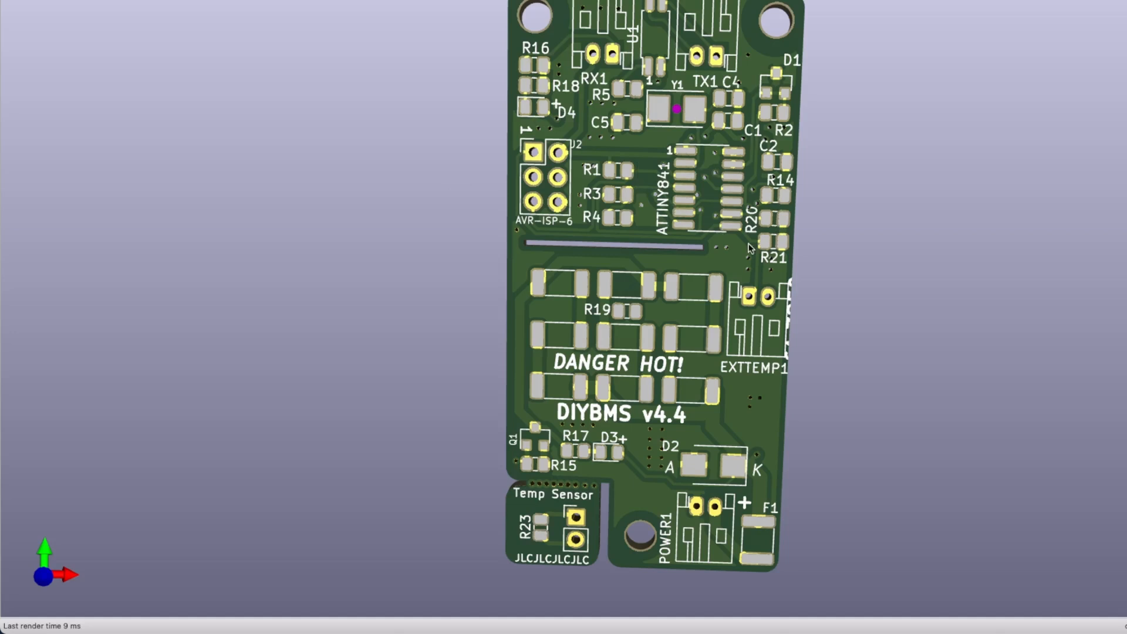
mouse_move(730, 423)
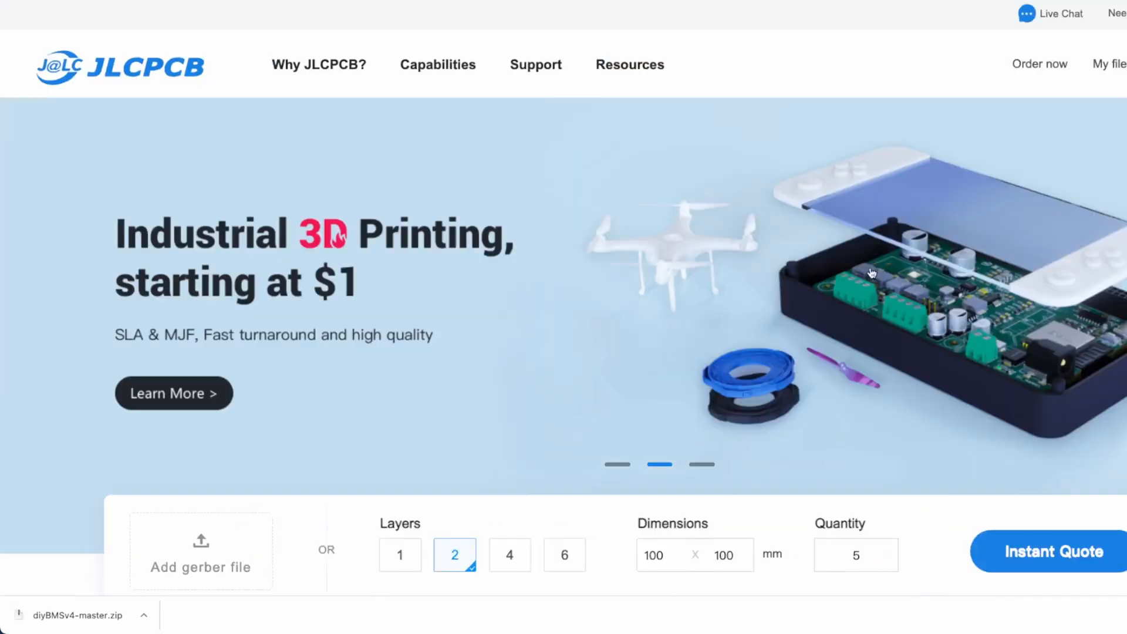
Browse to diyBMSv4-master/ModuleV440/gerber and drop gerber.zip onto JLCPCB's gerber upload area.
click(201, 550)
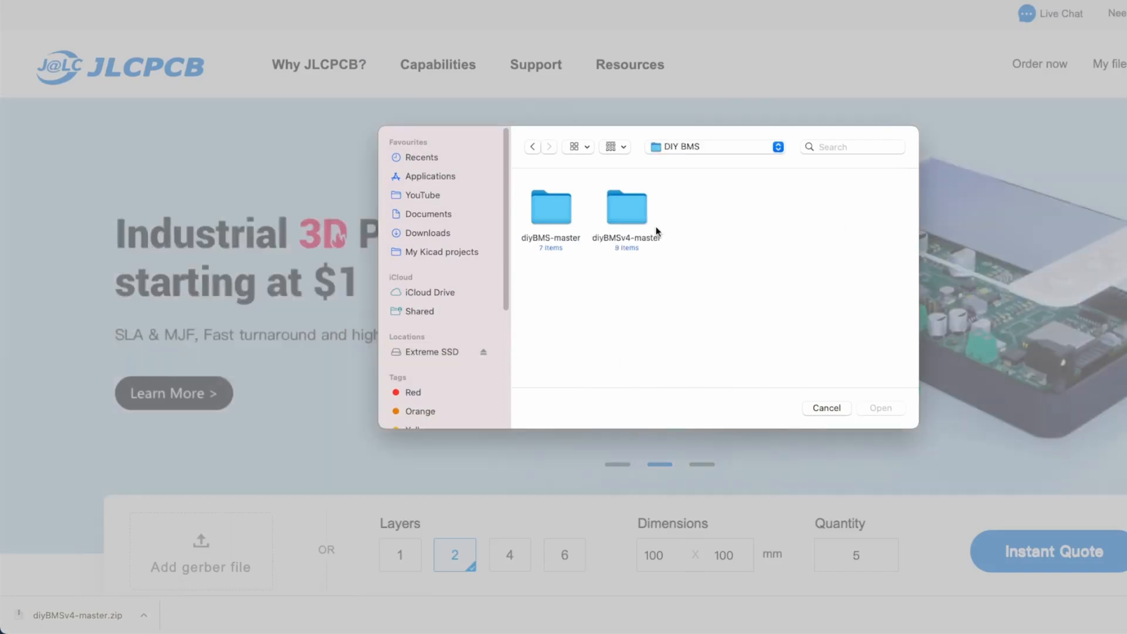
double_click(627, 208)
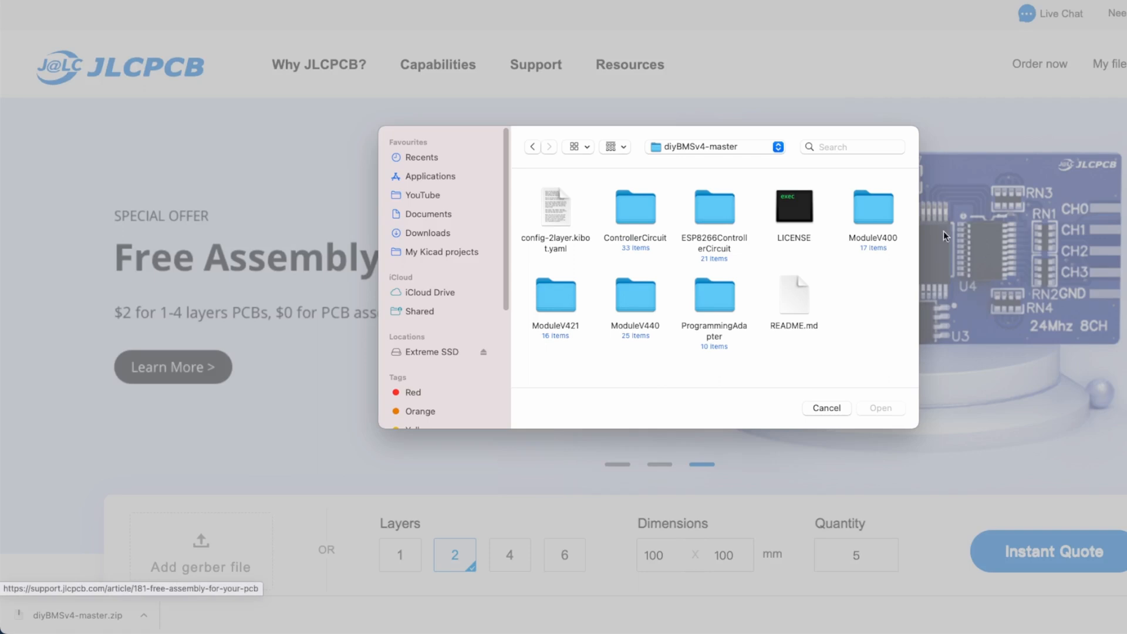
click(635, 297)
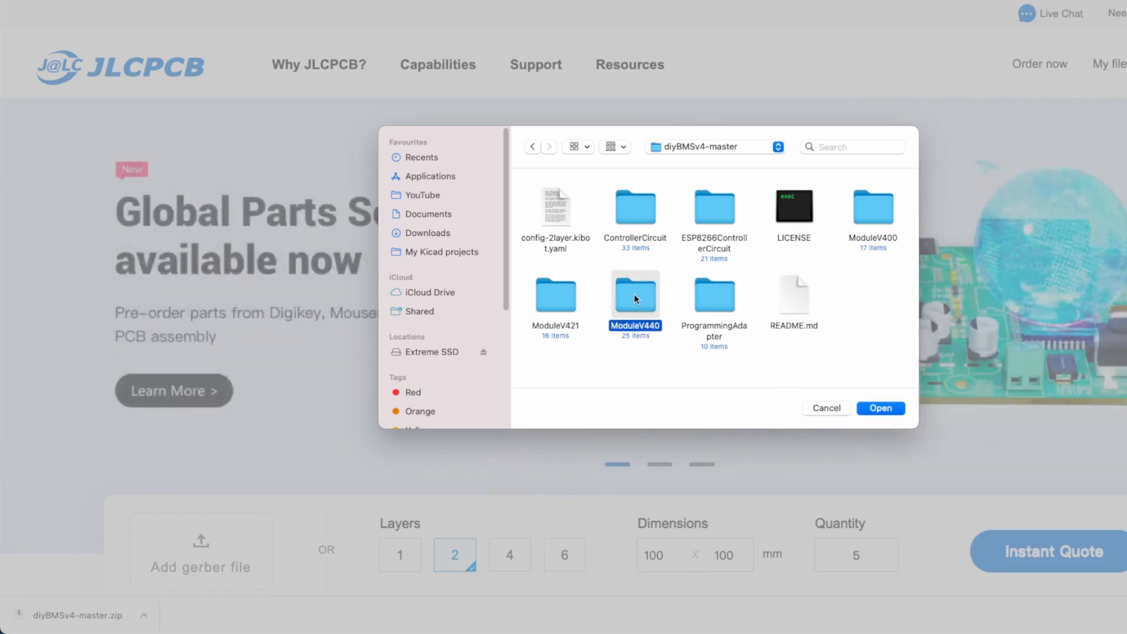
double_click(635, 295)
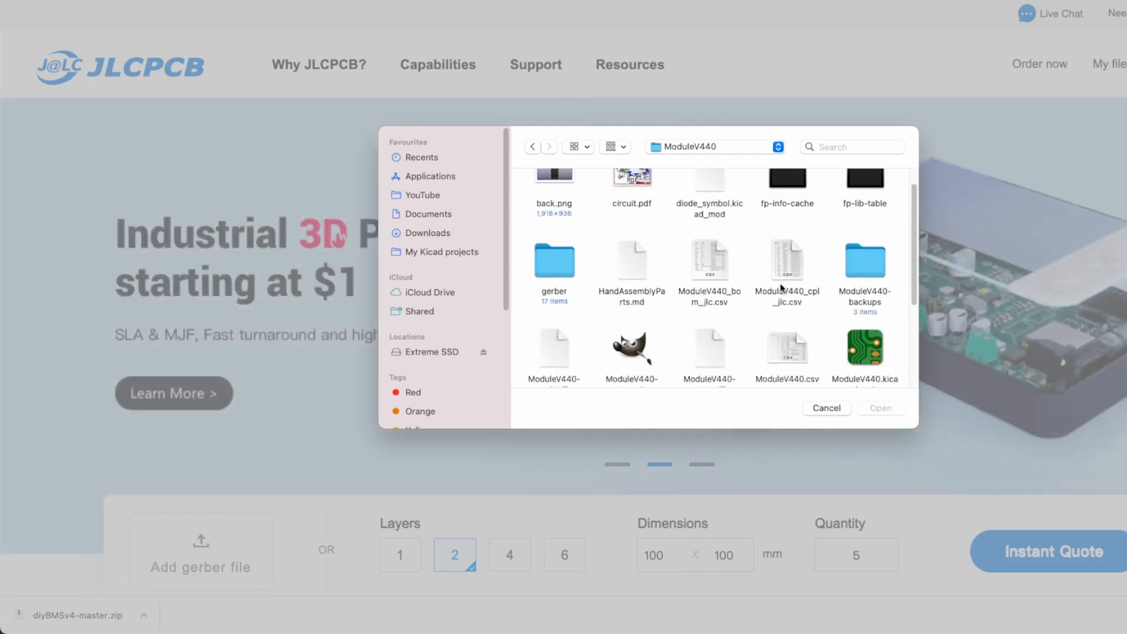
scroll(down, 3)
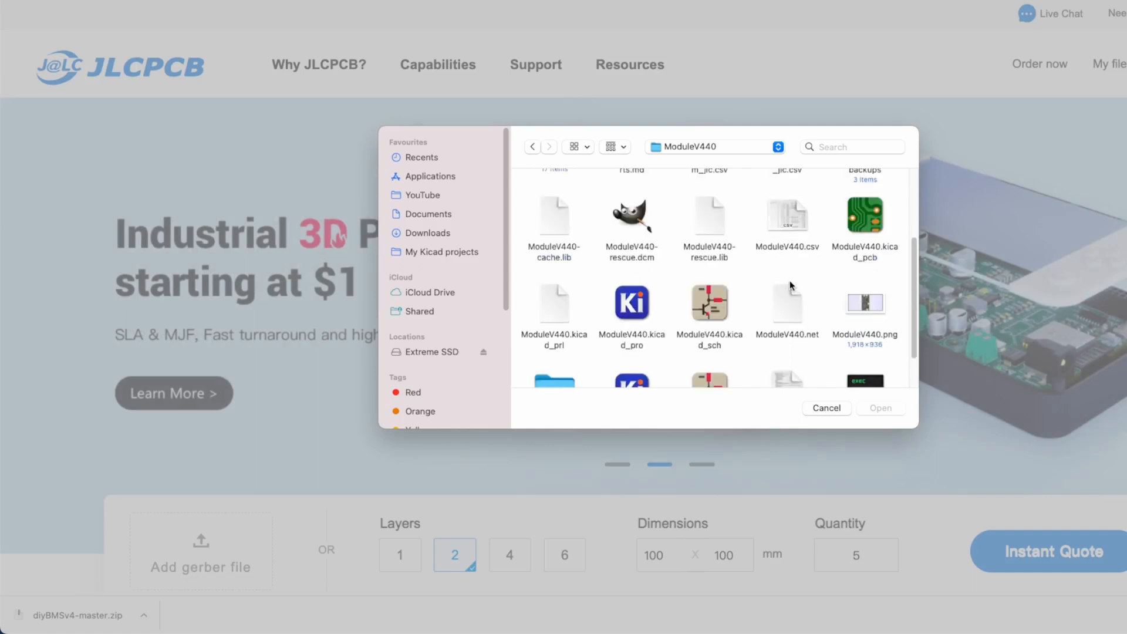
scroll(down, 3)
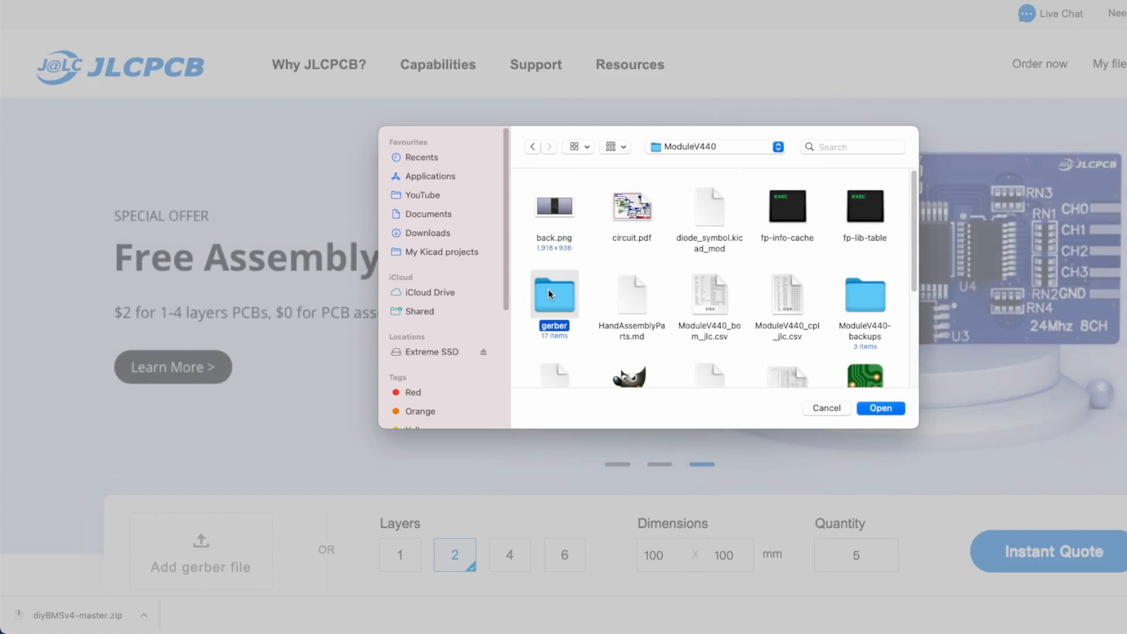
double_click(554, 294)
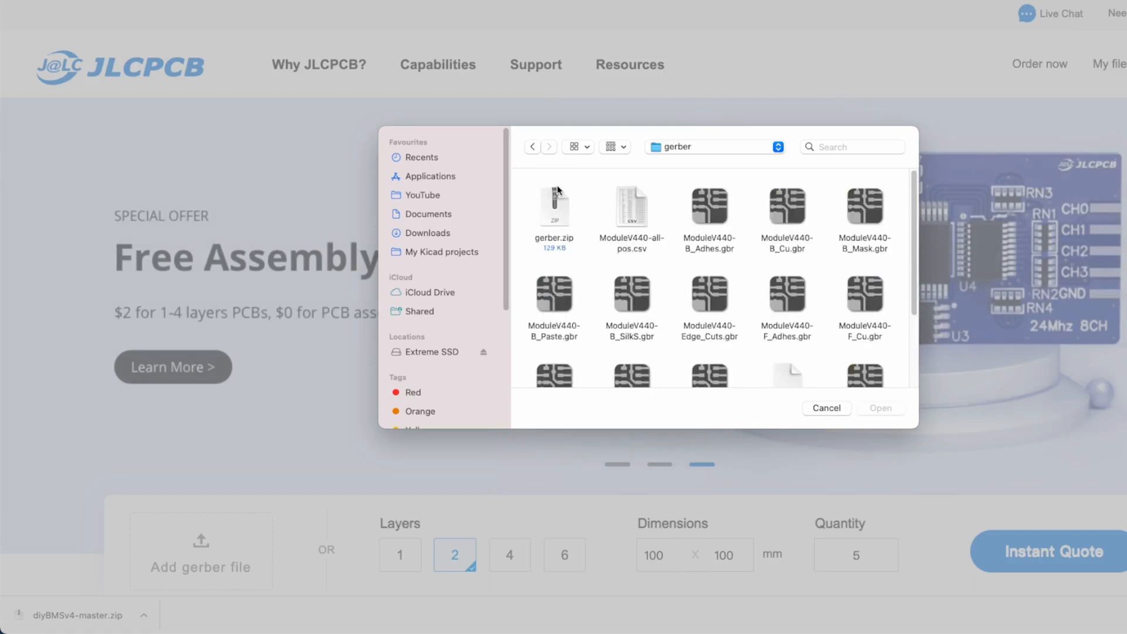
click(554, 209)
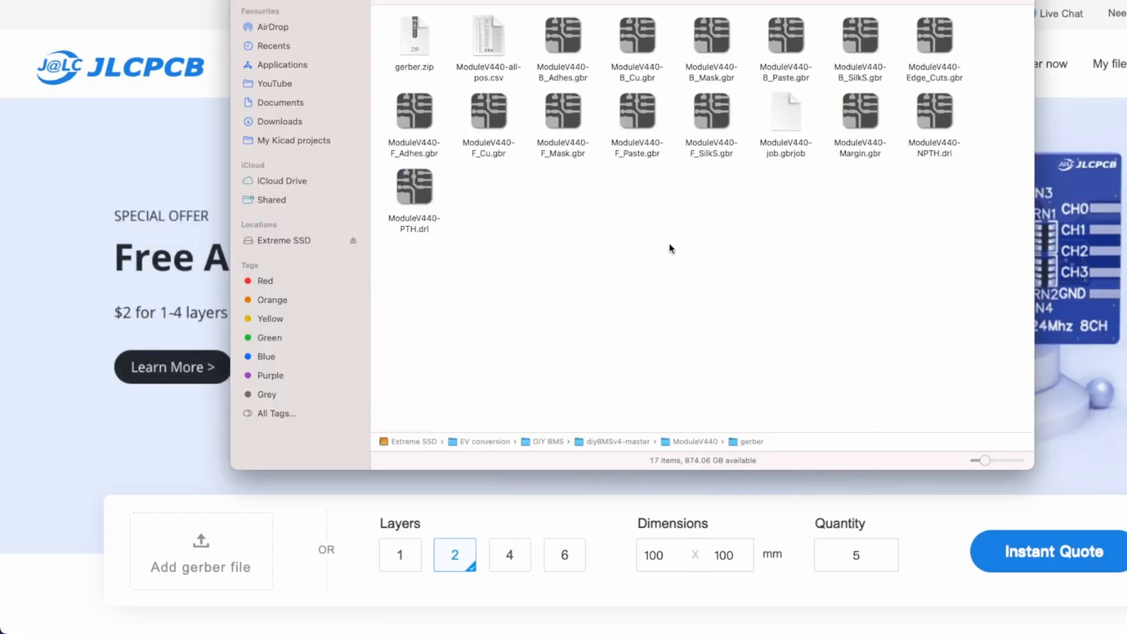
drag(414, 37, 208, 550)
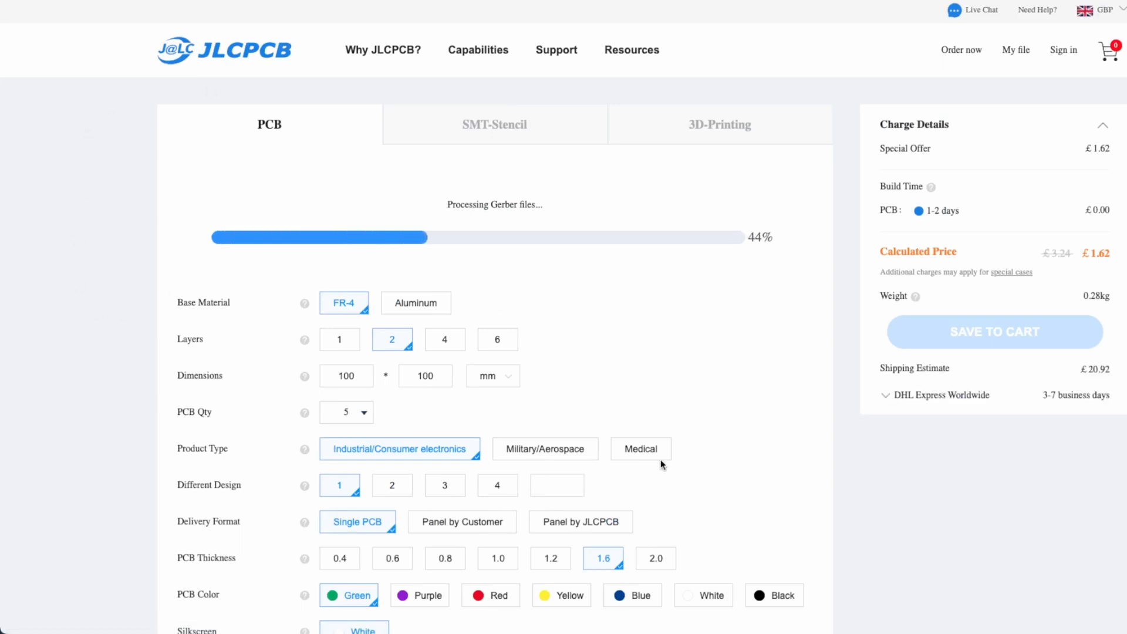
mouse_move(851, 300)
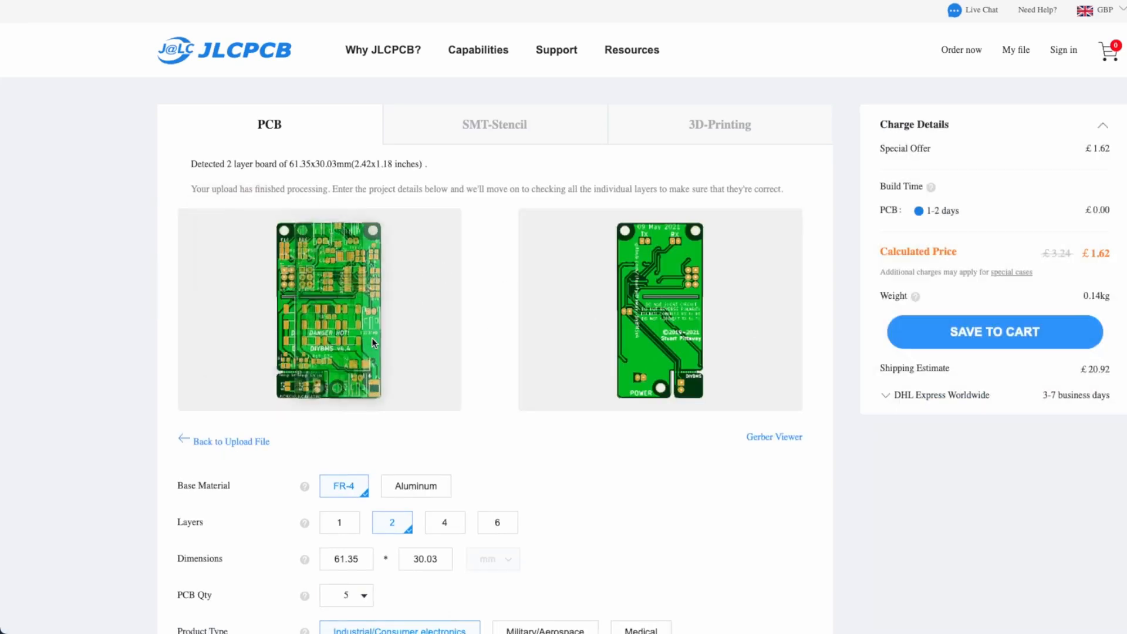
Review the 2-layer 61.35×30.03 mm board's default PCB options down to PCB Assembly.
scroll(down, 3)
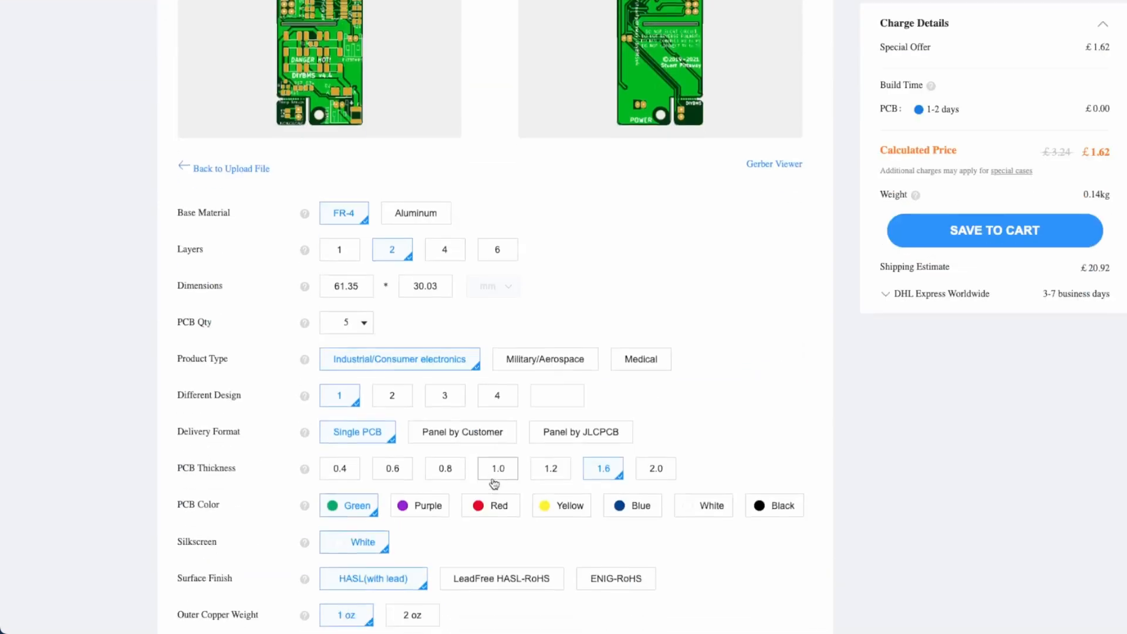
scroll(down, 3)
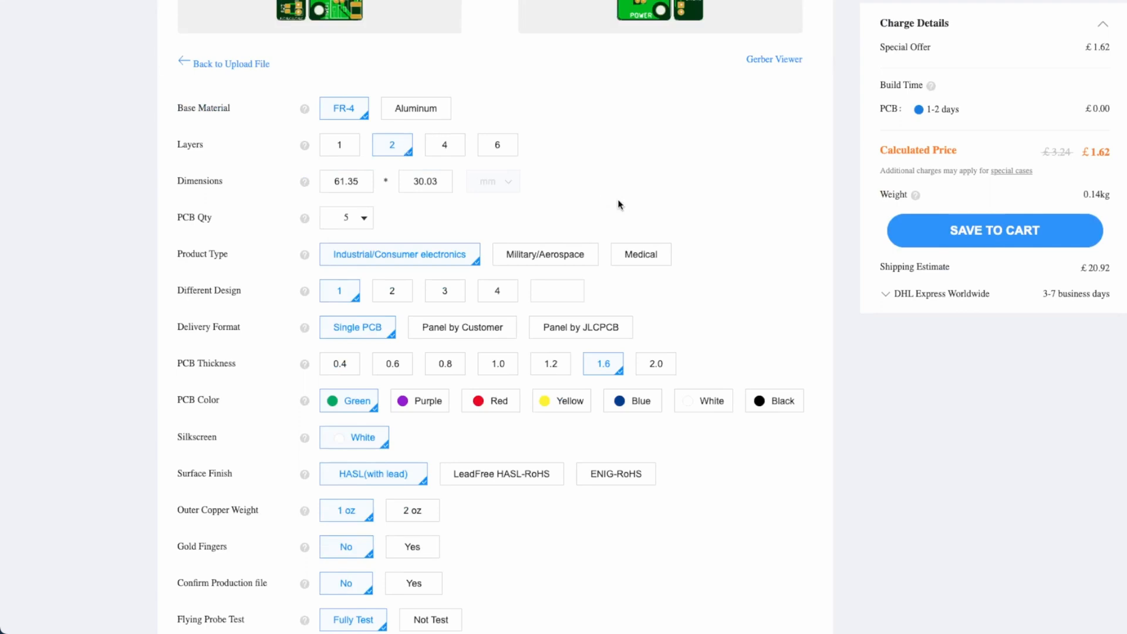
mouse_move(343, 411)
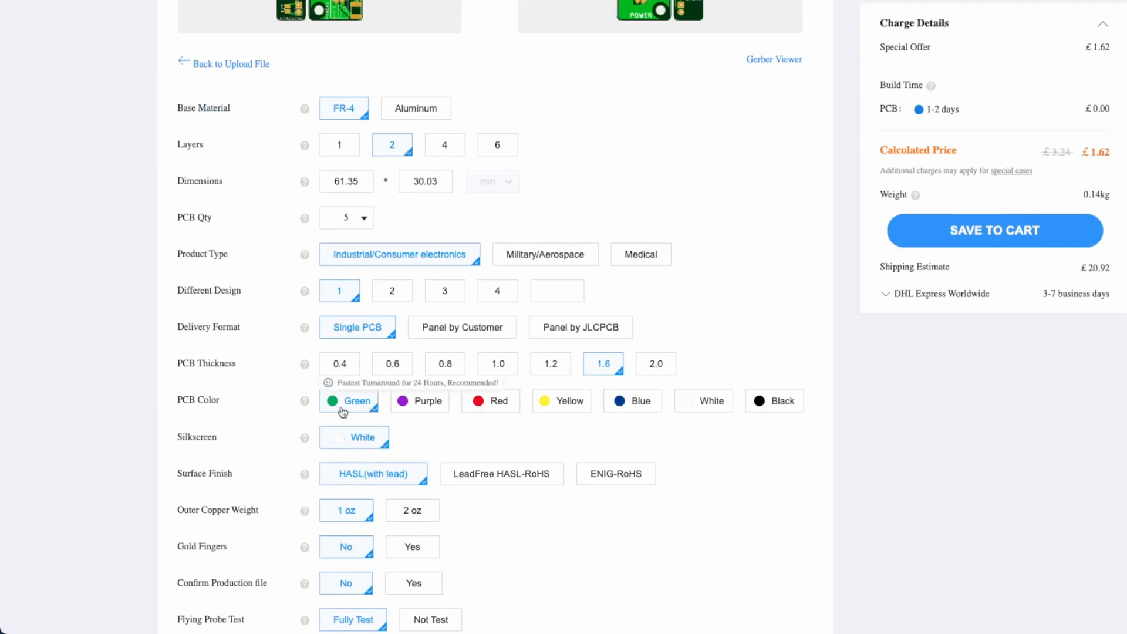
mouse_move(353, 448)
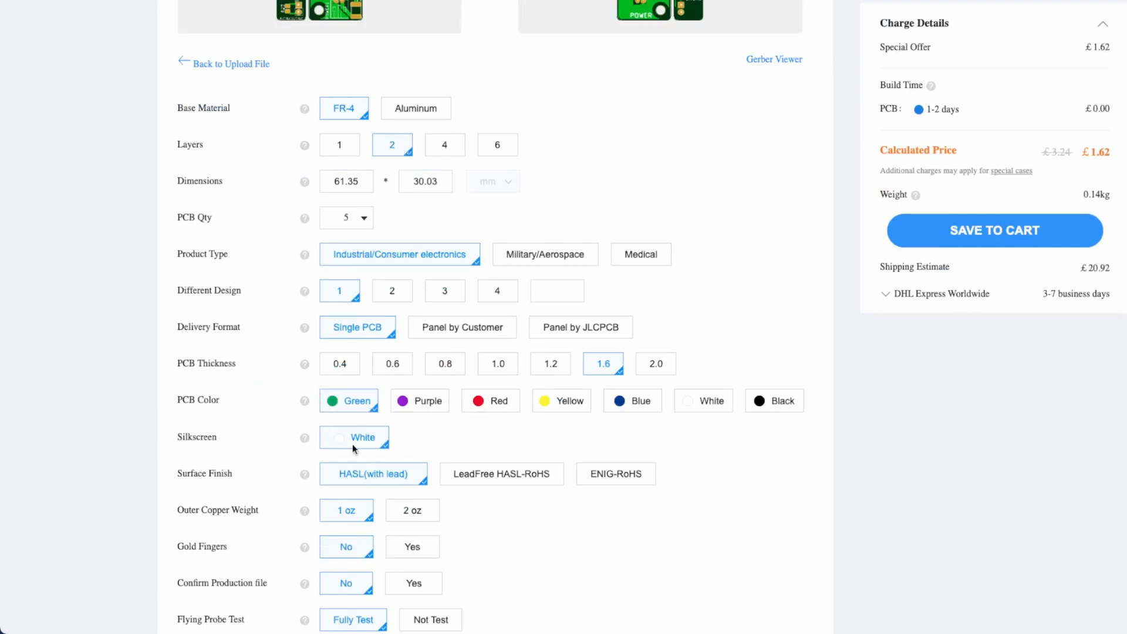
mouse_move(775, 400)
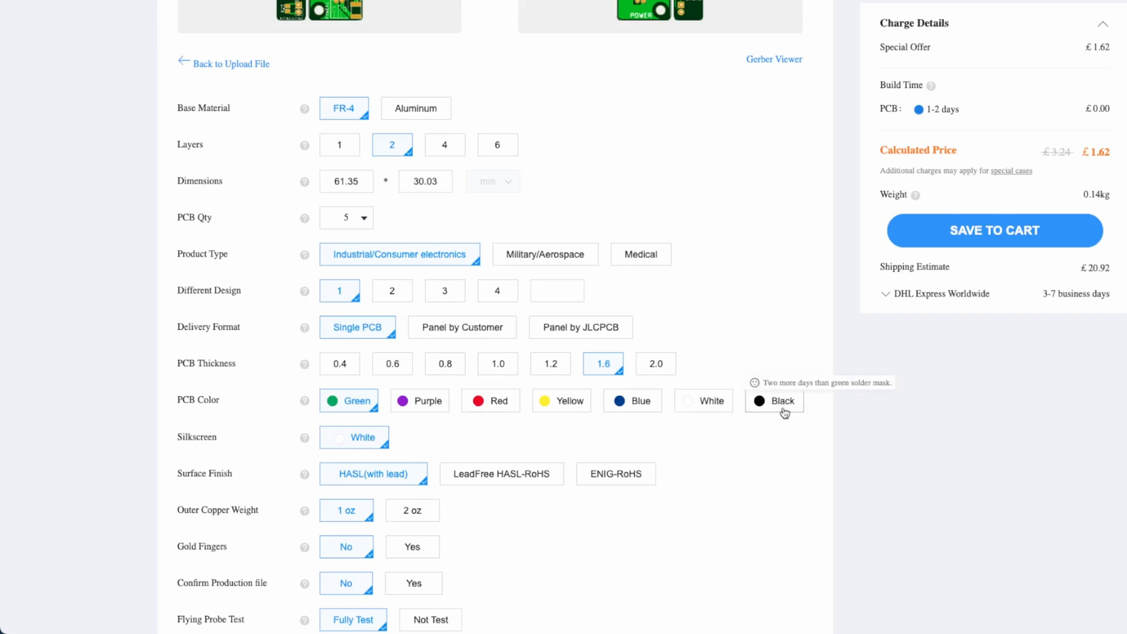
scroll(down, 3)
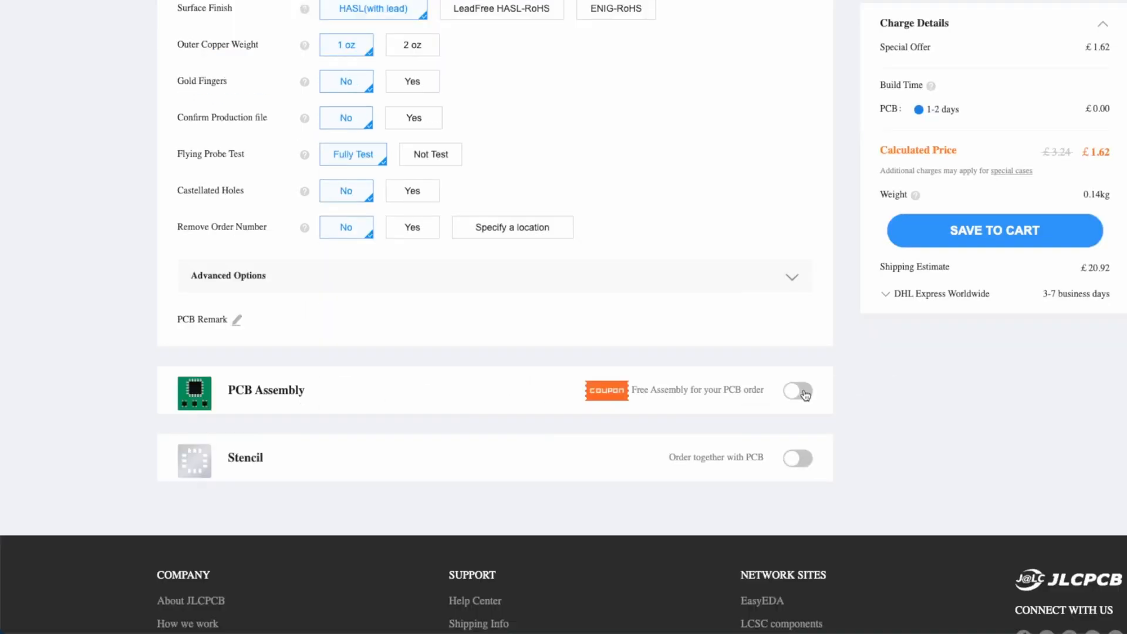
Enable PCB assembly and raise the board quantity from 5 to 10, keeping top-side SMT.
click(797, 391)
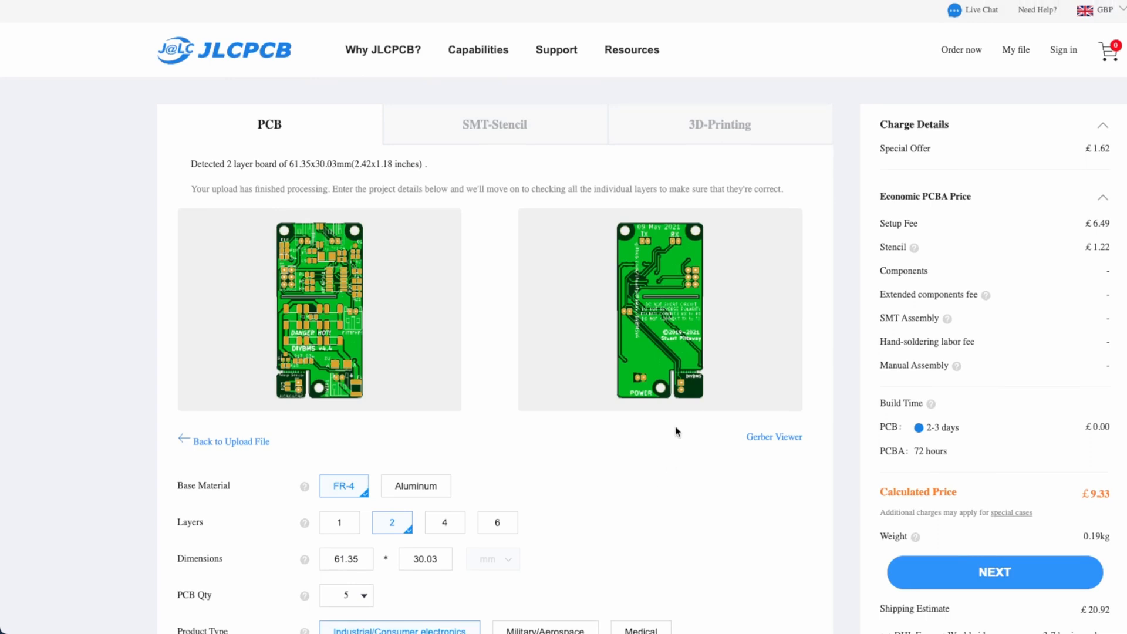
scroll(down, 3)
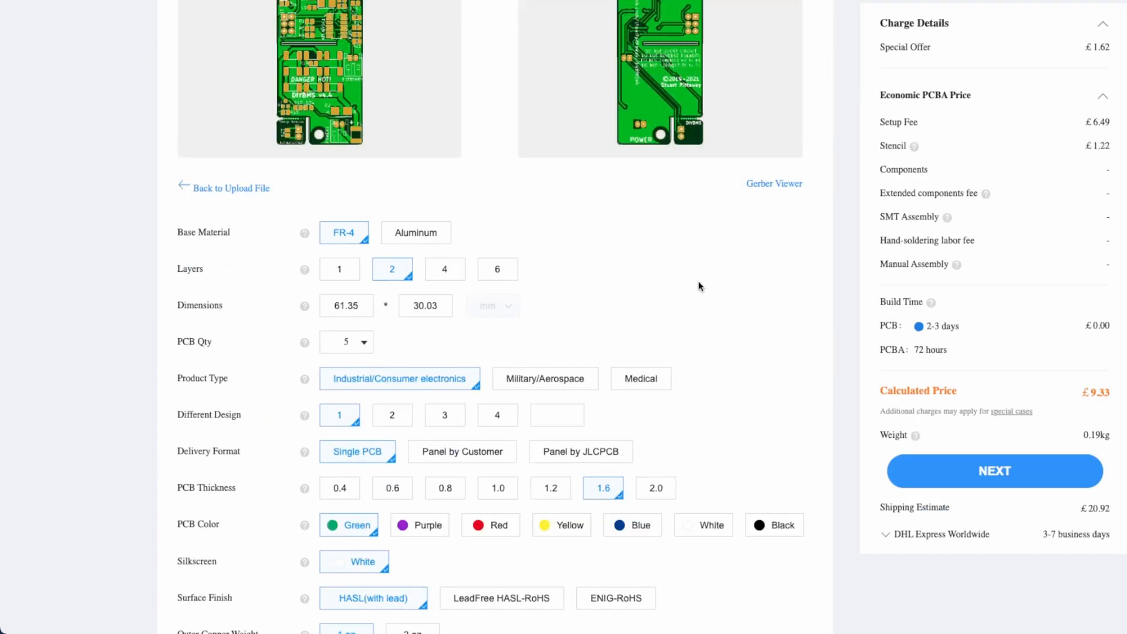
click(345, 342)
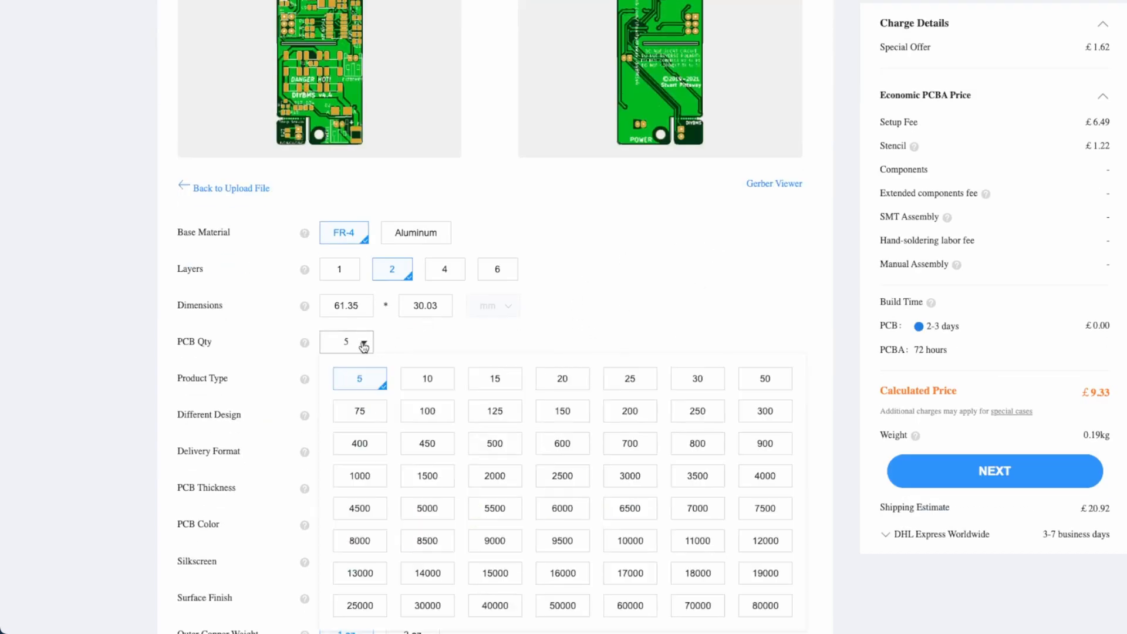
click(427, 379)
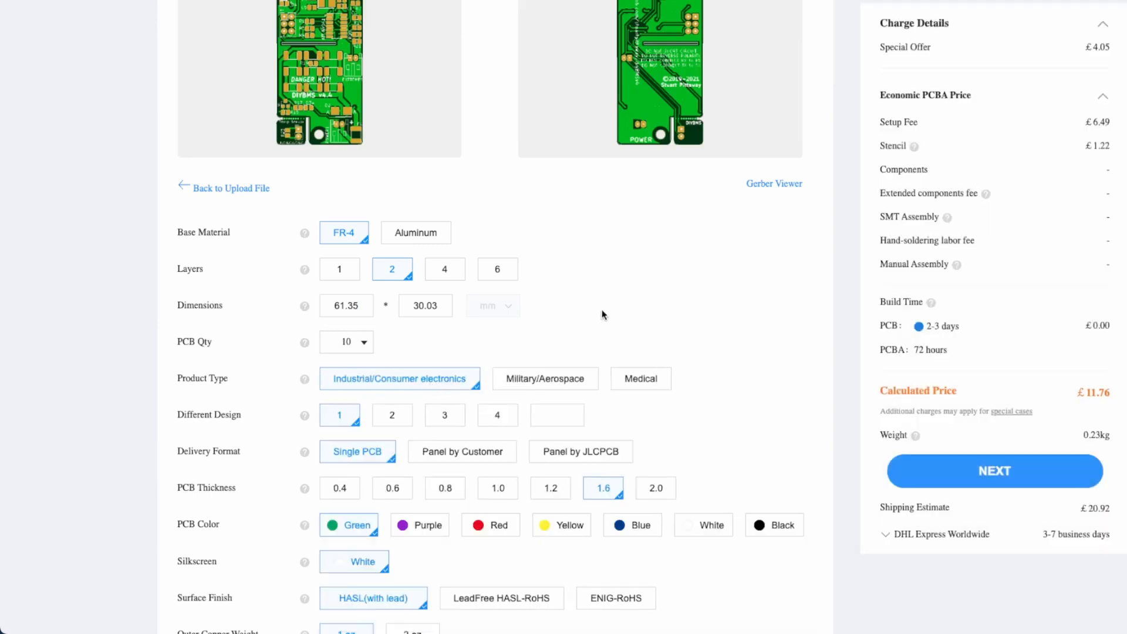
scroll(down, 3)
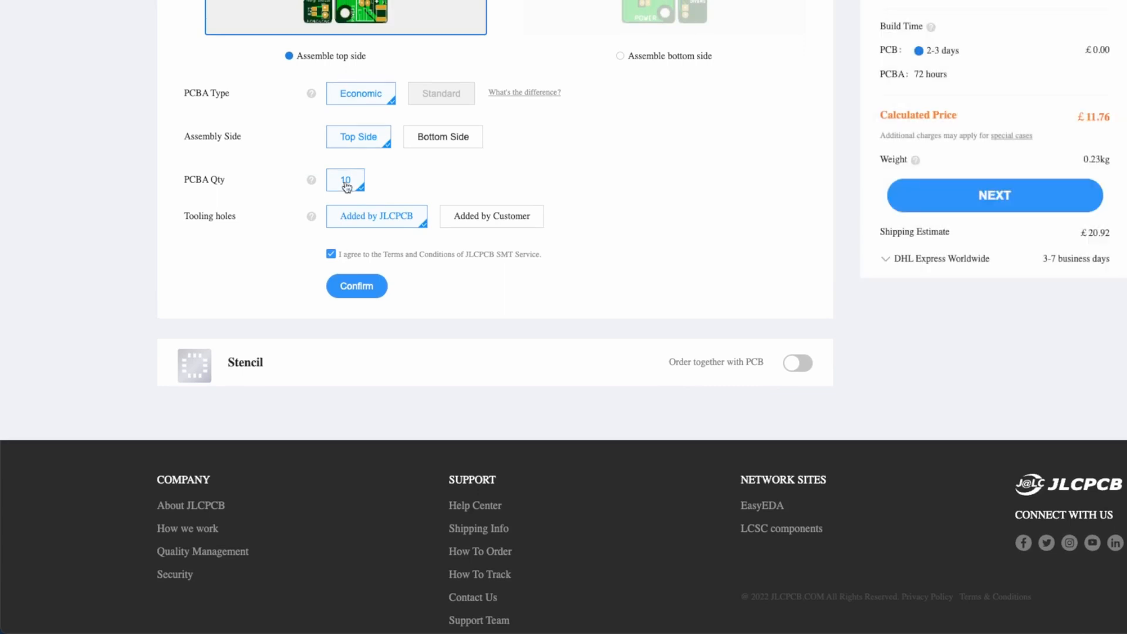
mouse_move(717, 212)
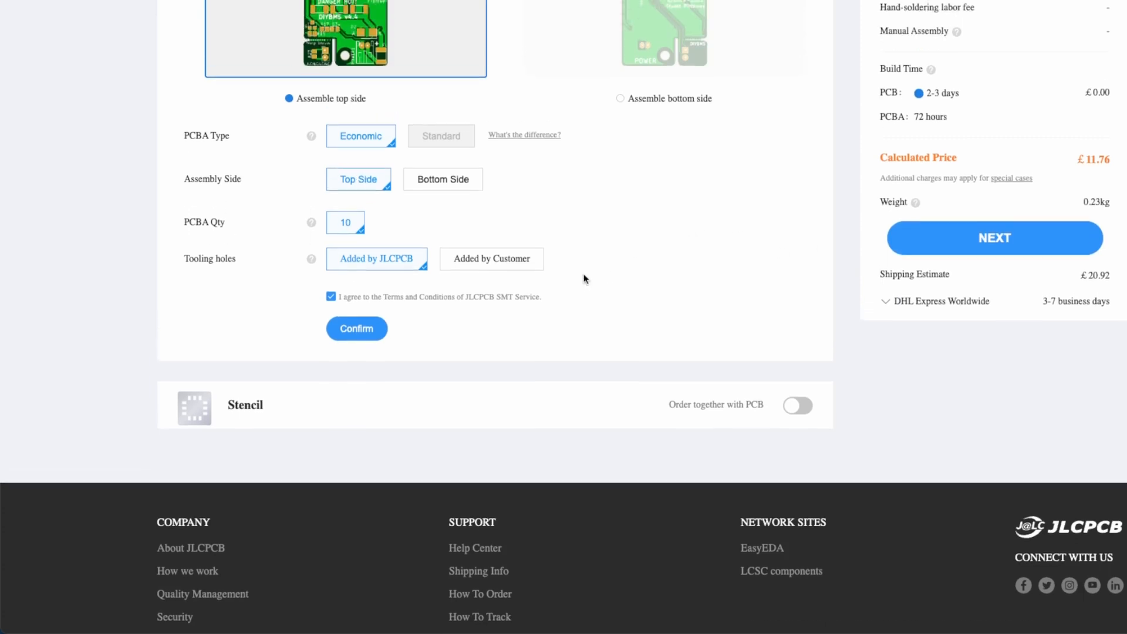
scroll(down, 3)
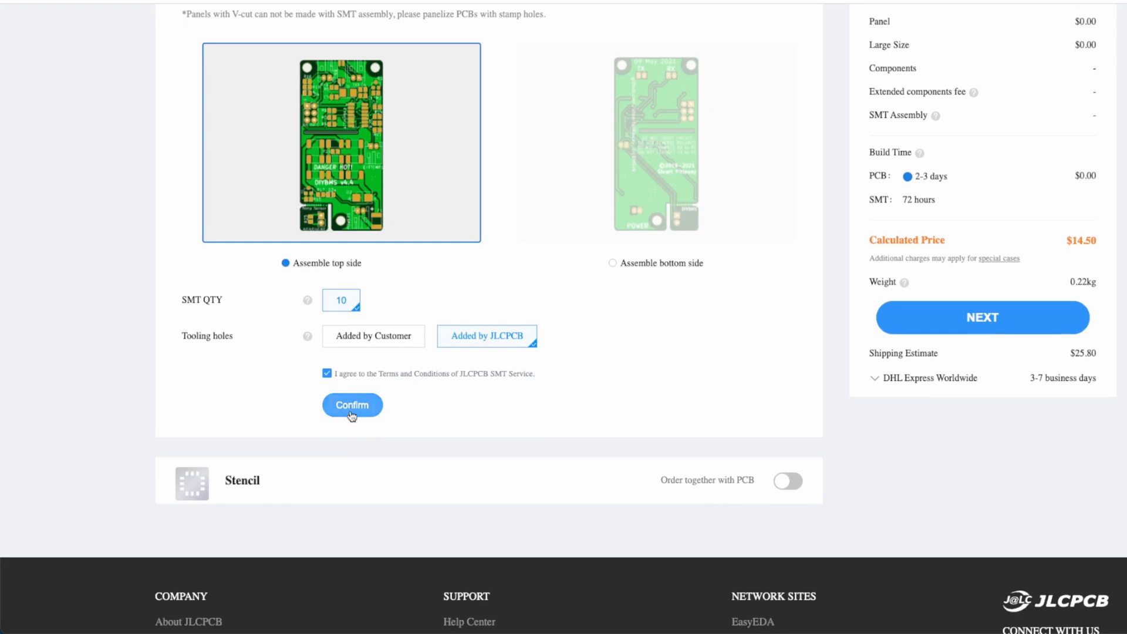
Confirm the assembly options and upload ModuleV440_bom_jlc.csv from the ModuleV440 folder as the BOM.
click(352, 405)
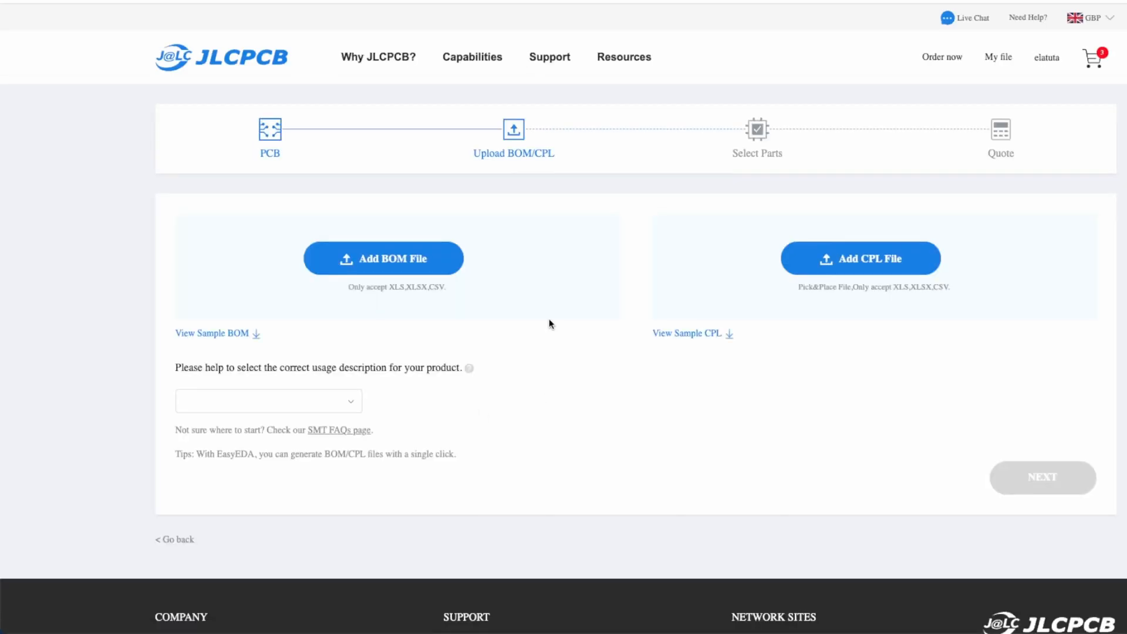
mouse_move(396, 274)
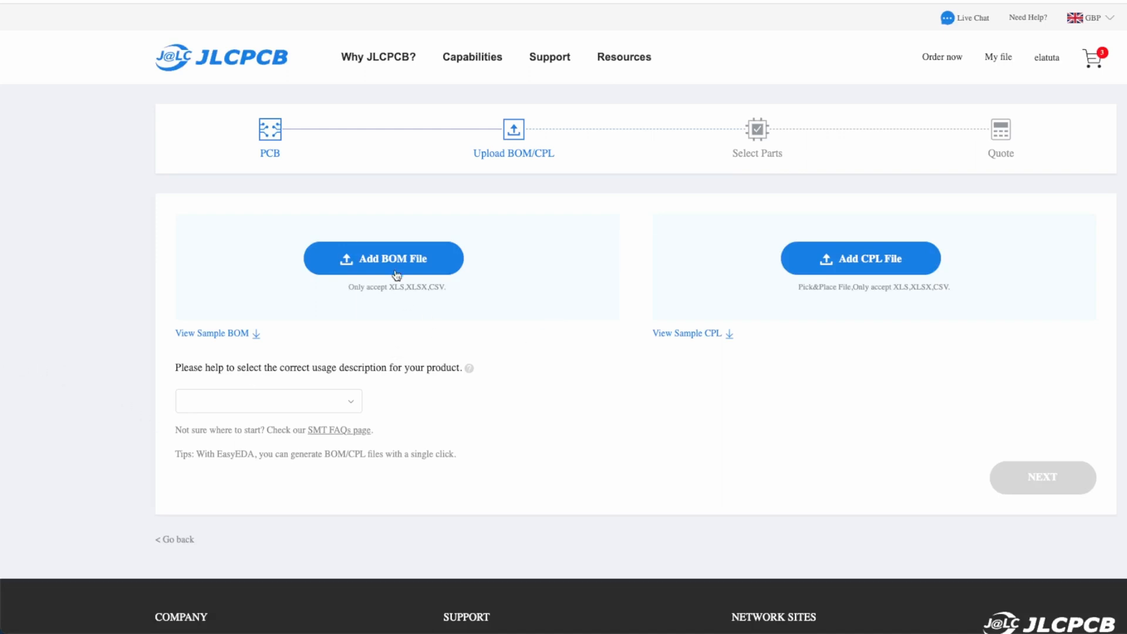
click(383, 259)
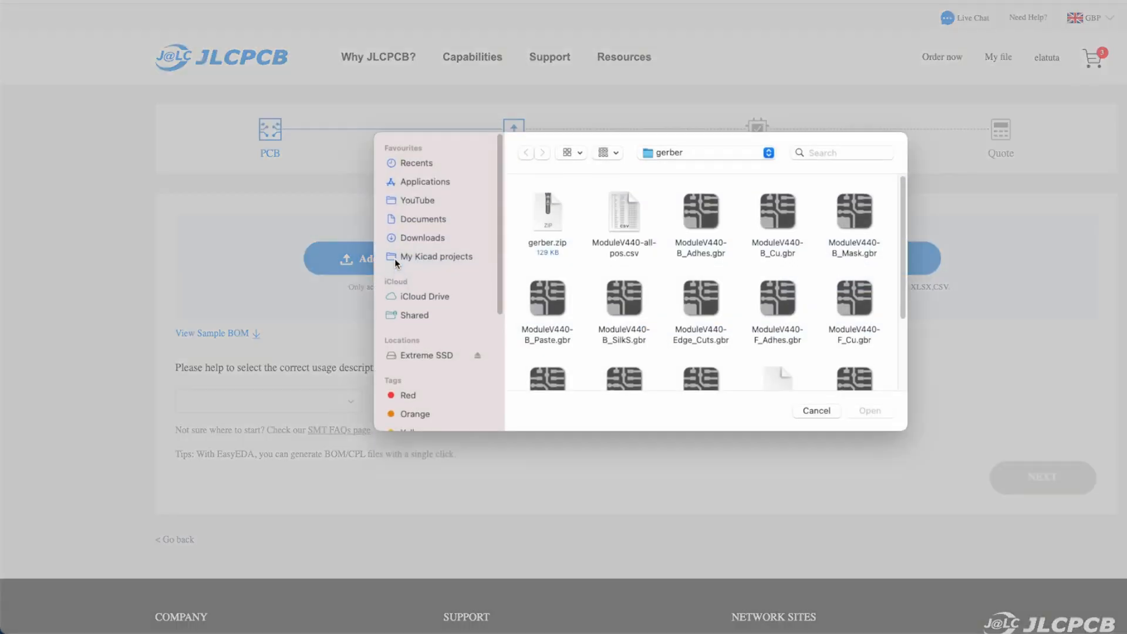
mouse_move(829, 366)
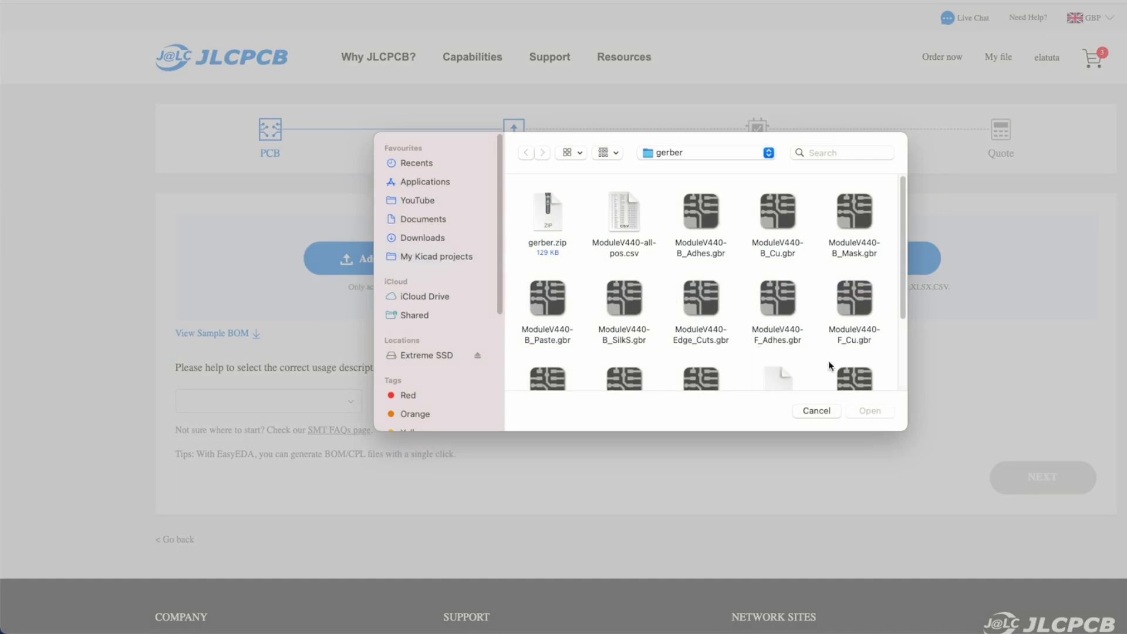
scroll(down, 3)
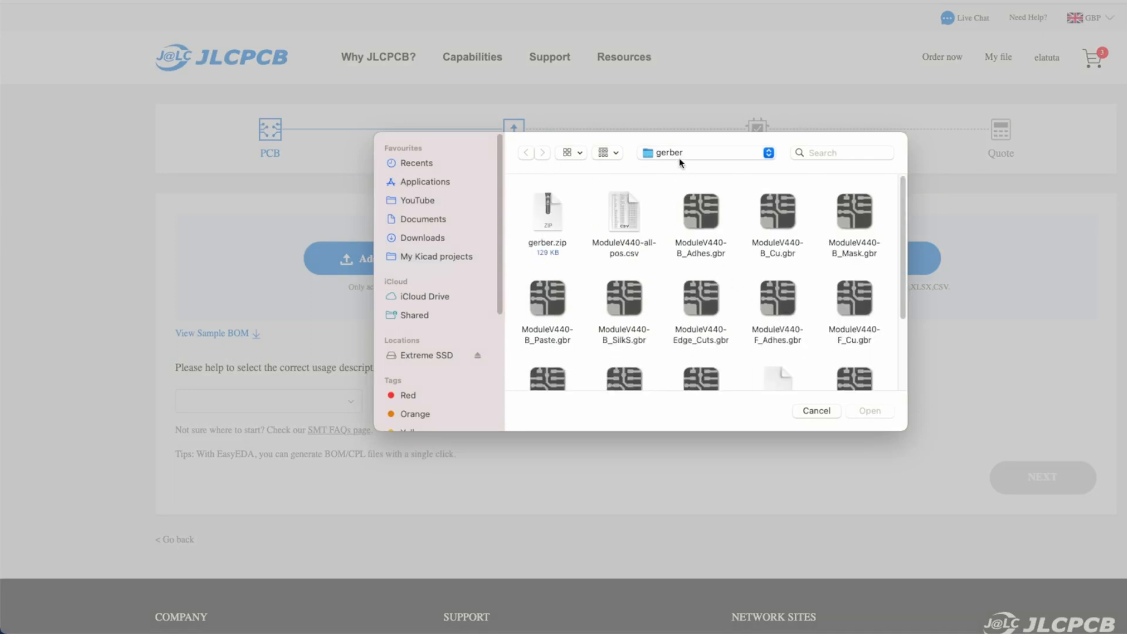
click(705, 153)
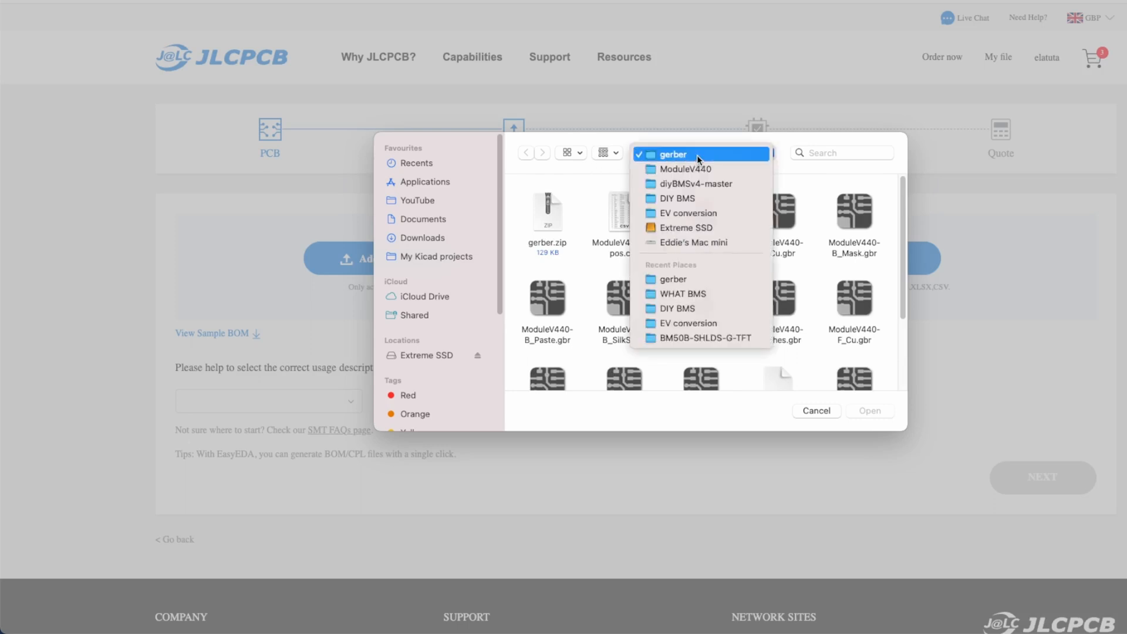
click(685, 169)
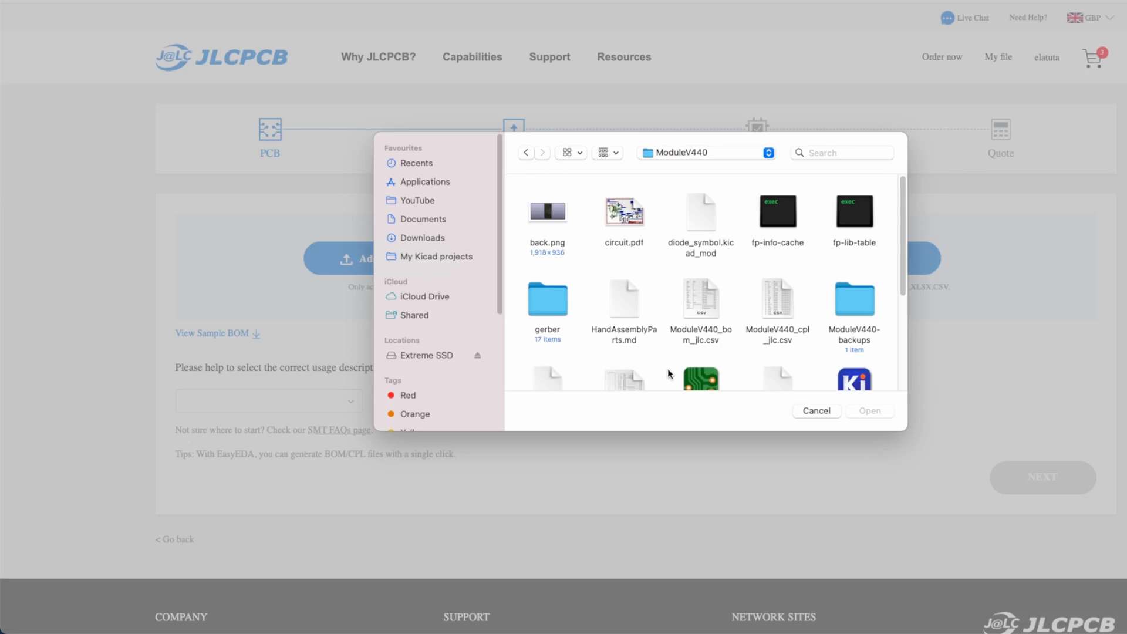
scroll(down, 3)
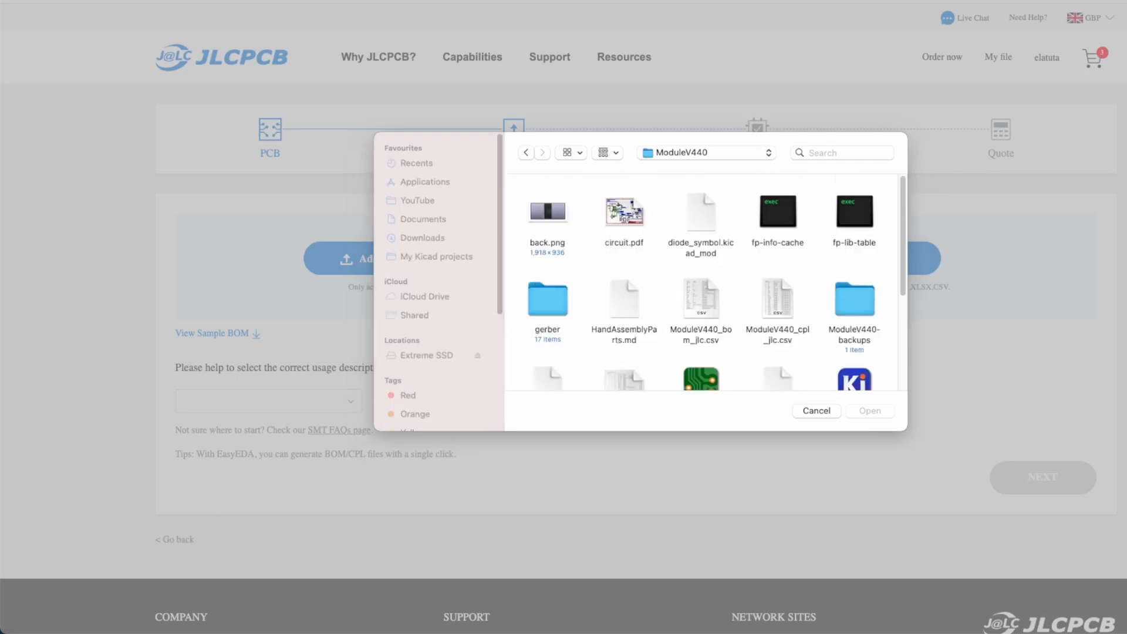
mouse_move(708, 314)
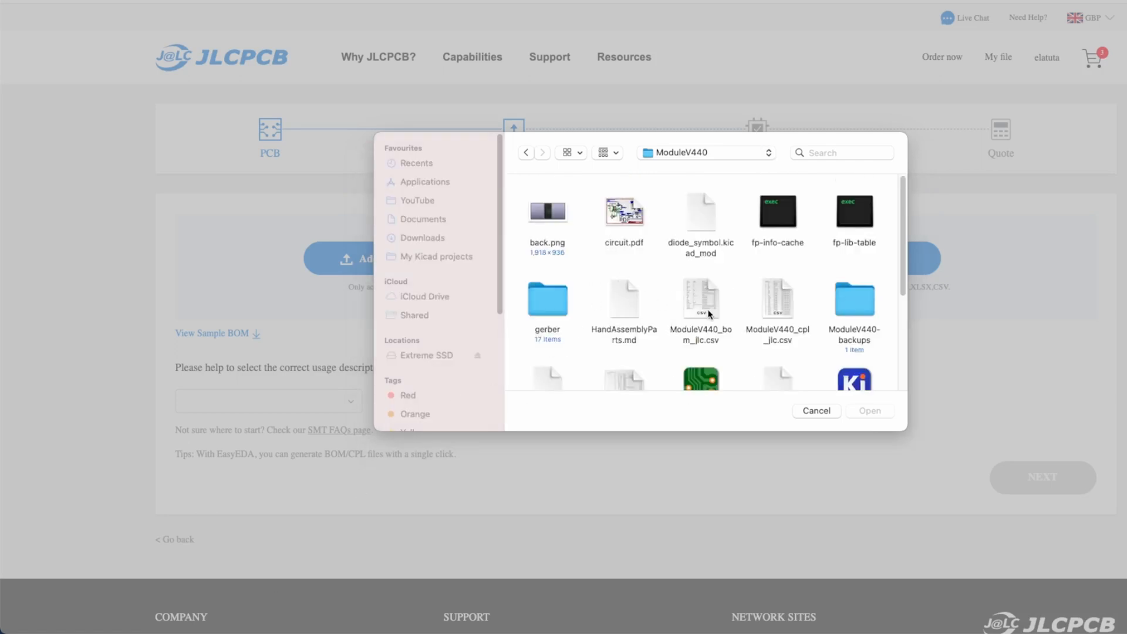
click(701, 300)
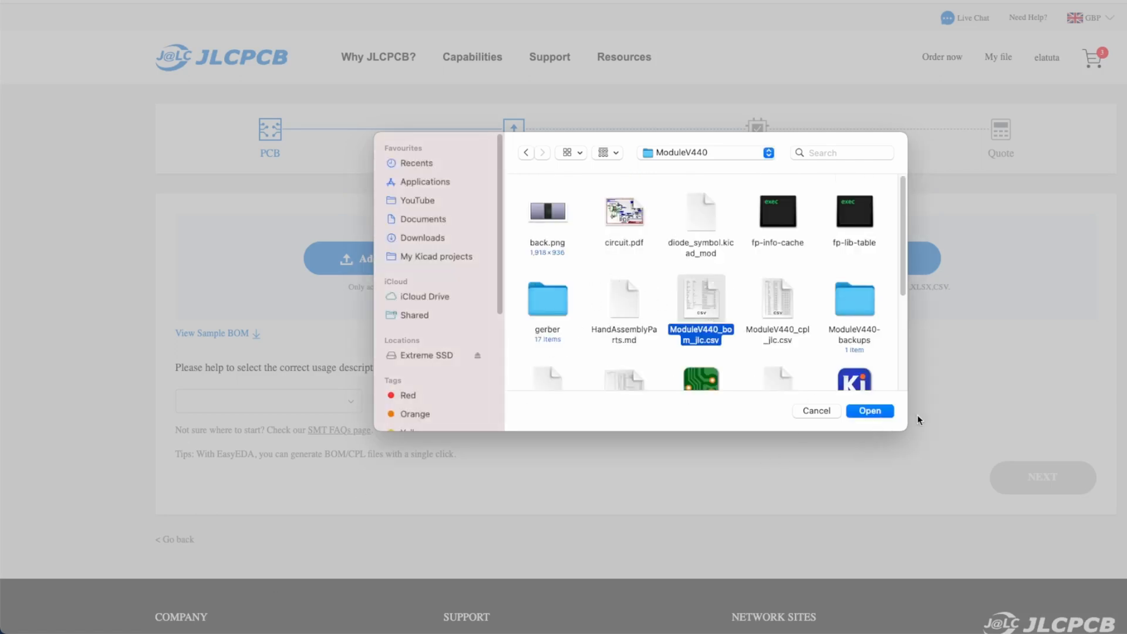
click(870, 411)
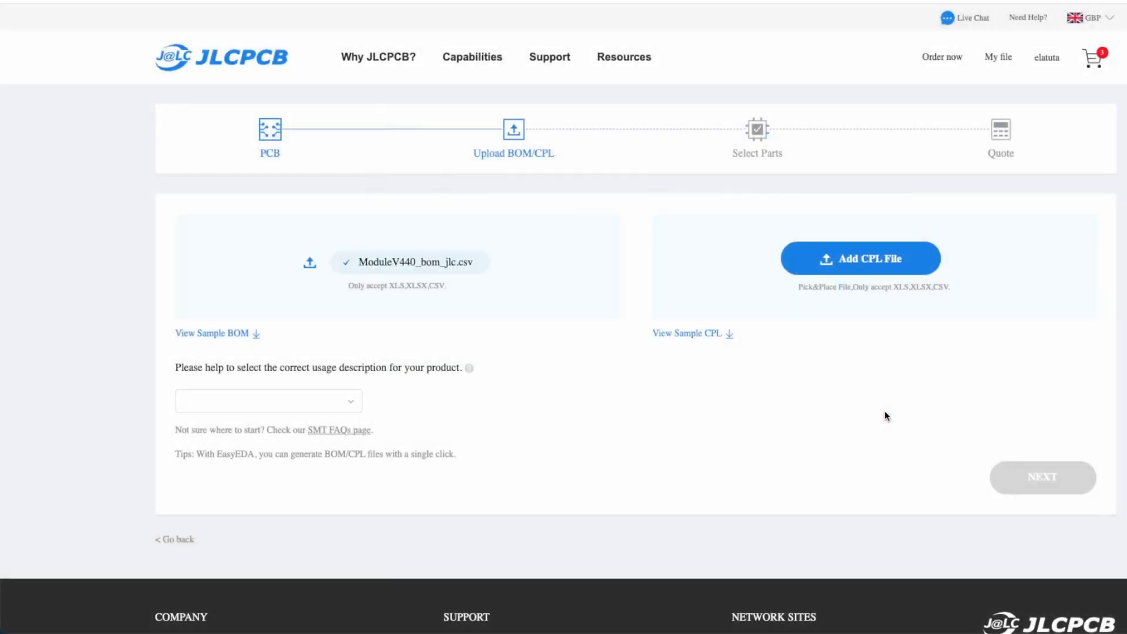
mouse_move(849, 270)
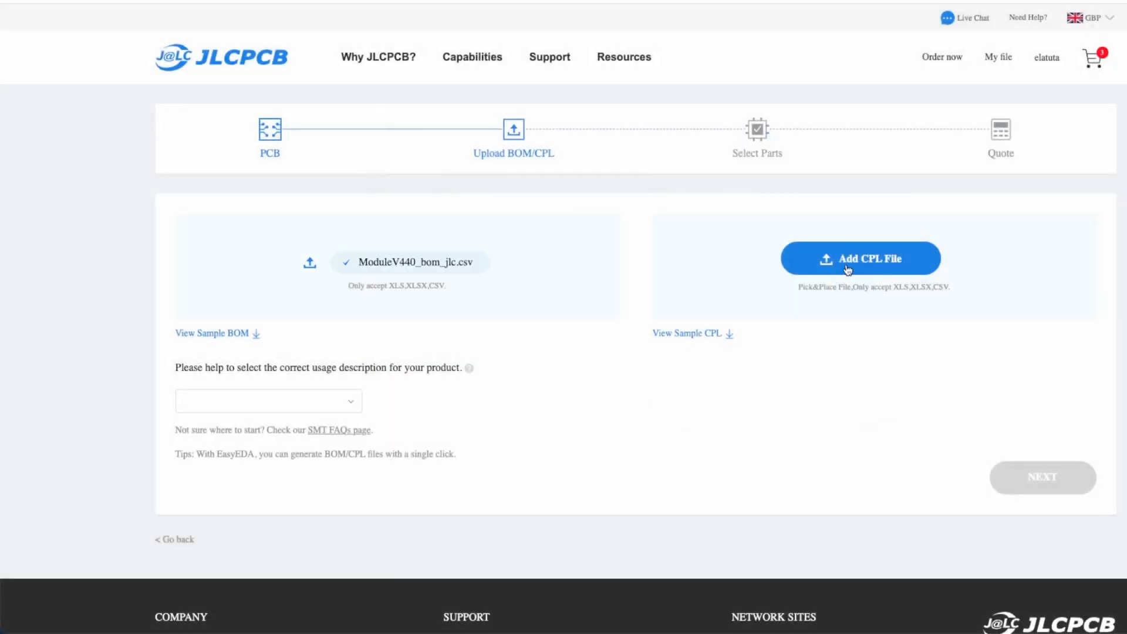
Upload ModuleV440_cpl_jlc.csv from the ModuleV440 folder as the placement file.
click(861, 258)
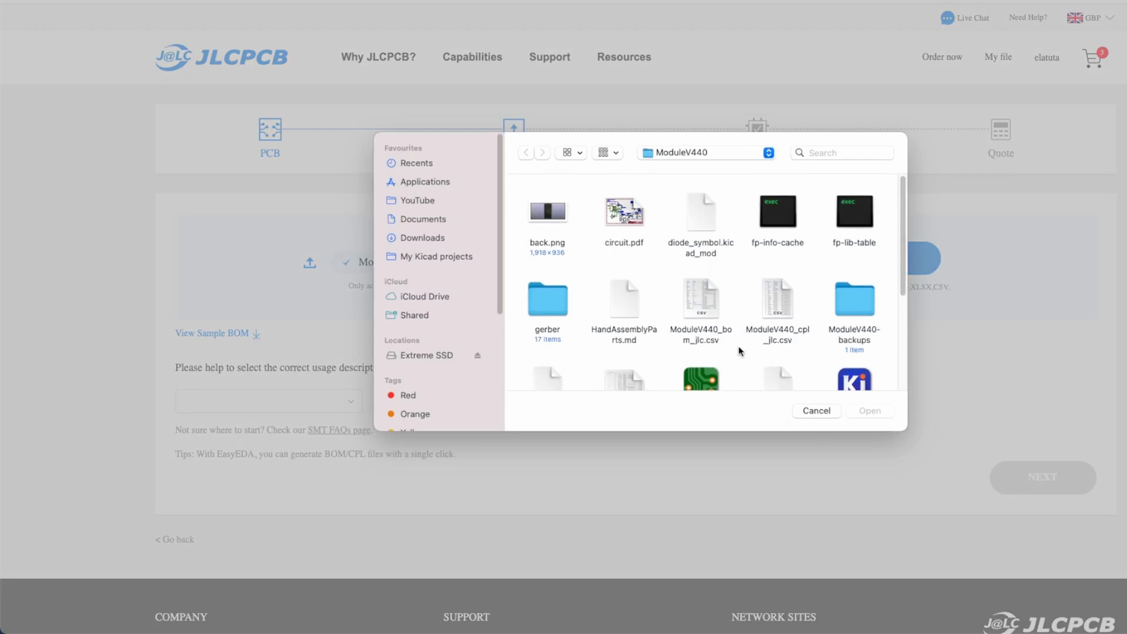
mouse_move(756, 329)
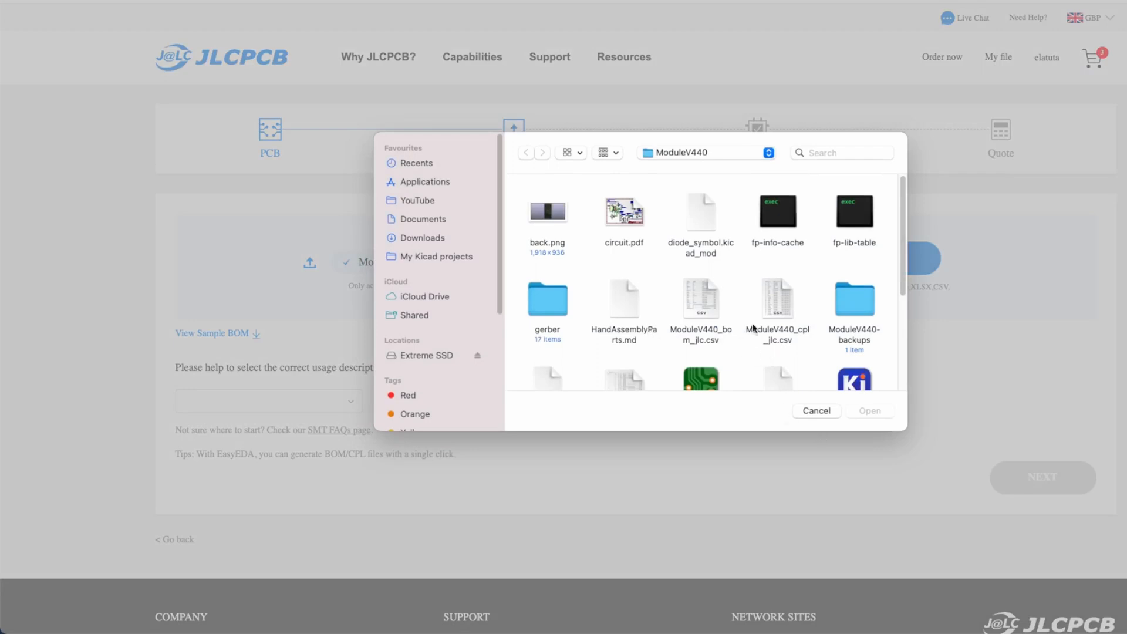
click(778, 298)
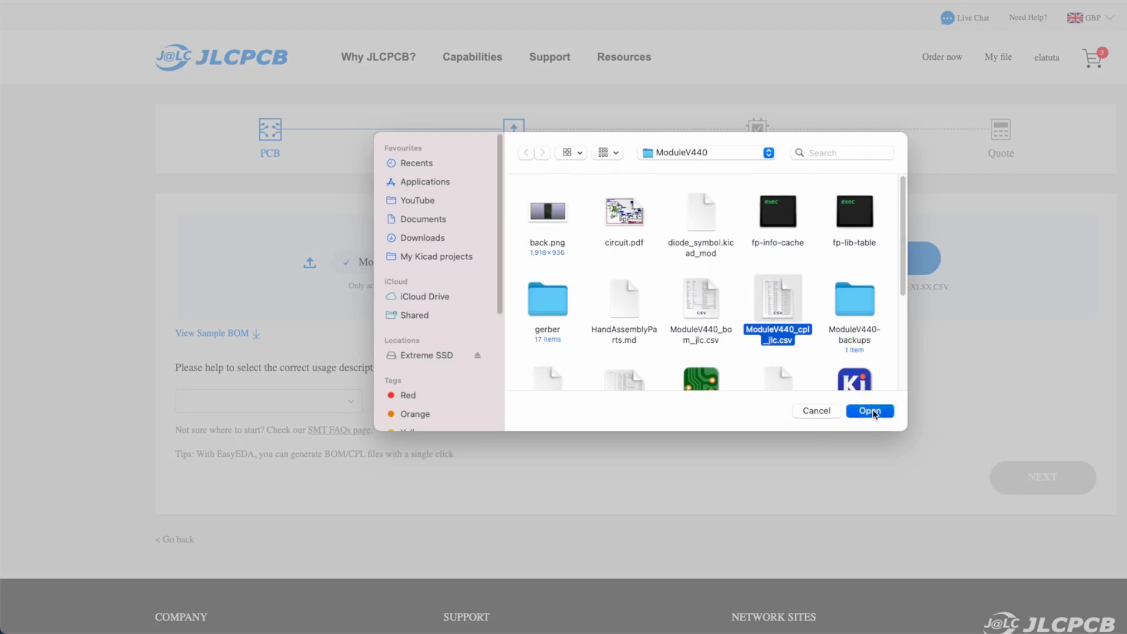
click(870, 410)
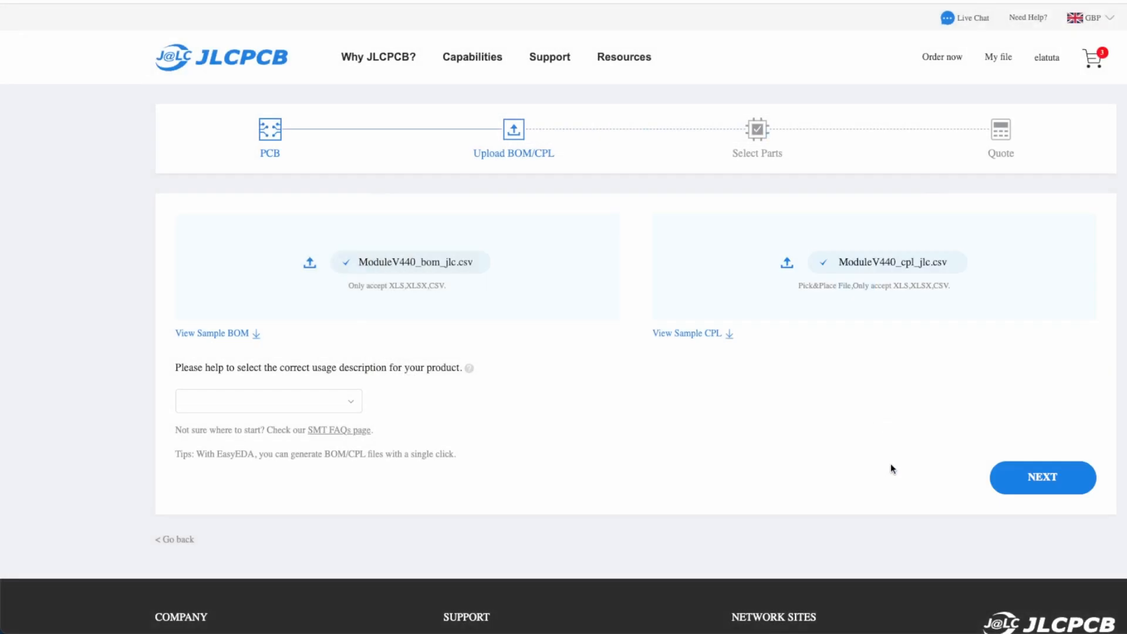
Choose Electronics and Hobbies > DIY as the product usage and continue to Select Parts.
click(1042, 477)
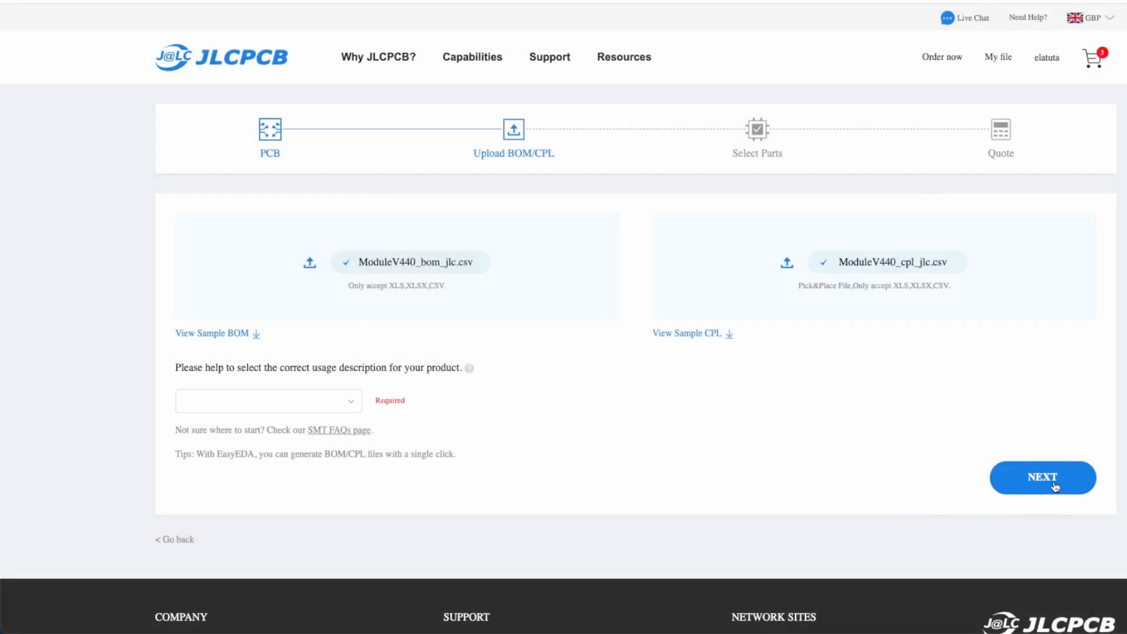
click(268, 401)
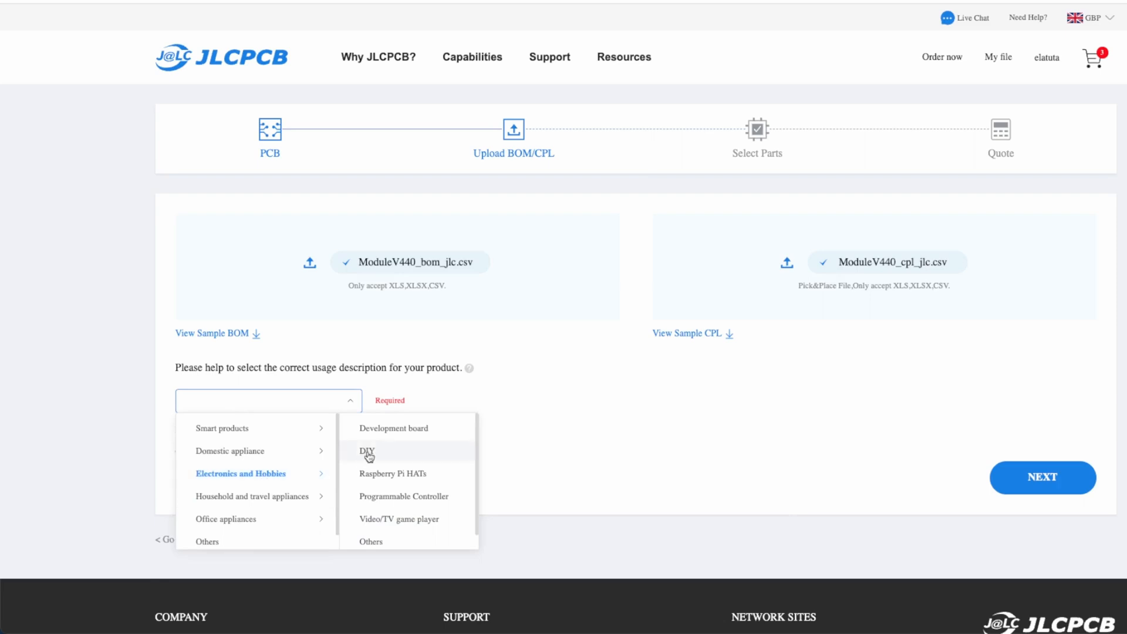
click(366, 451)
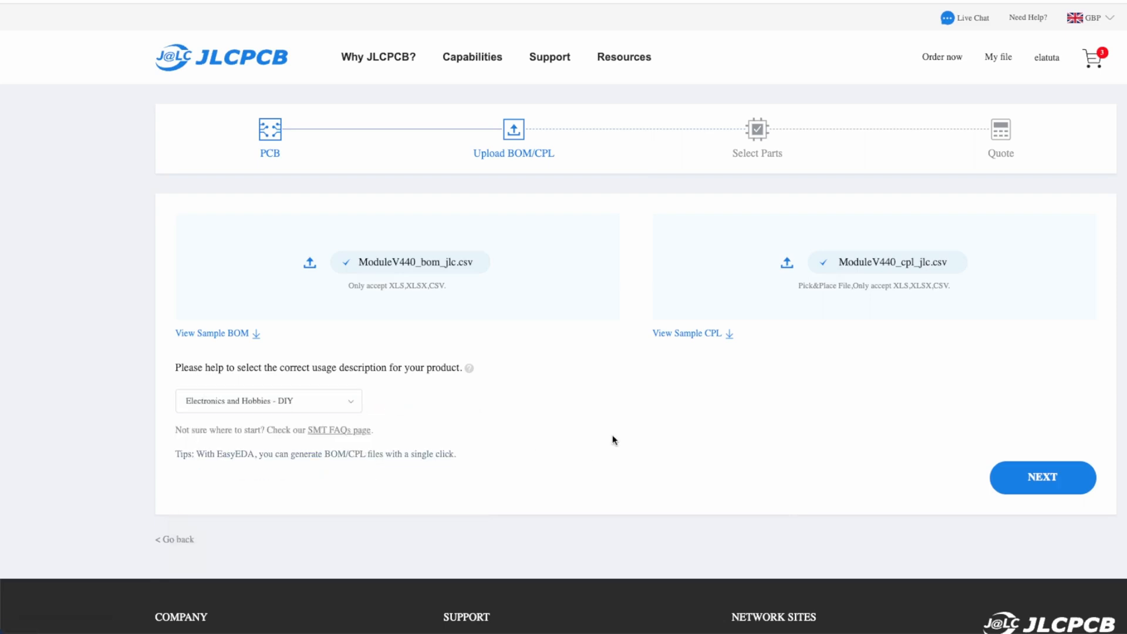
mouse_move(1047, 468)
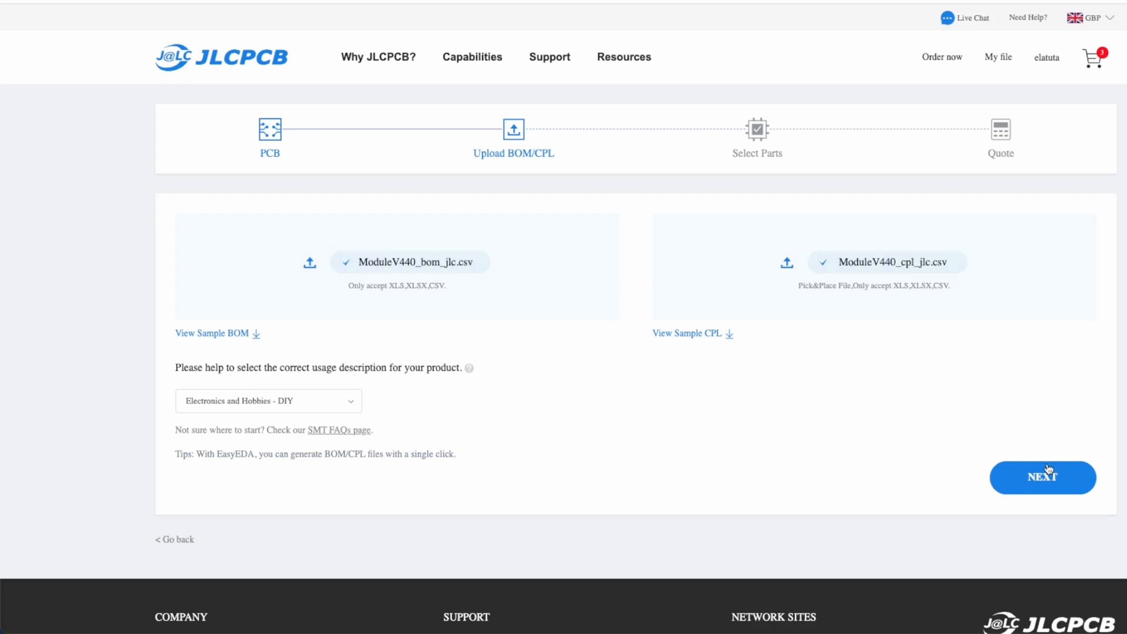
click(1043, 478)
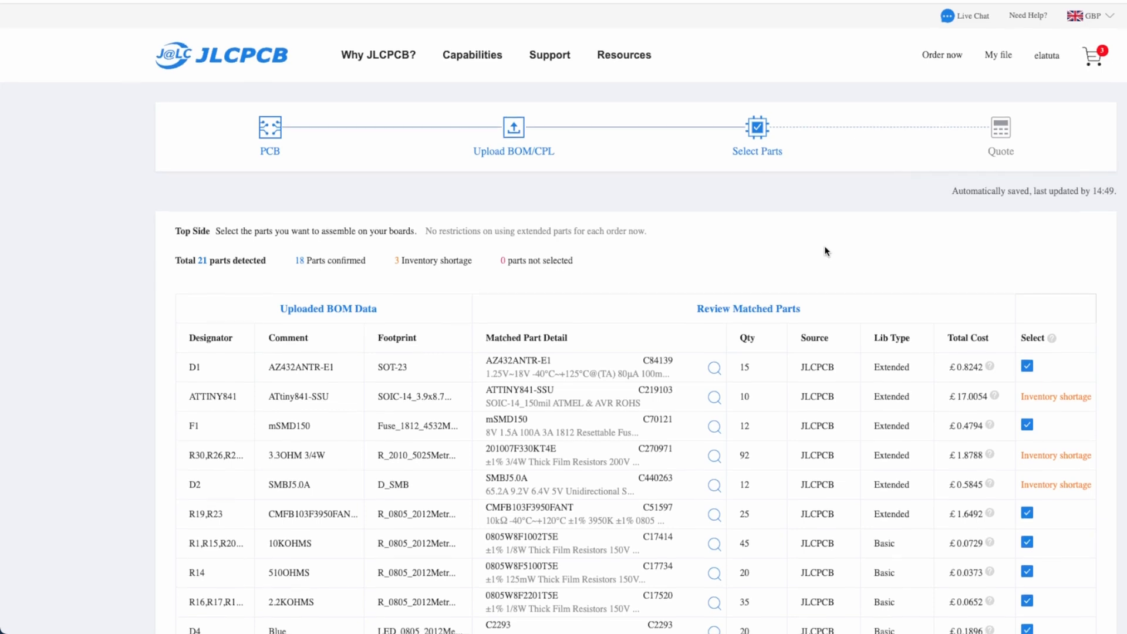
Scroll the matched parts table to find the ATtiny841-SSU, 3.3 ohm resistor and SMBJ5.0A shortages.
scroll(down, 3)
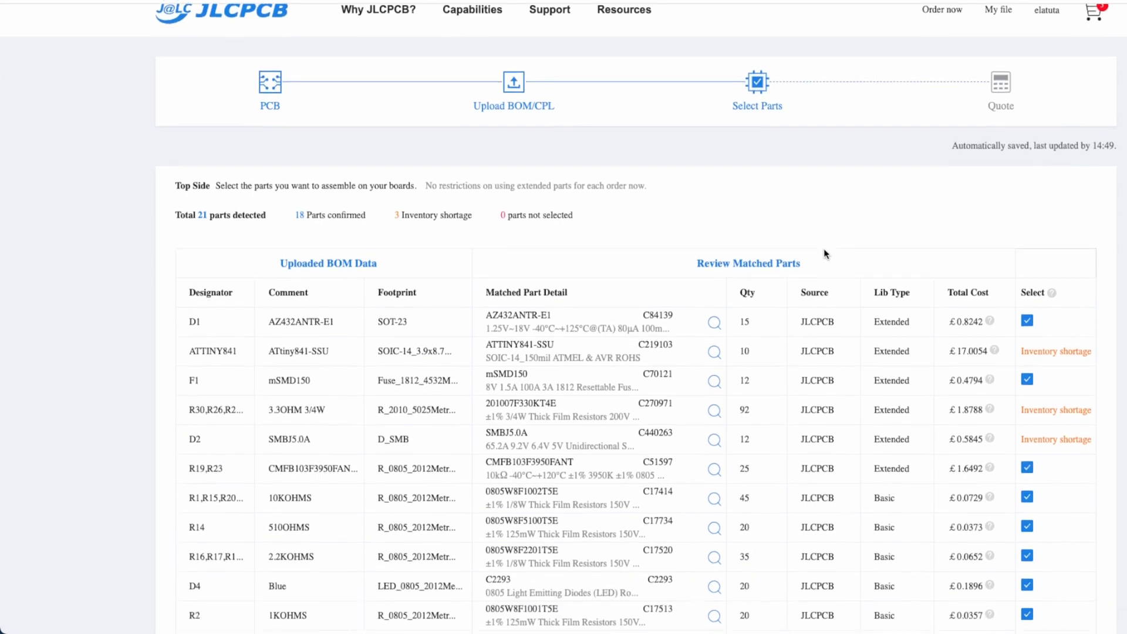
scroll(down, 3)
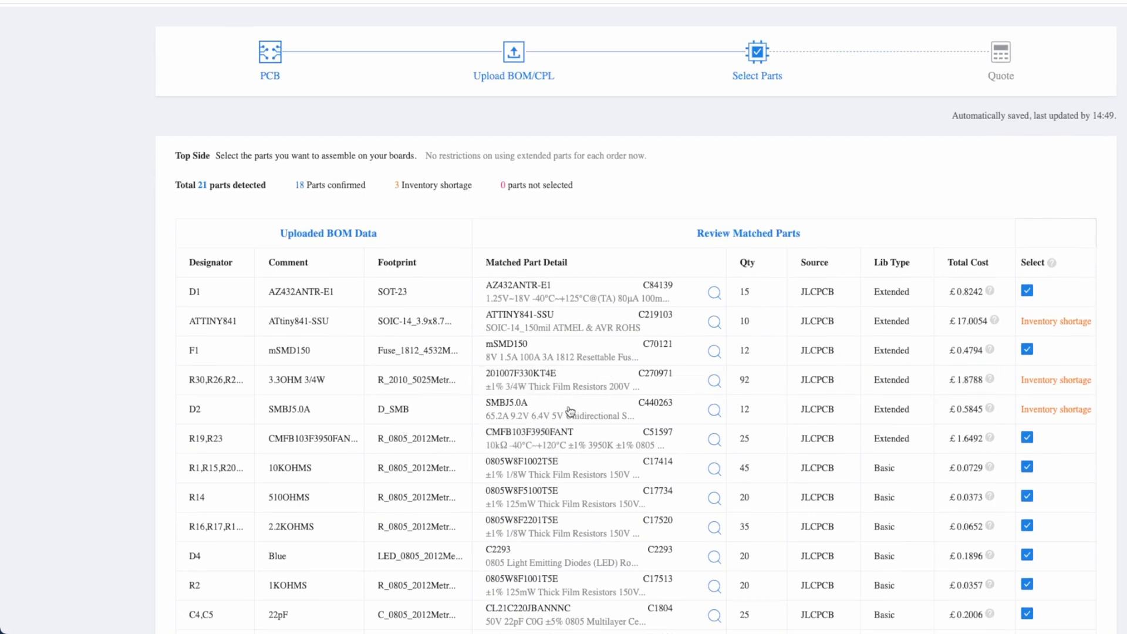
mouse_move(569, 414)
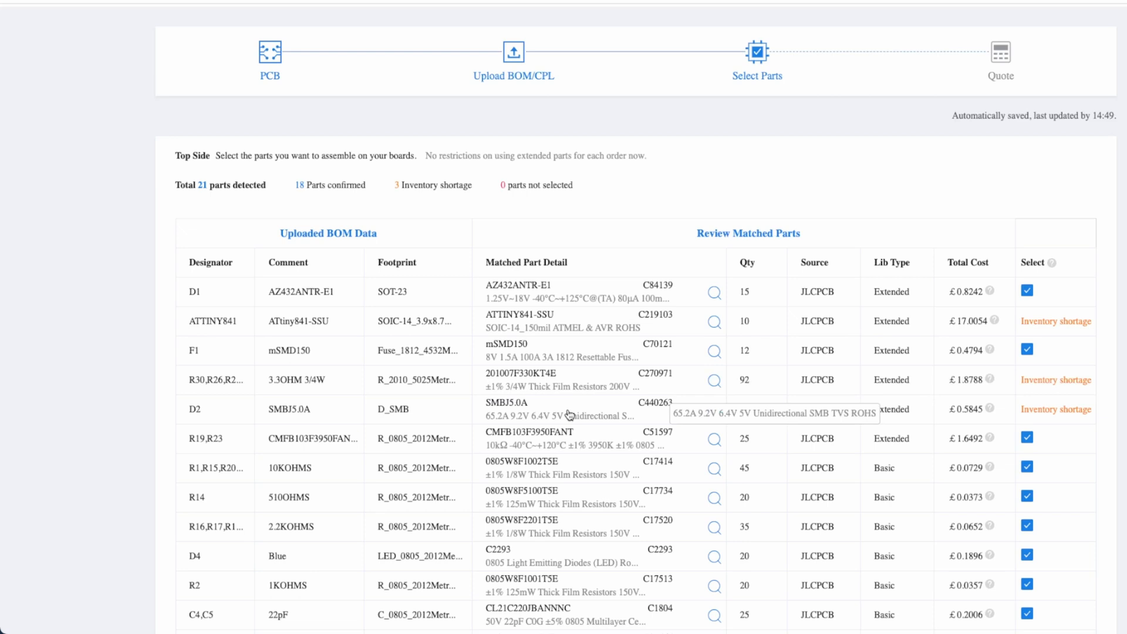
mouse_move(570, 416)
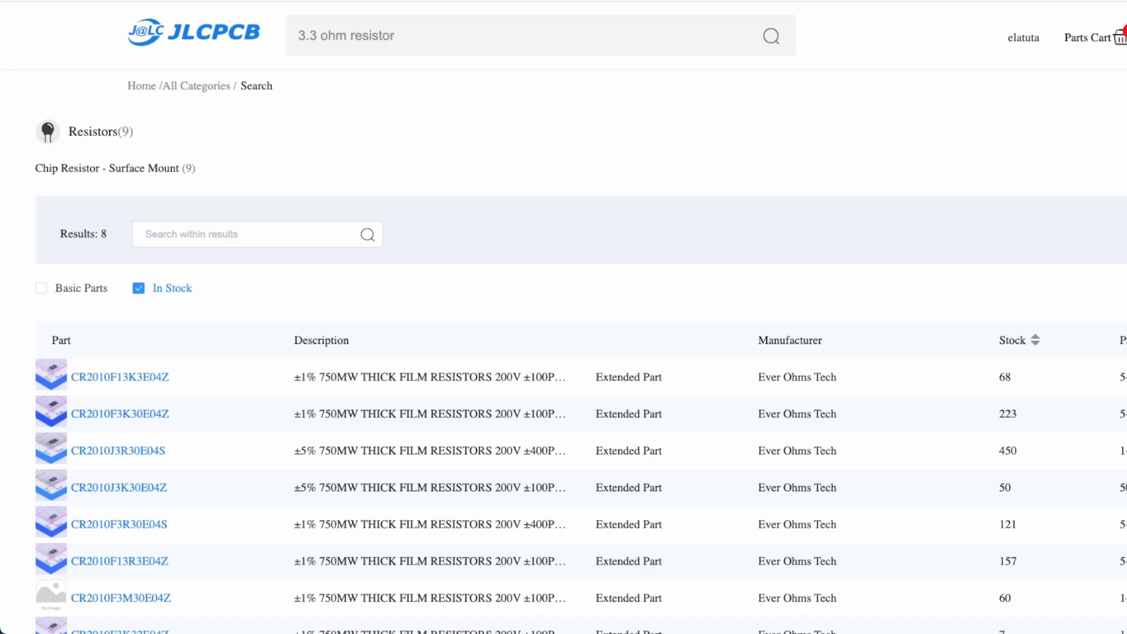
Search the parts results for '3.3 ohms 750 mw' with the In Stock filter applied.
text(3)
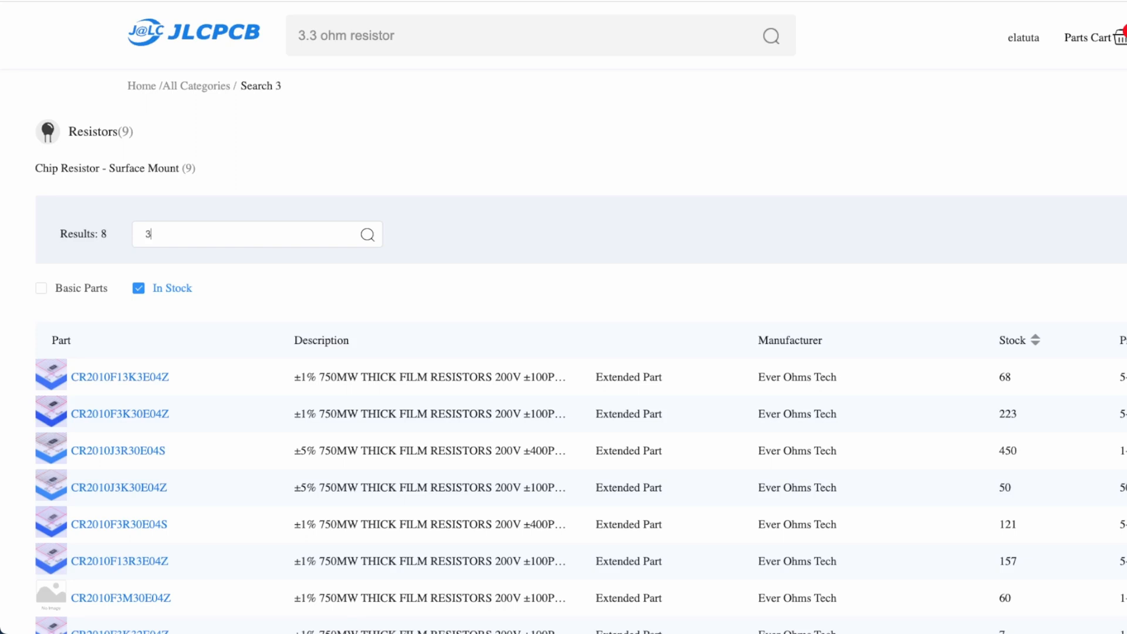
text(.3 oh)
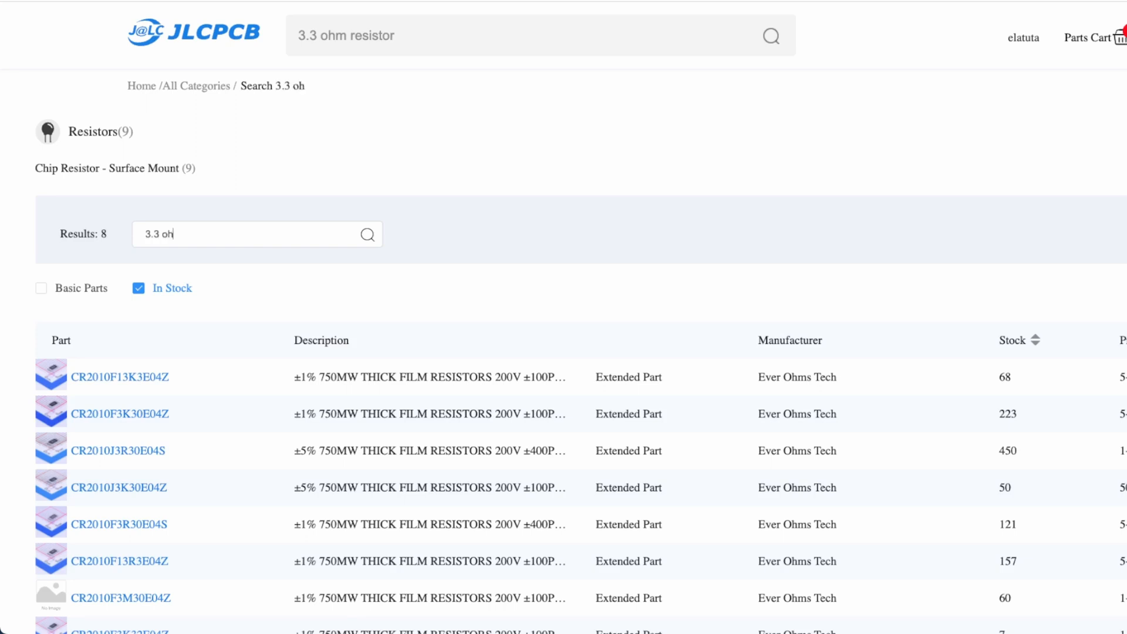
text(ms)
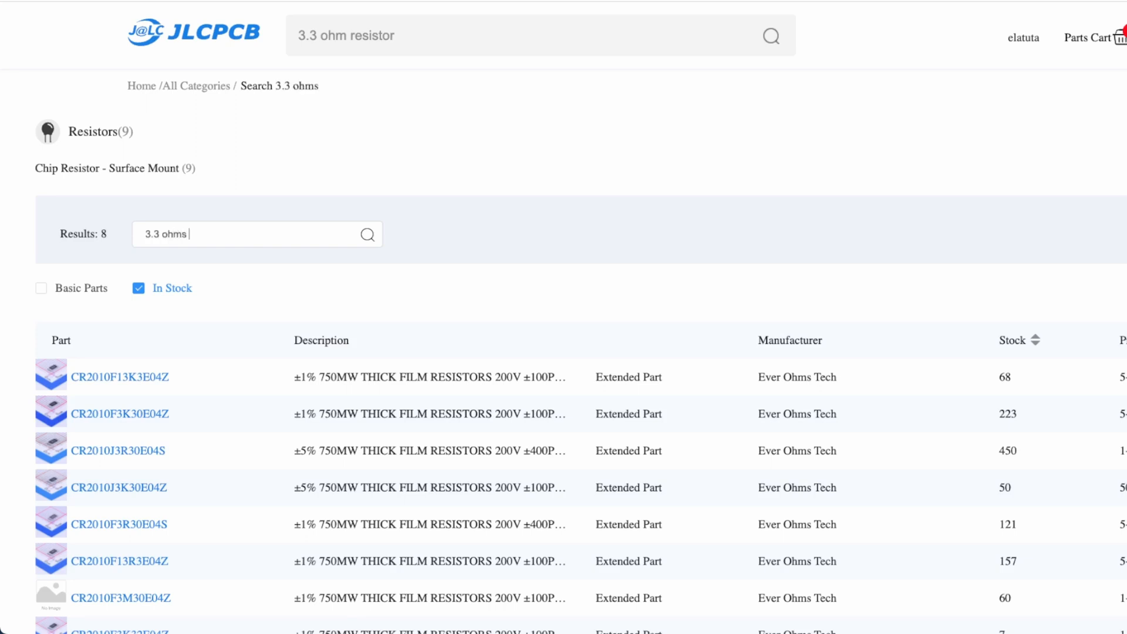
text(750 mw)
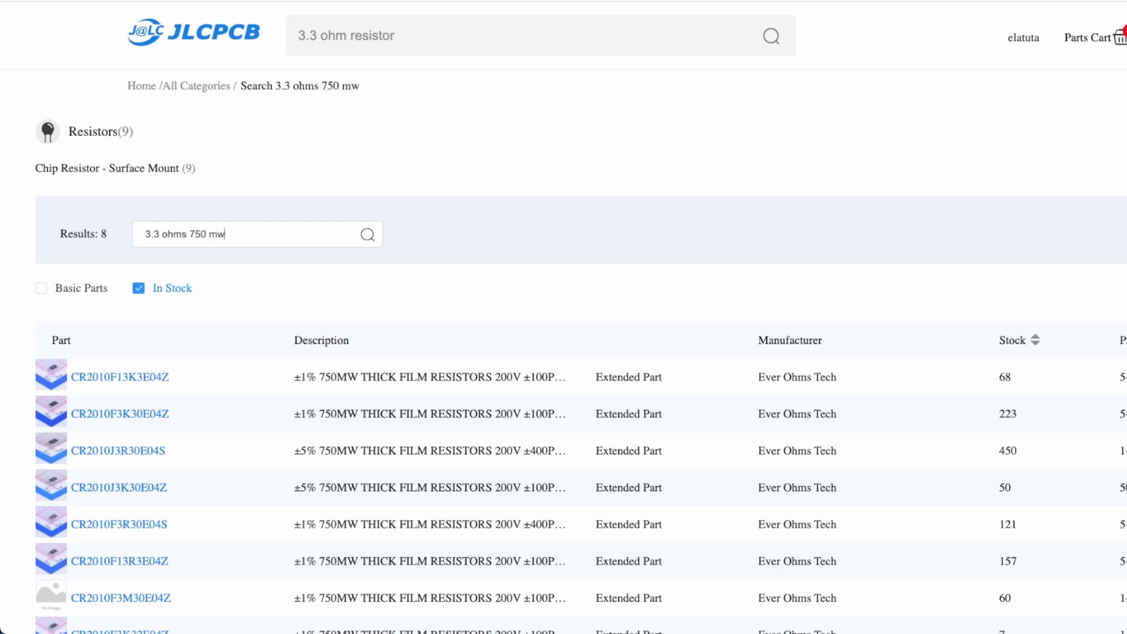
click(1031, 340)
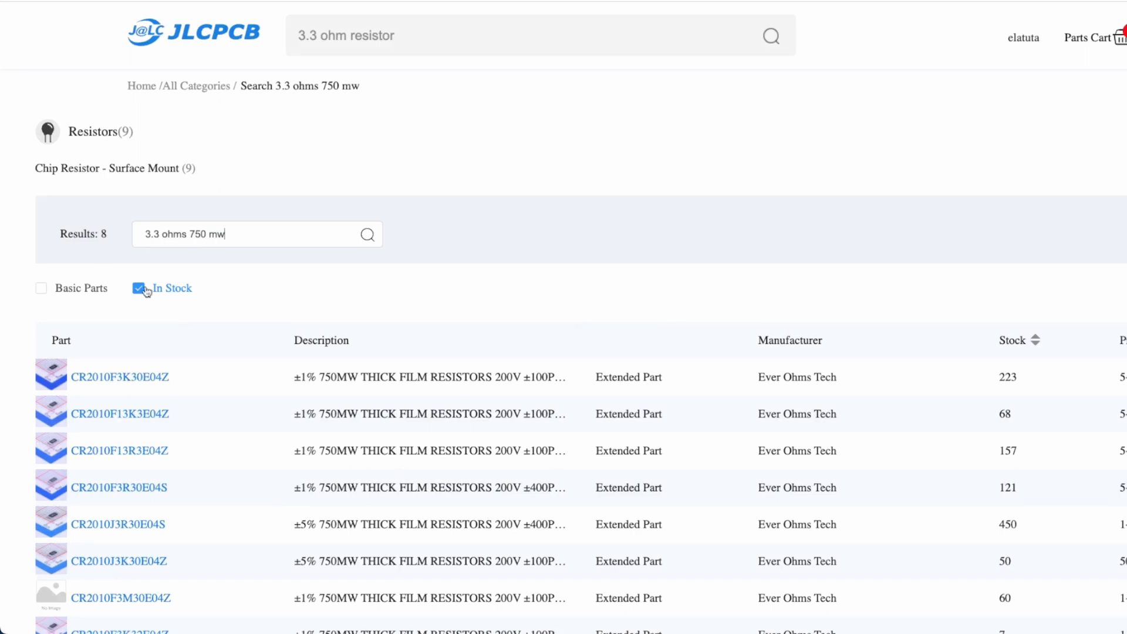
mouse_move(293, 292)
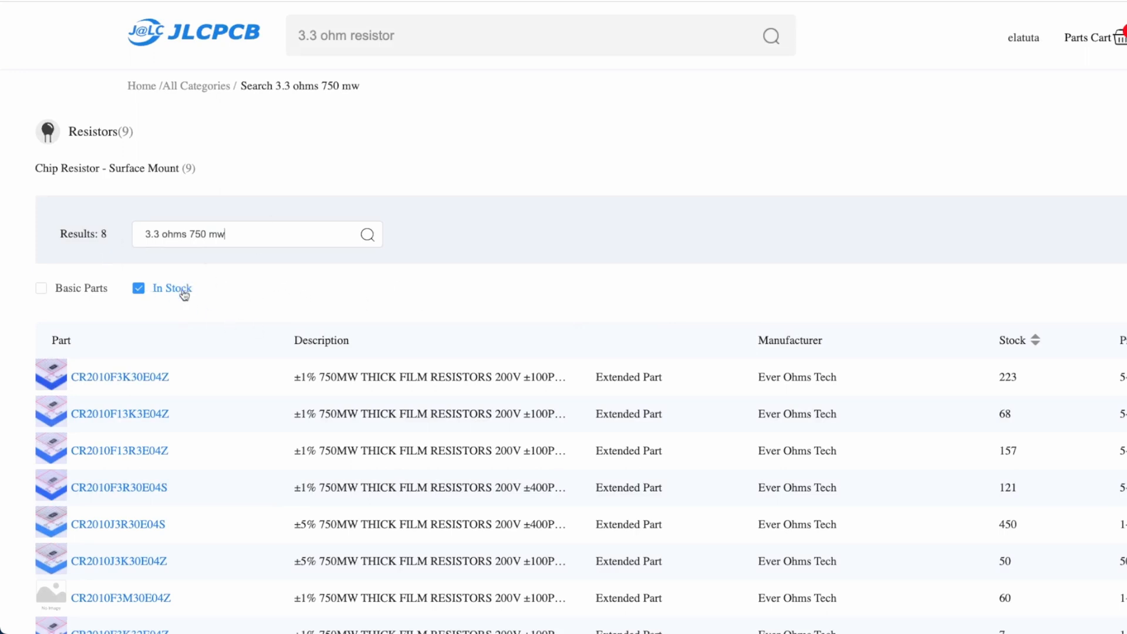
Compare the 3.3 ohm resistor candidates and assign CR2010F3R30E04S (C147106) to the BOM row.
click(120, 377)
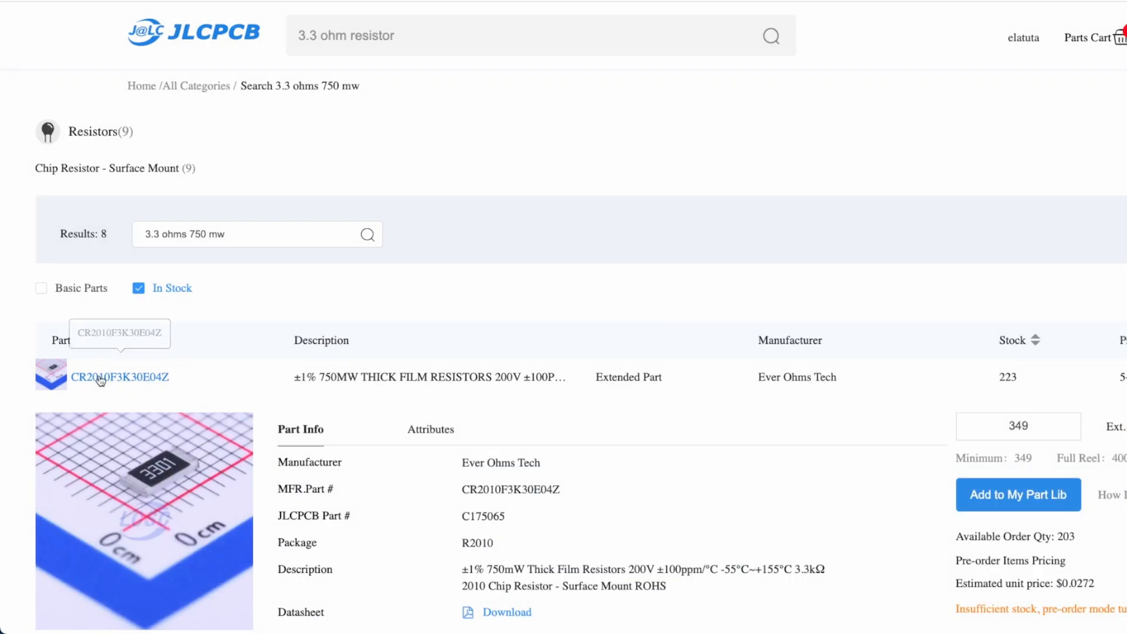
scroll(down, 3)
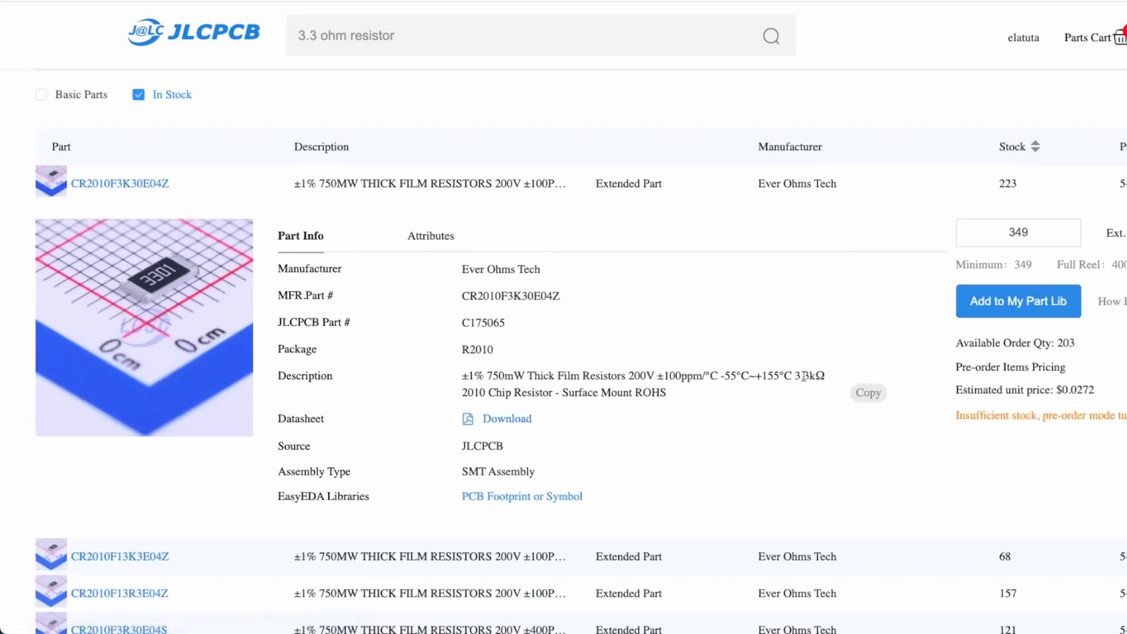
mouse_move(867, 391)
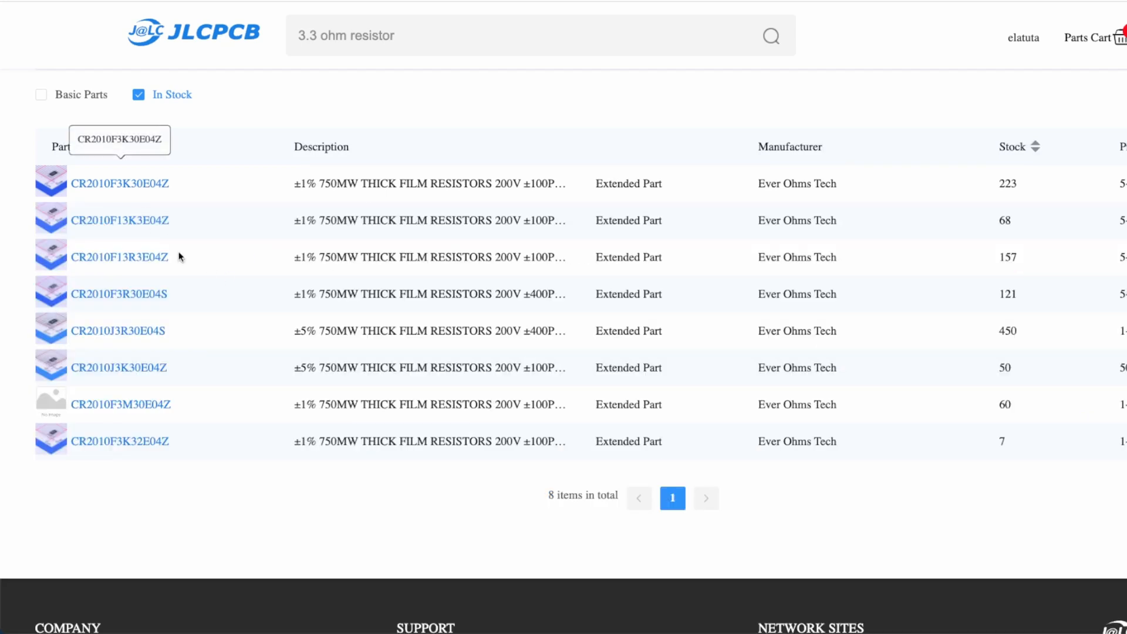
click(119, 220)
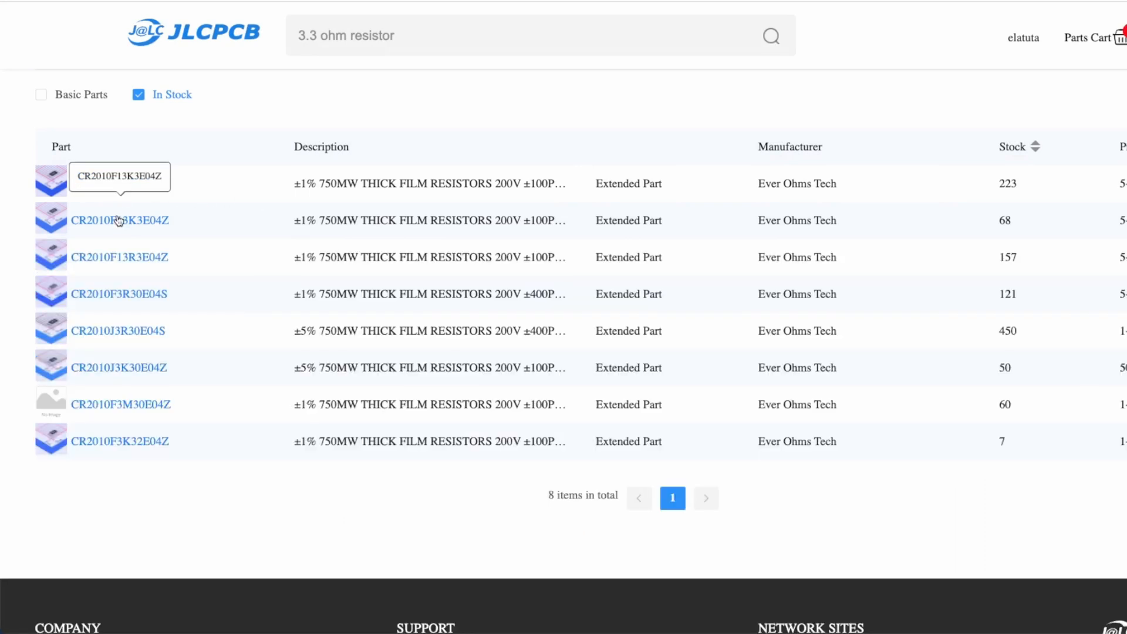
click(120, 256)
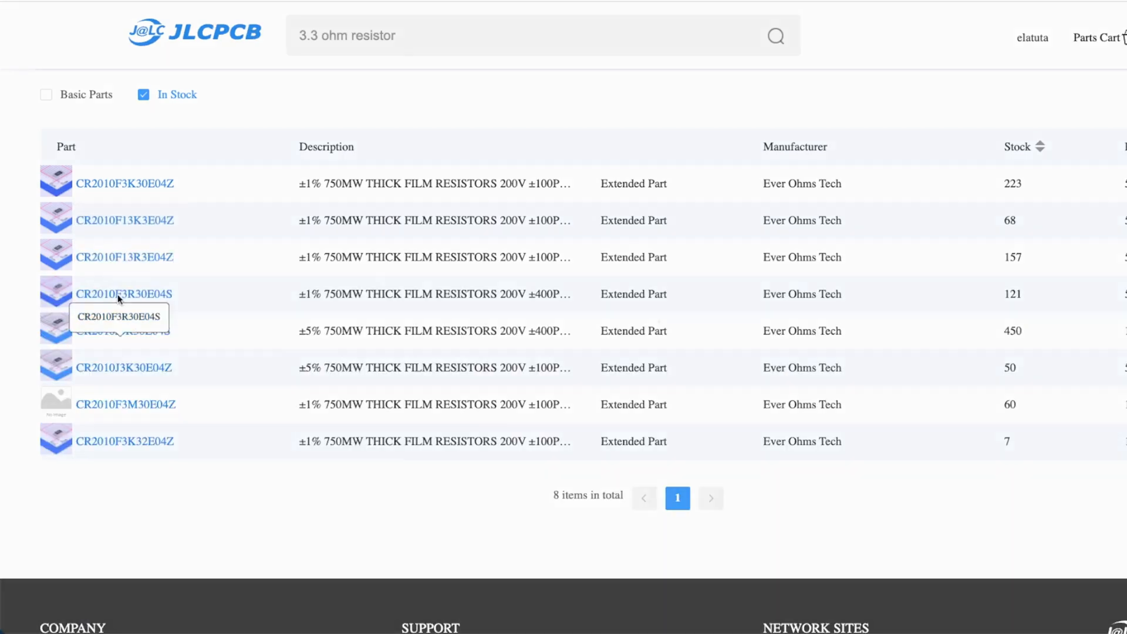
click(124, 294)
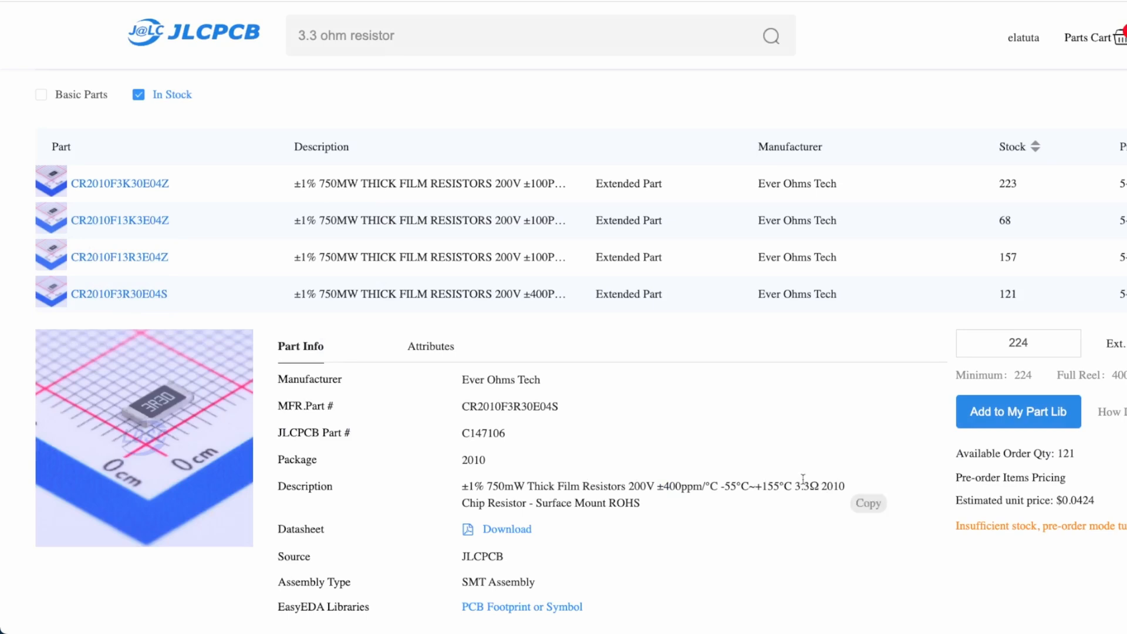
mouse_move(542, 500)
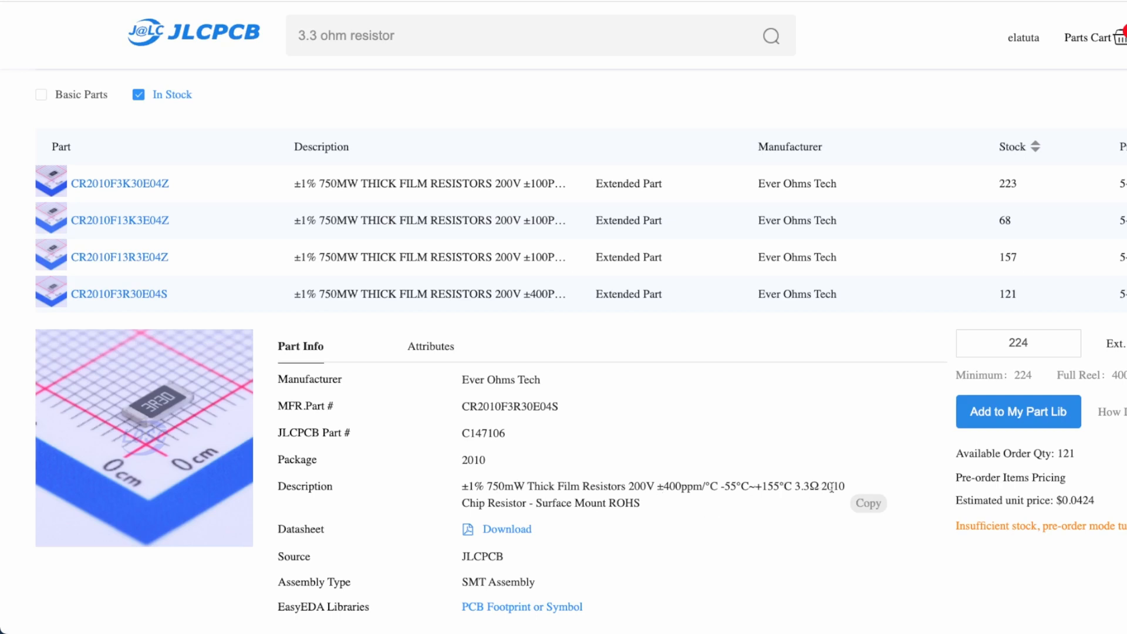
mouse_move(846, 491)
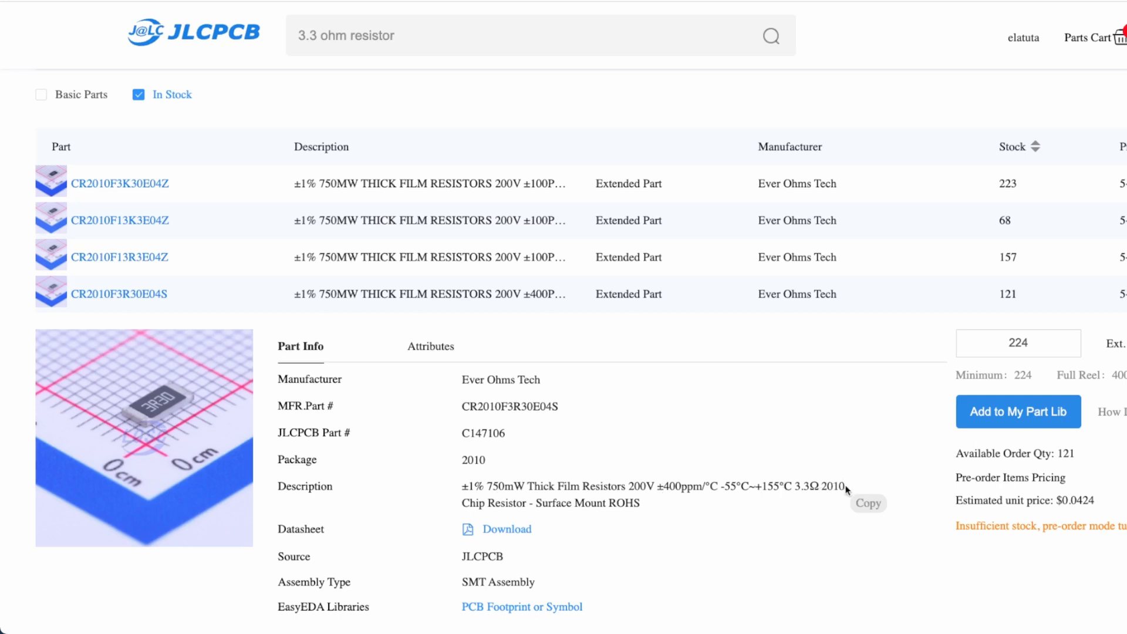
mouse_move(637, 478)
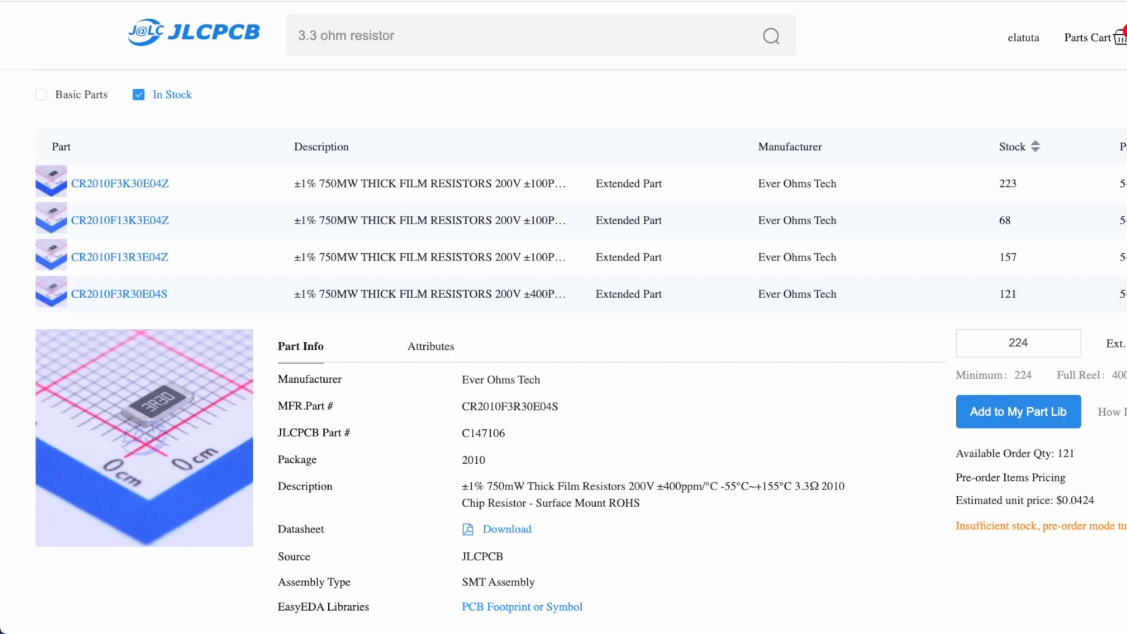
scroll(down, 3)
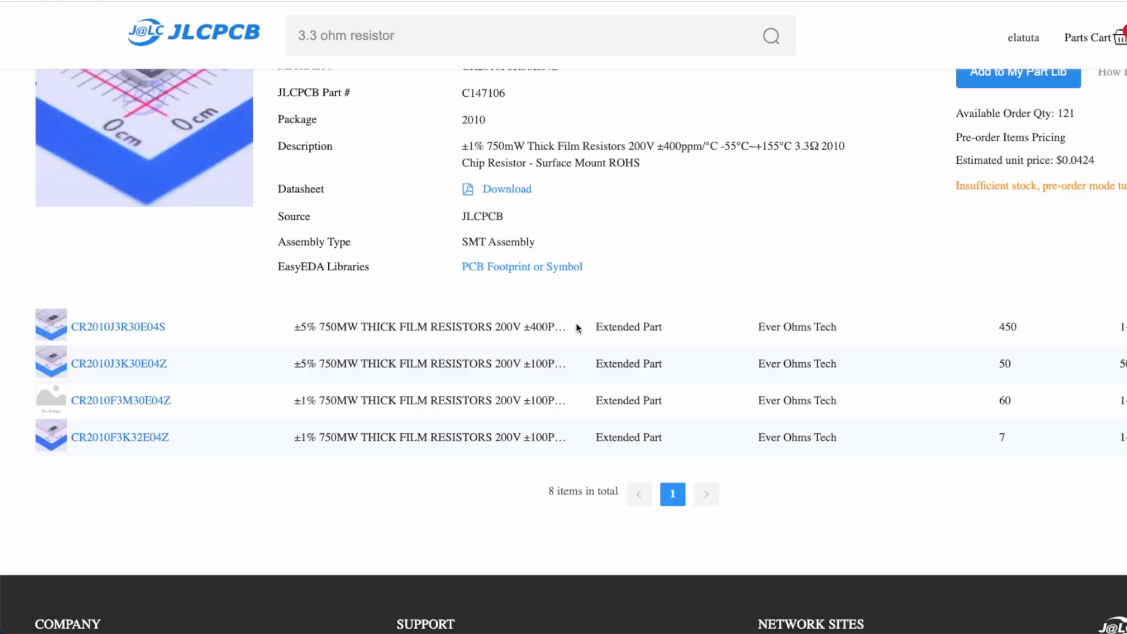
click(118, 326)
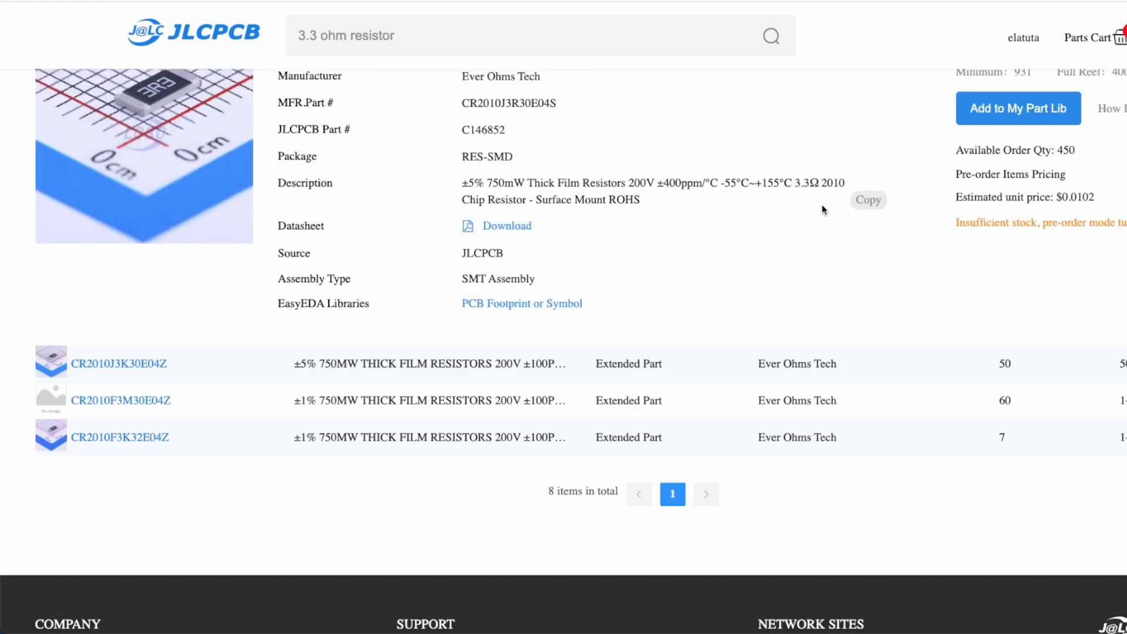
scroll(down, 3)
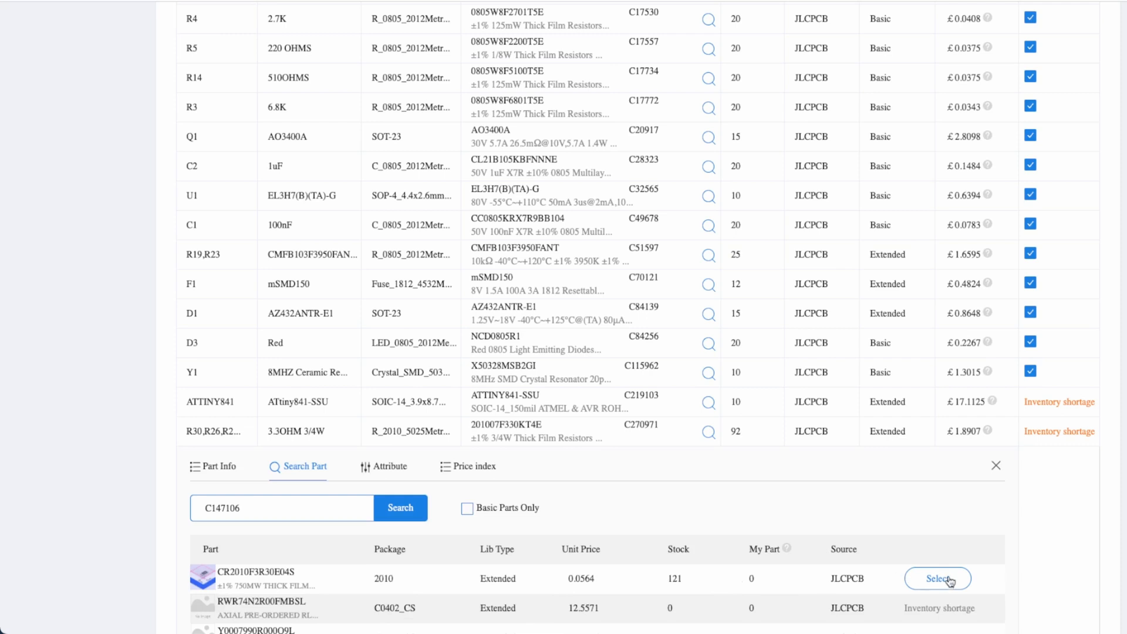
click(938, 579)
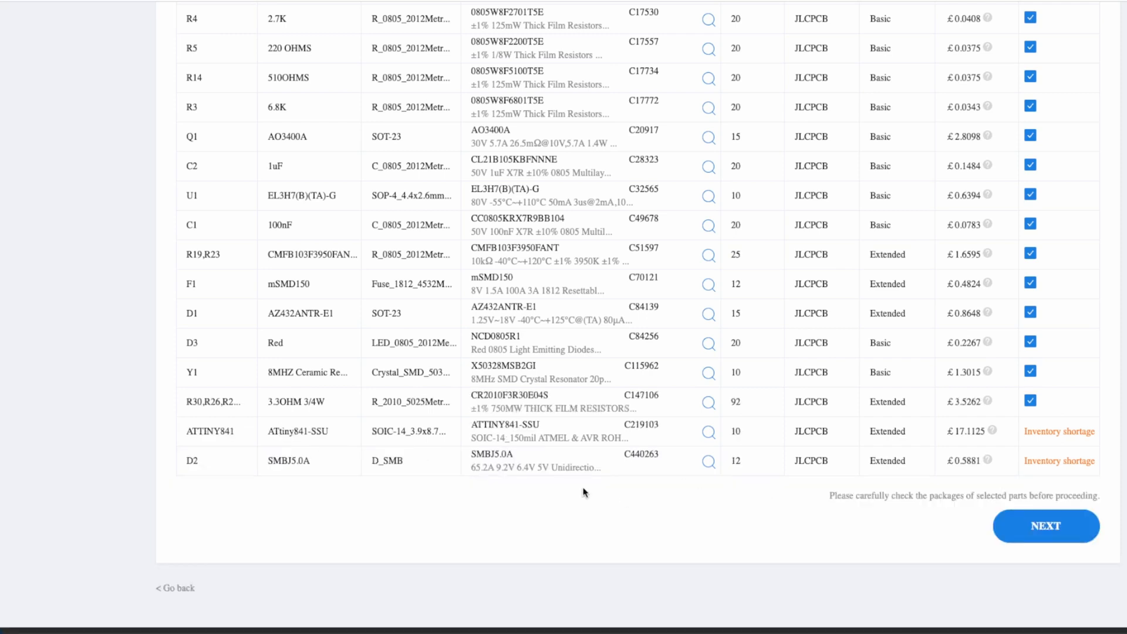
mouse_move(496, 457)
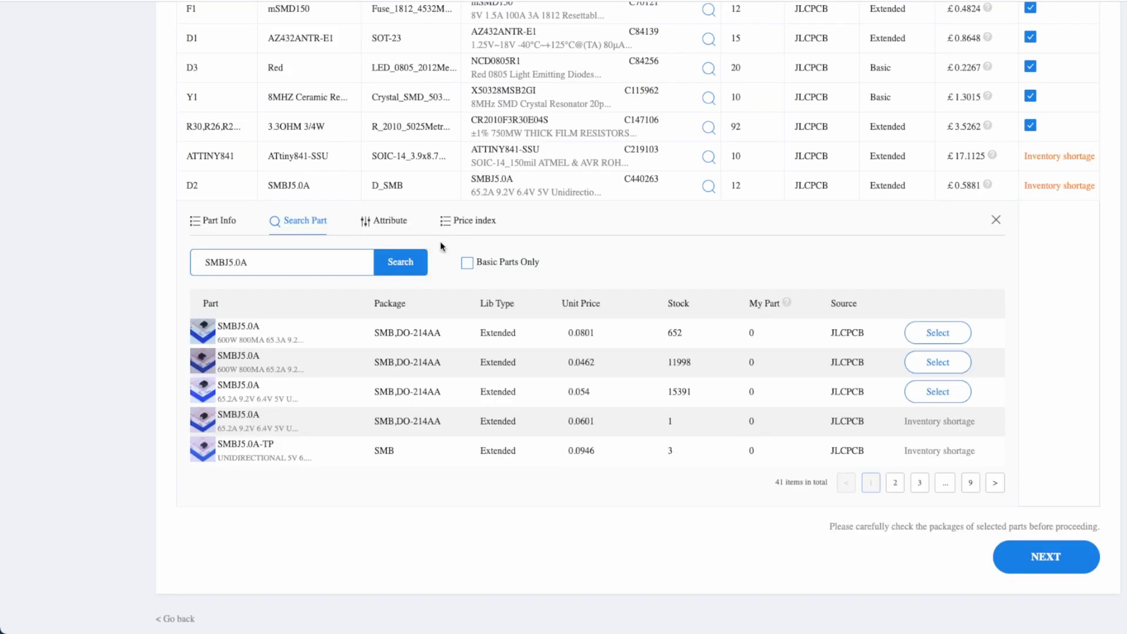
mouse_move(565, 192)
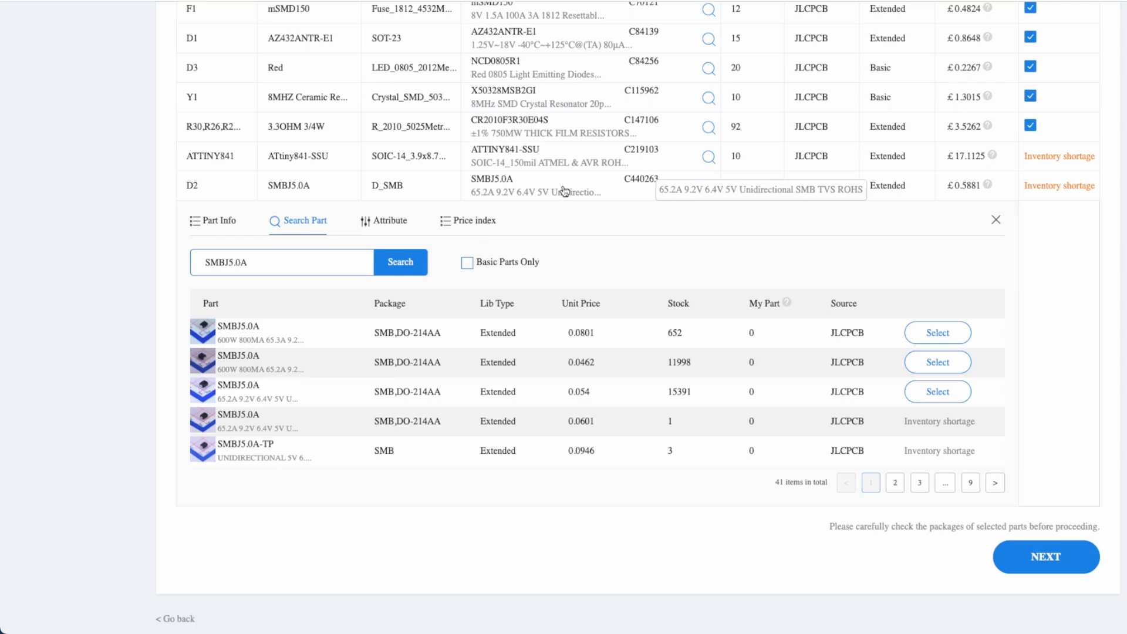
Review the D2 diode's datasheet from Part Info, then open D2's replacement part search.
click(219, 221)
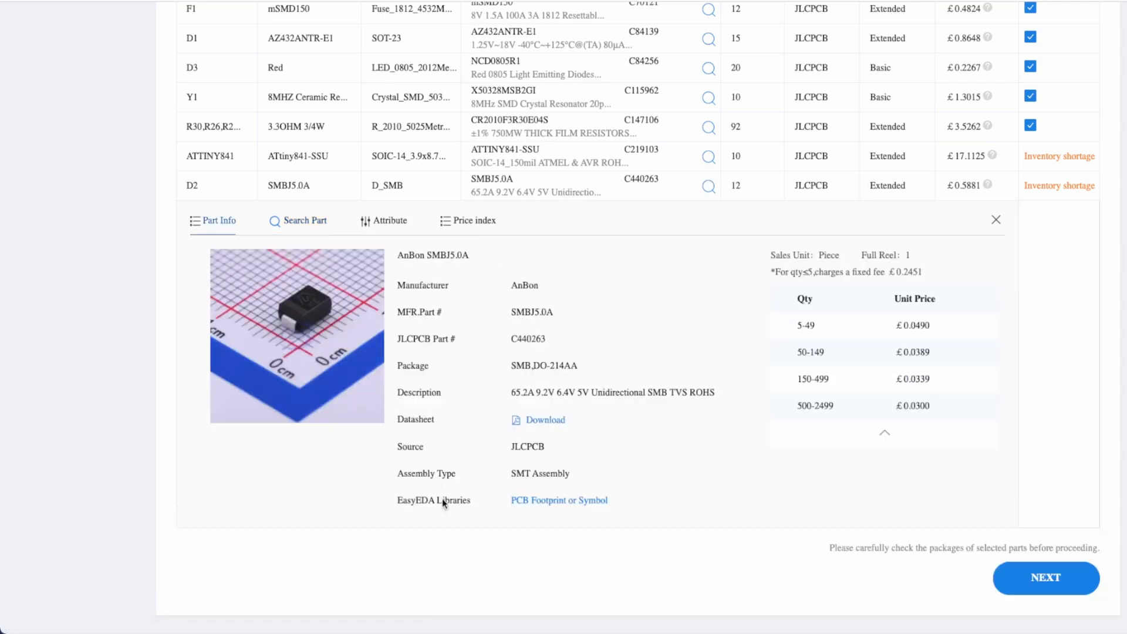
click(545, 419)
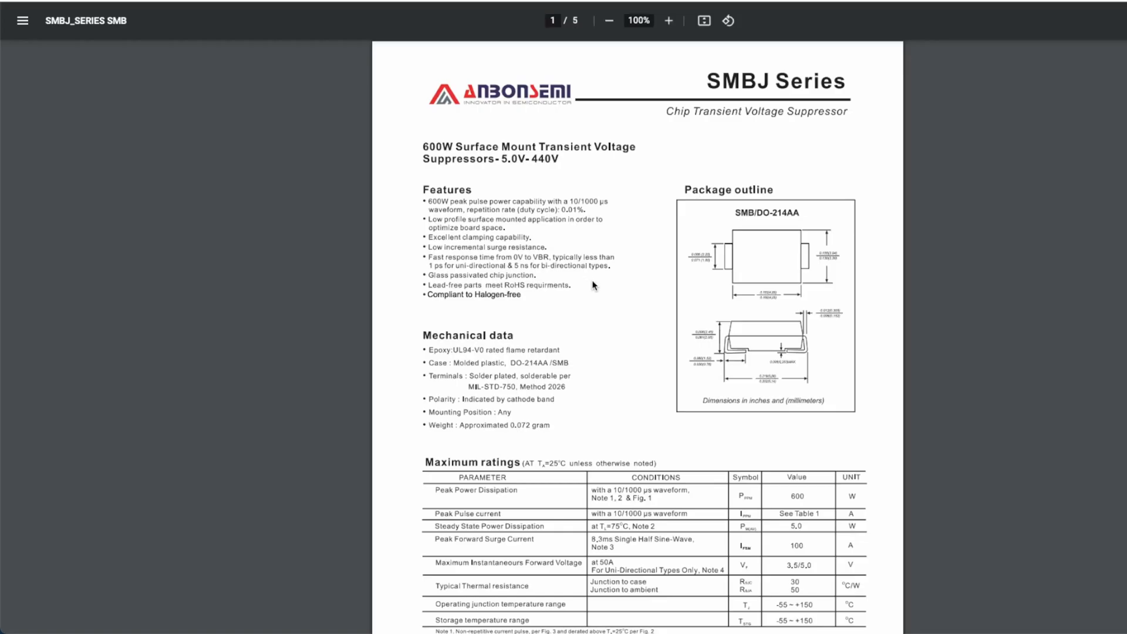
click(668, 20)
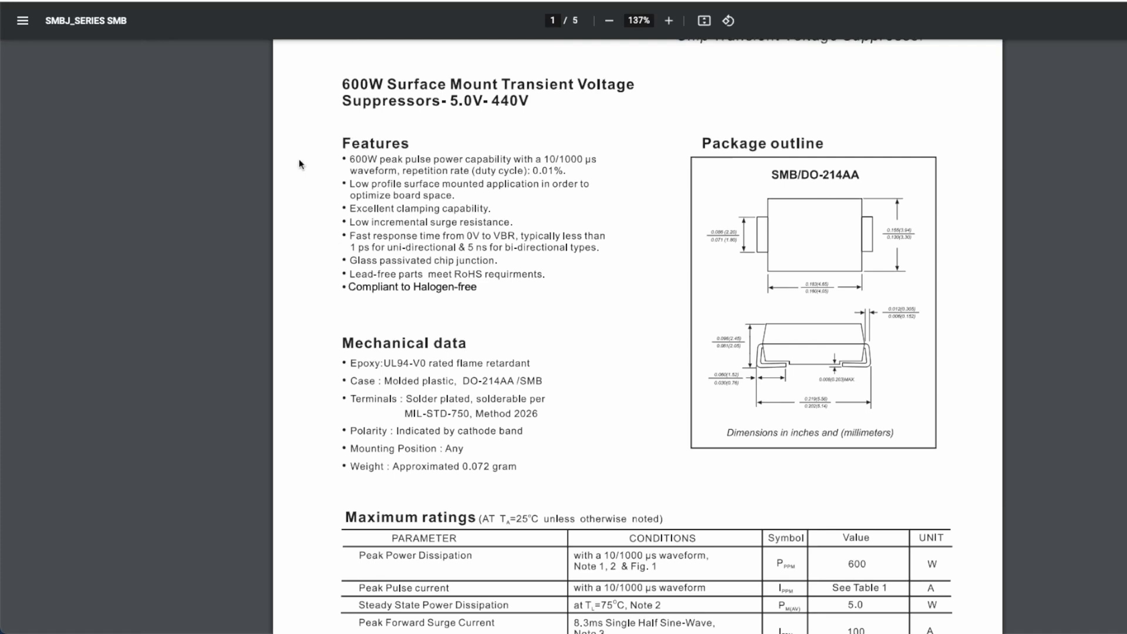
mouse_move(479, 109)
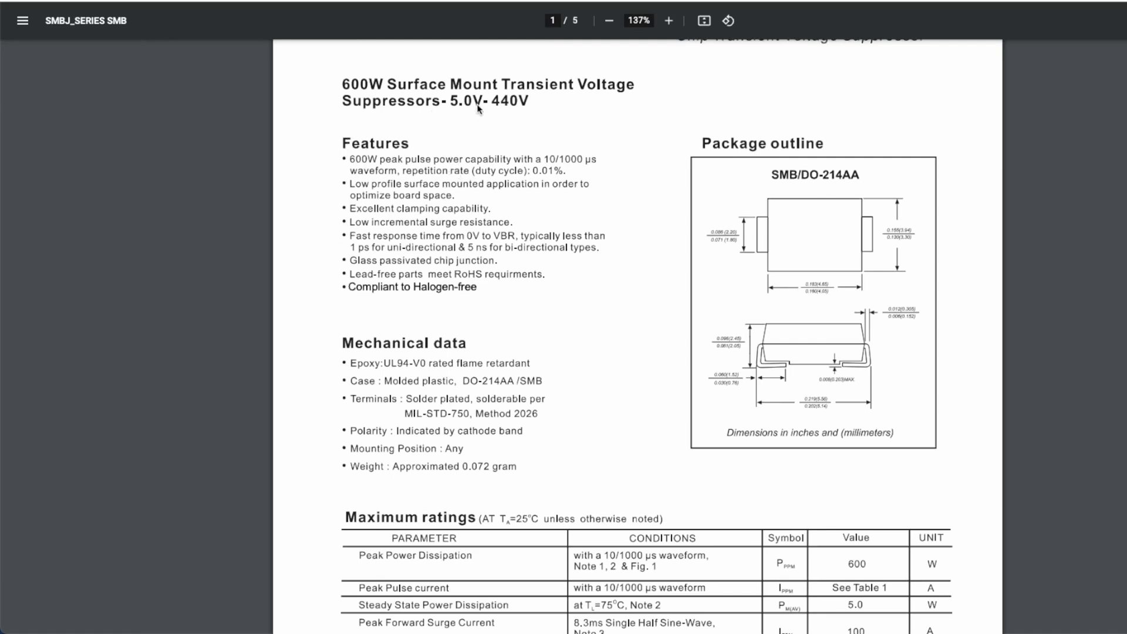
mouse_move(581, 138)
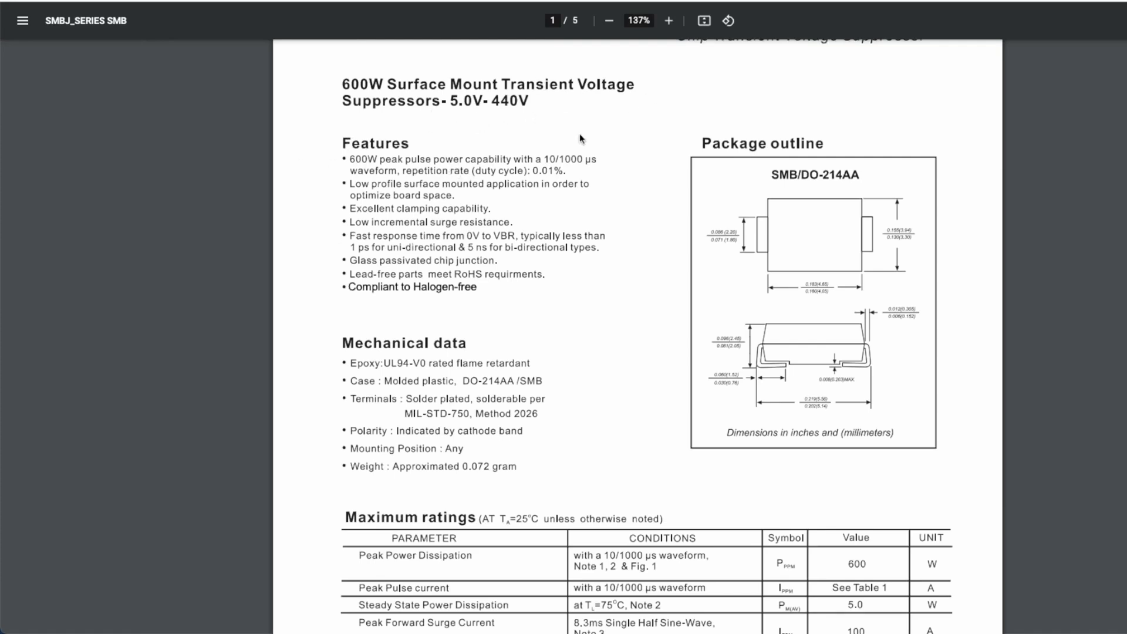
mouse_move(804, 189)
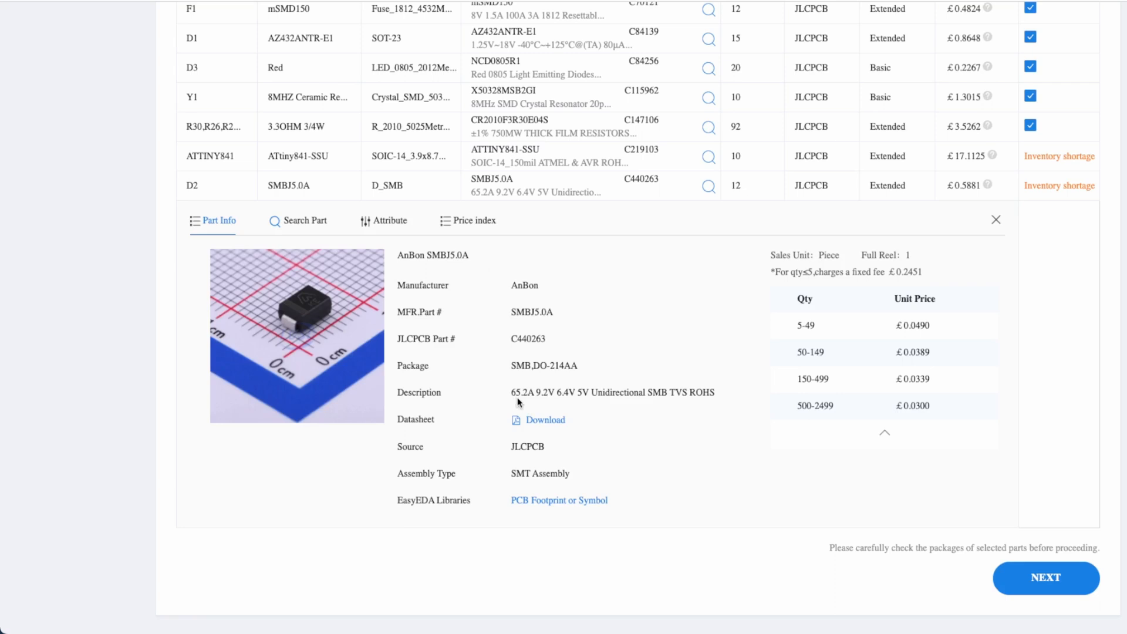
mouse_move(522, 403)
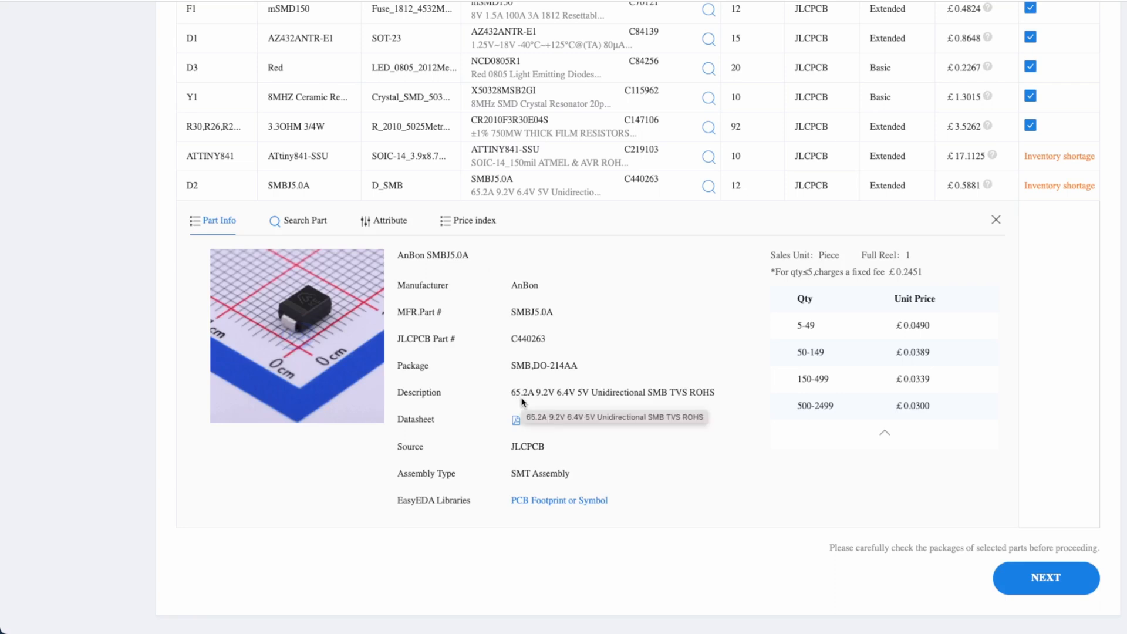
mouse_move(583, 407)
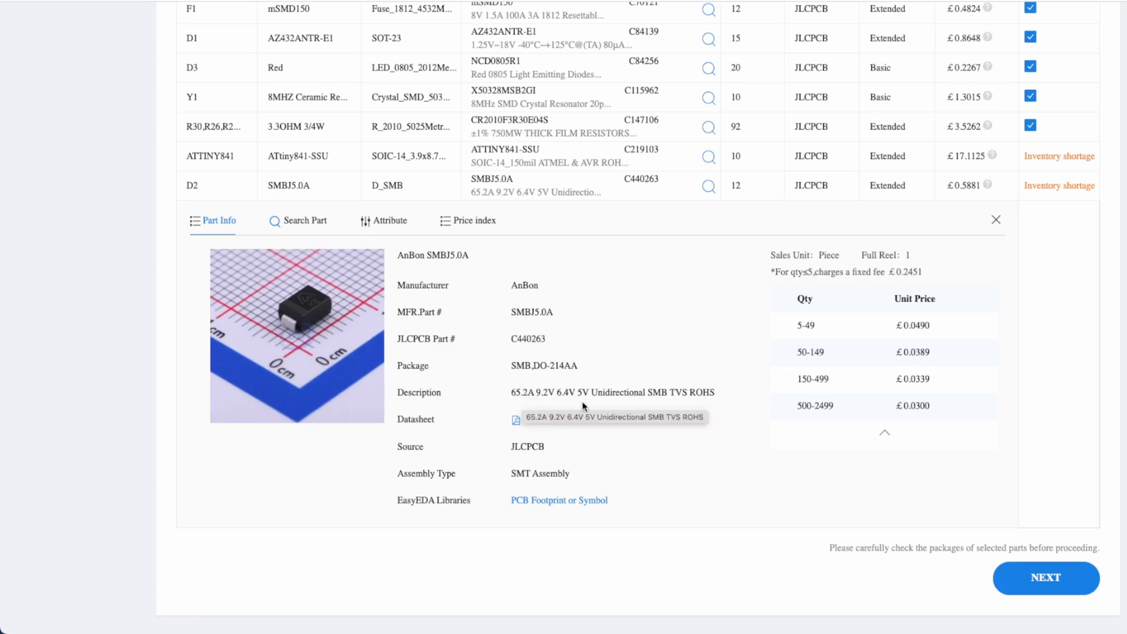
click(305, 221)
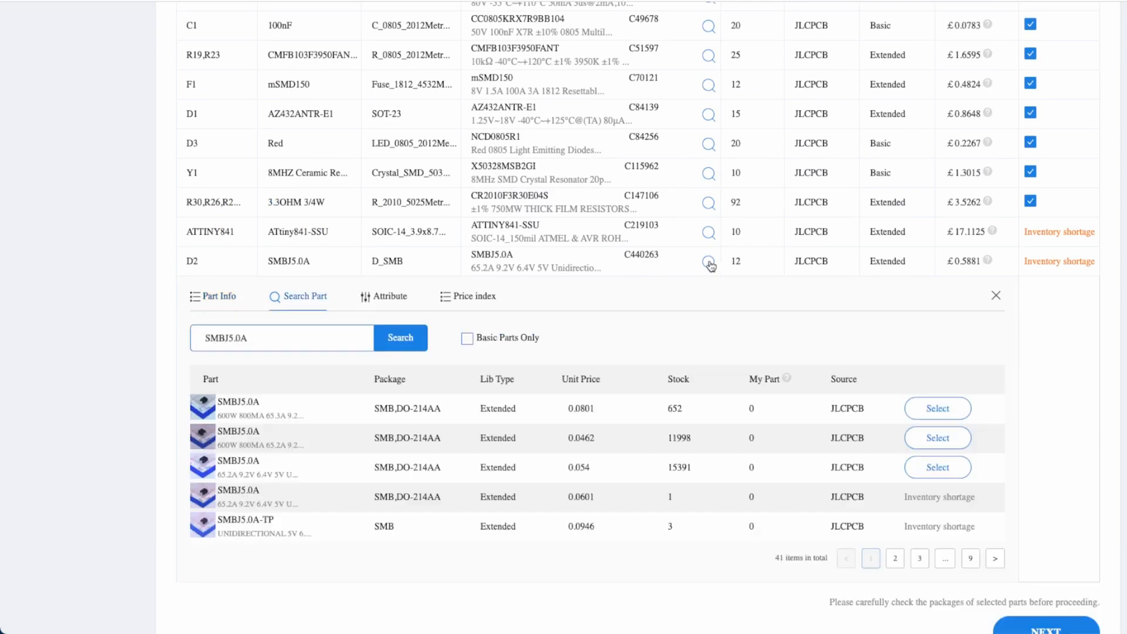
mouse_move(612, 458)
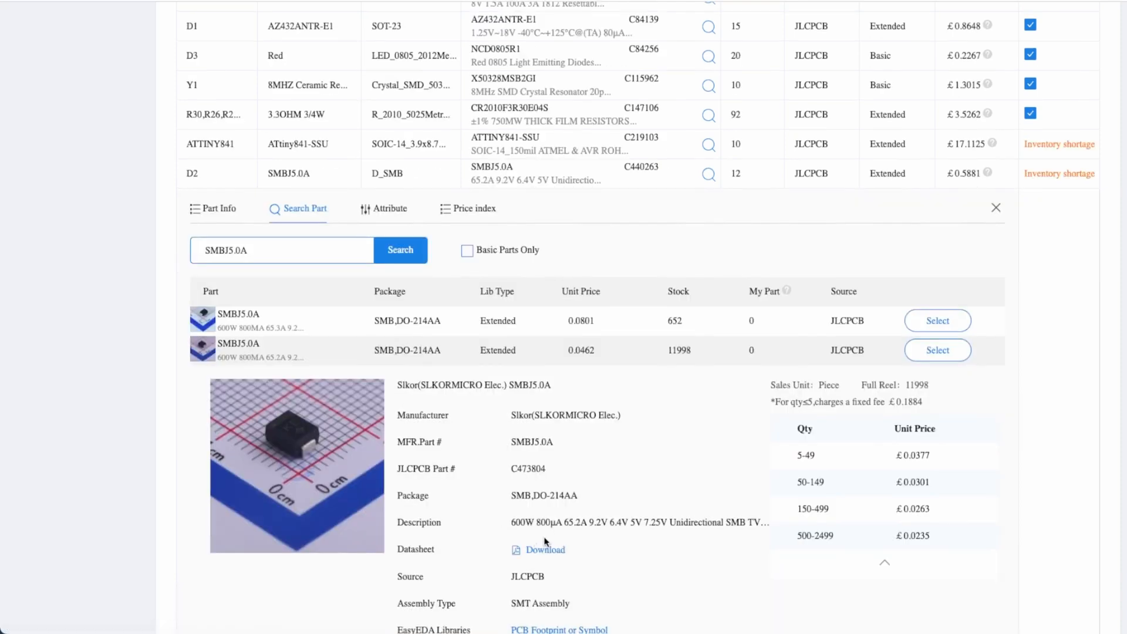
mouse_move(535, 533)
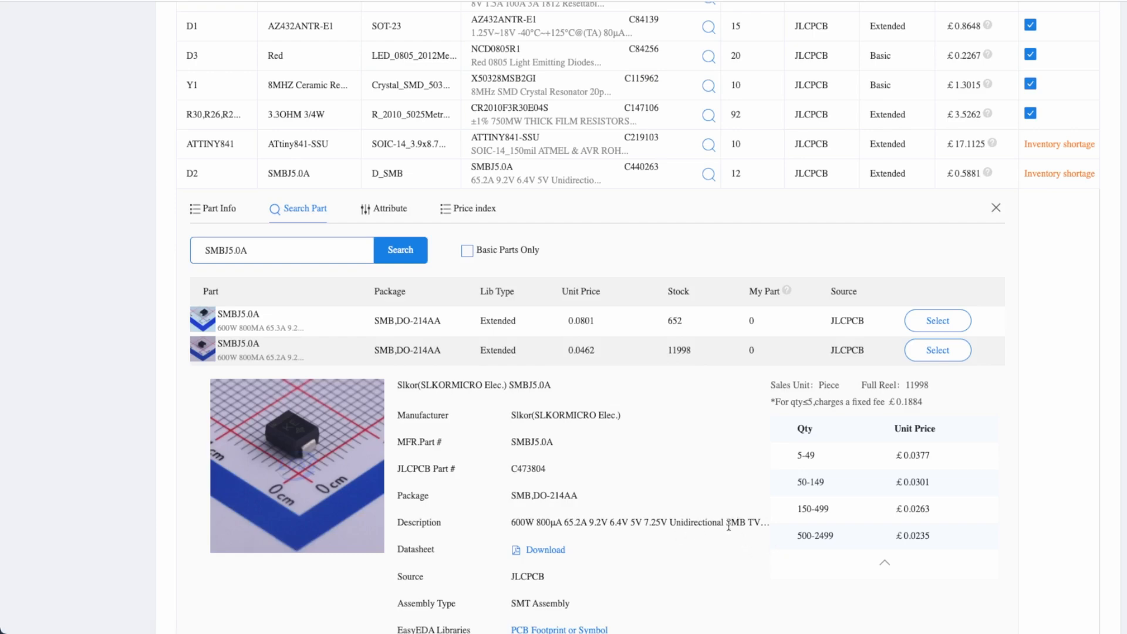
Open the Slkor SMBJ5.0A (C473804) datasheet and scroll to its maximum ratings table.
click(545, 550)
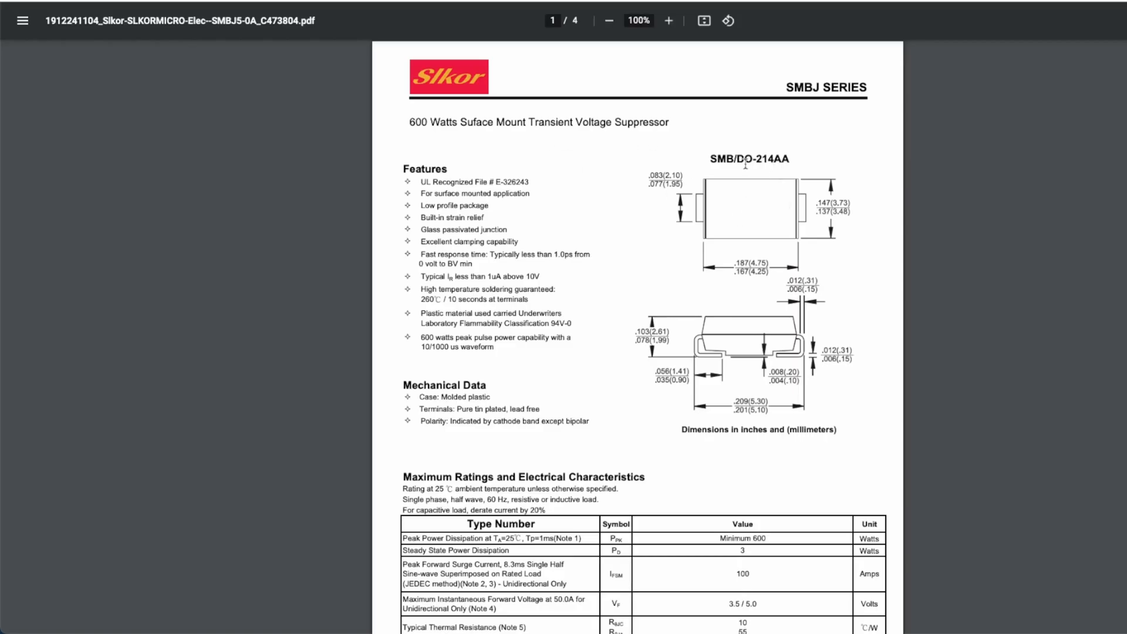
mouse_move(829, 250)
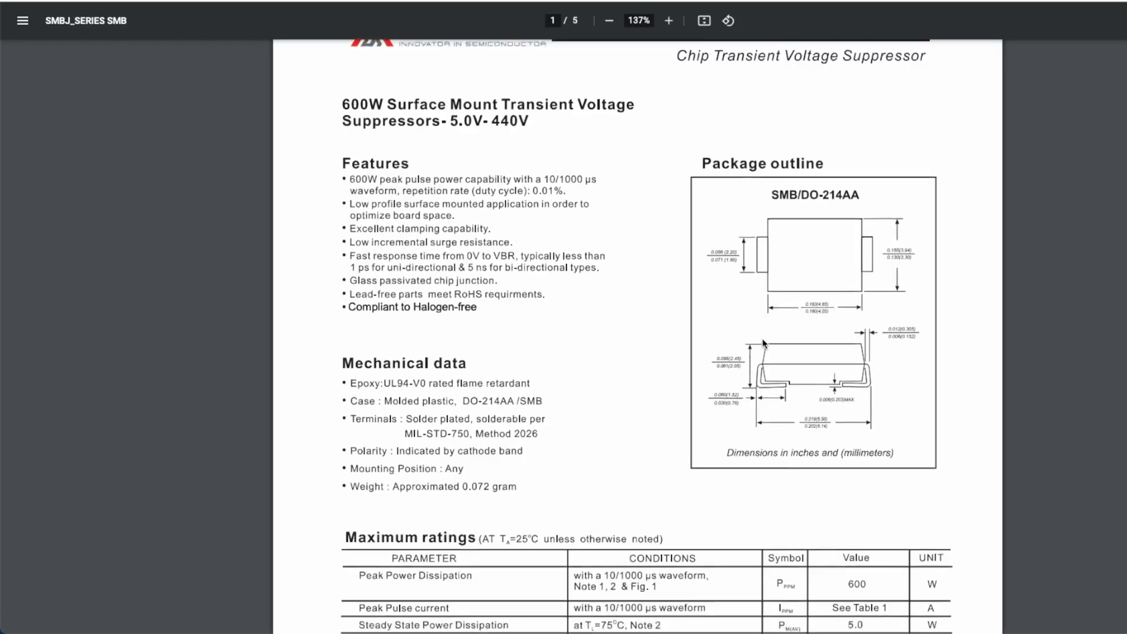
scroll(down, 3)
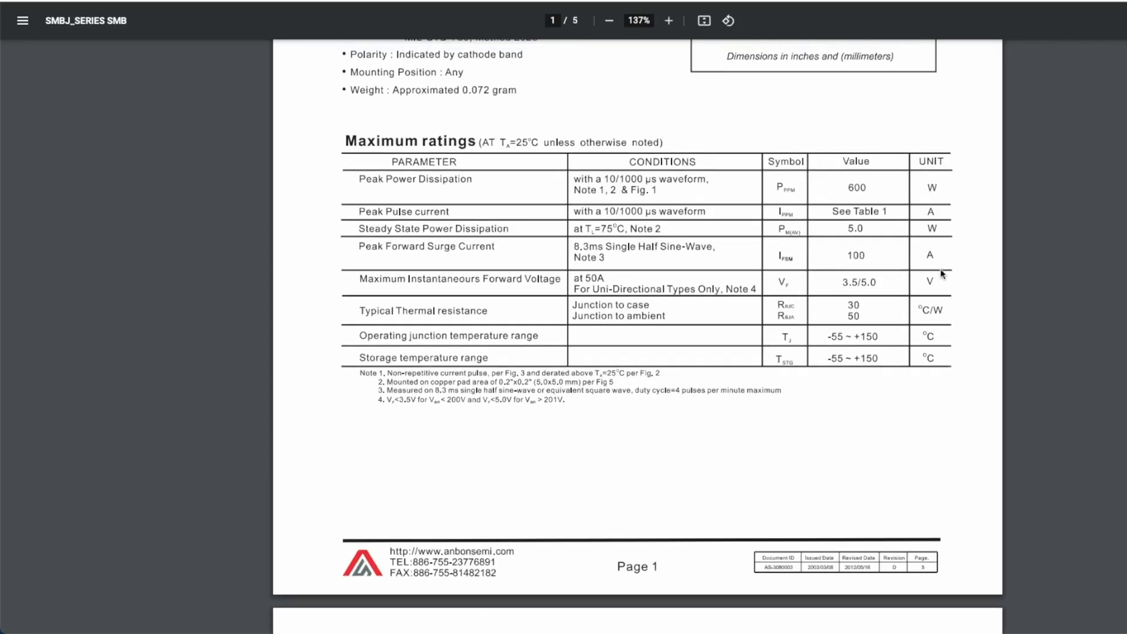
mouse_move(513, 287)
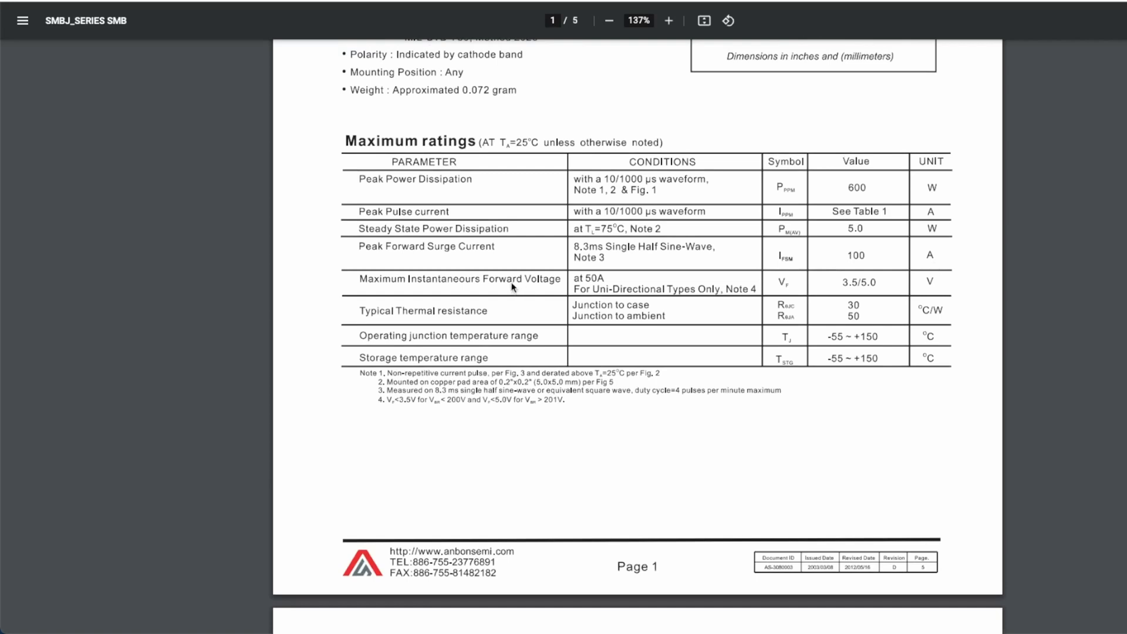
mouse_move(489, 257)
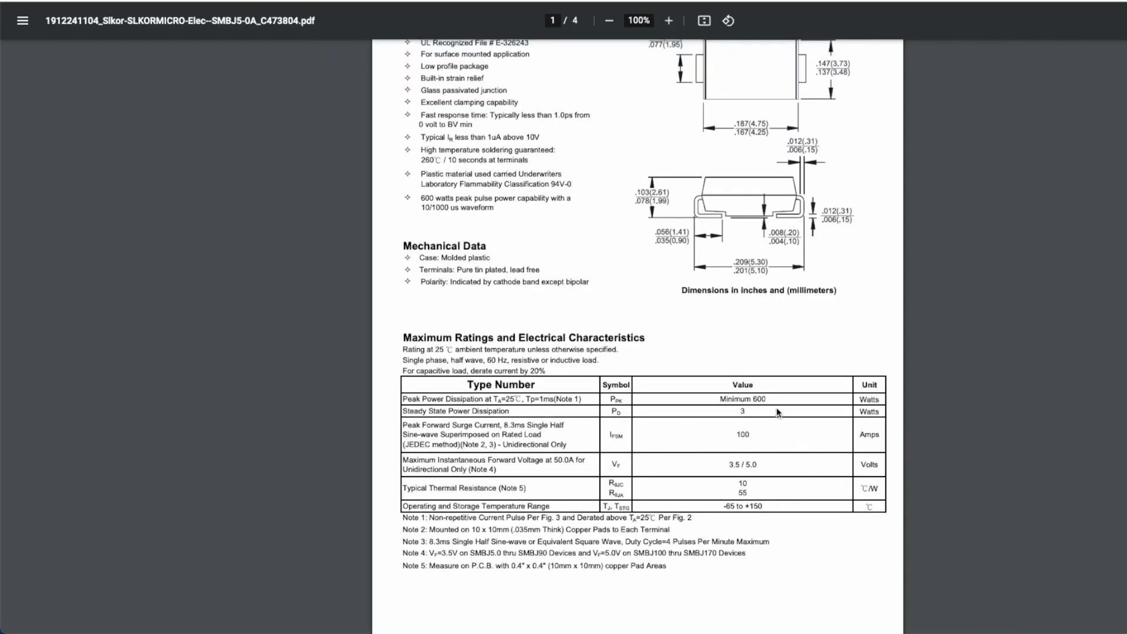
scroll(down, 3)
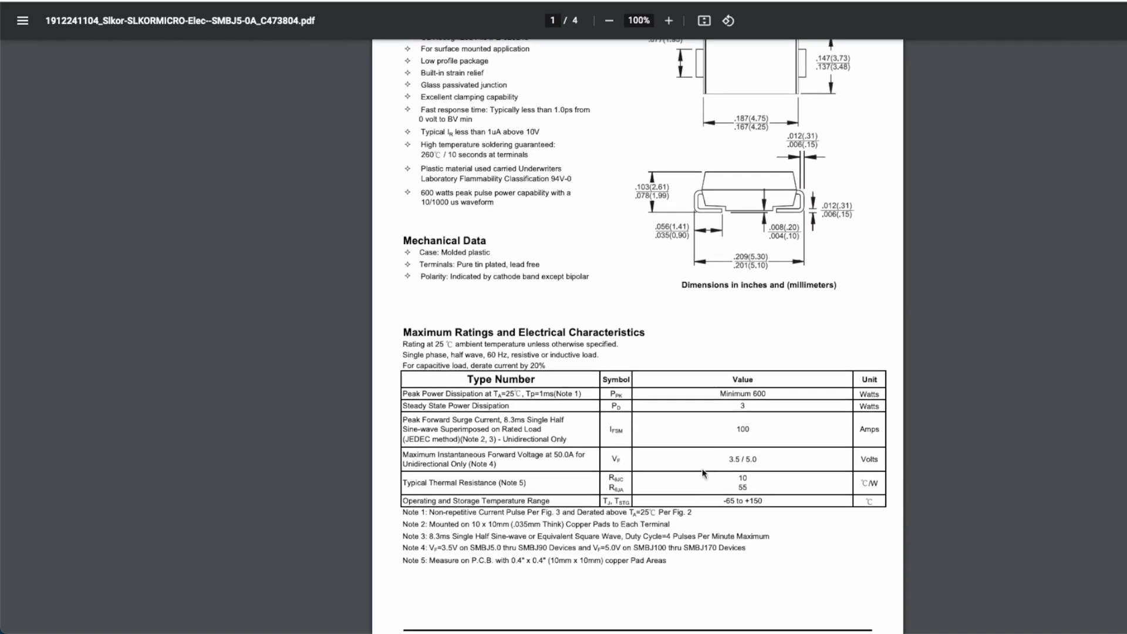
mouse_move(703, 475)
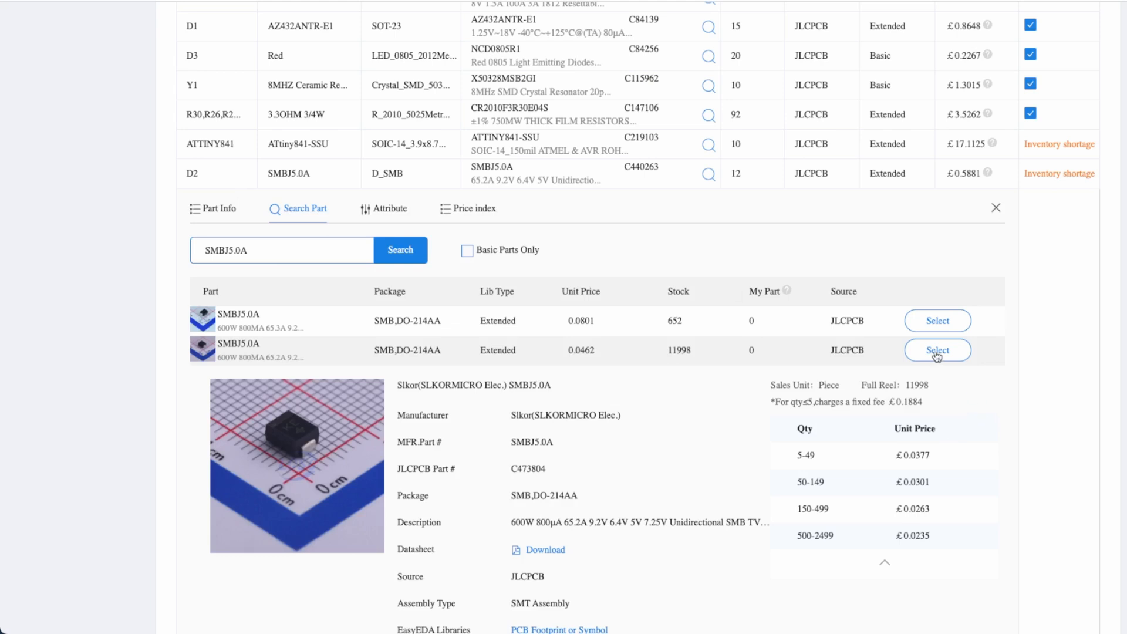
Assign Slkor SMBJ5.0A (C473804) to D2 and review the 20-part £38.26 quote.
click(937, 350)
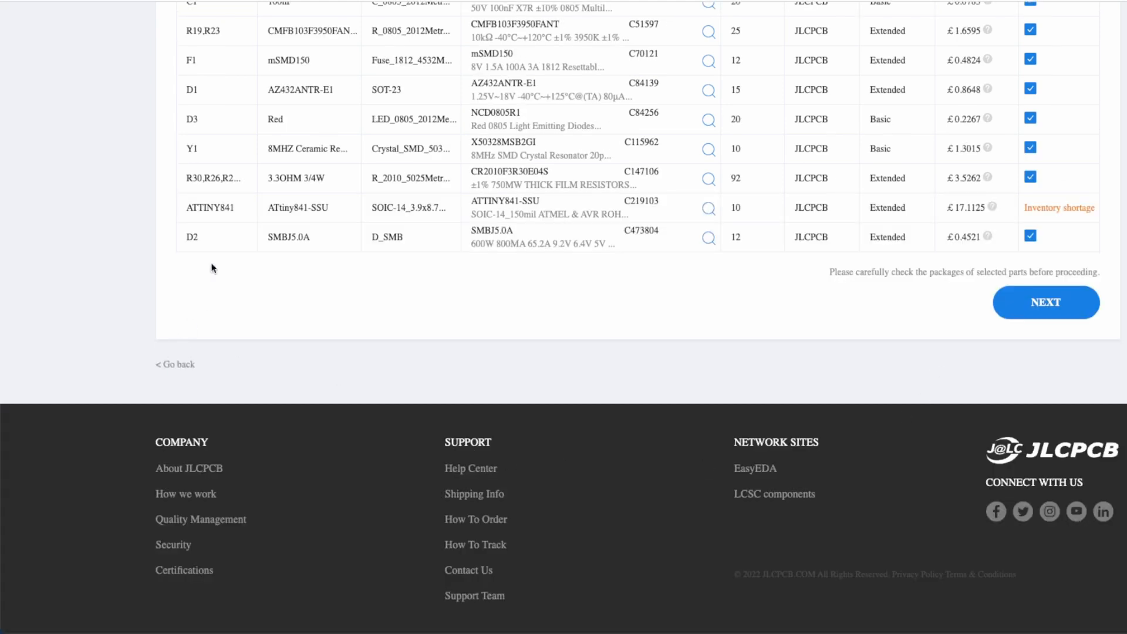
double_click(210, 208)
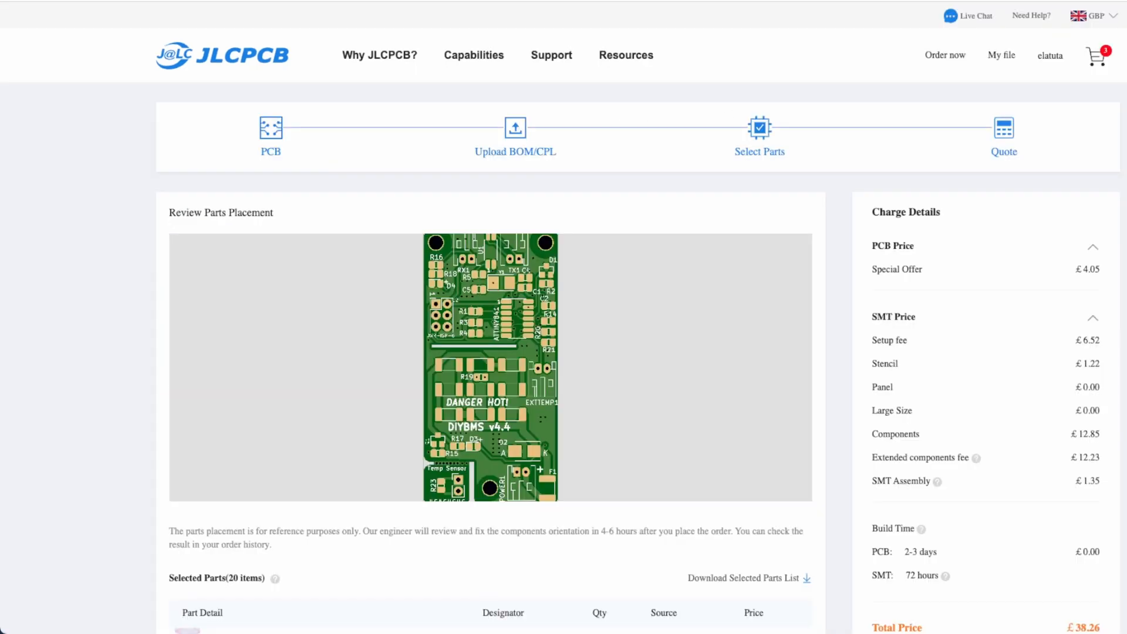
scroll(down, 3)
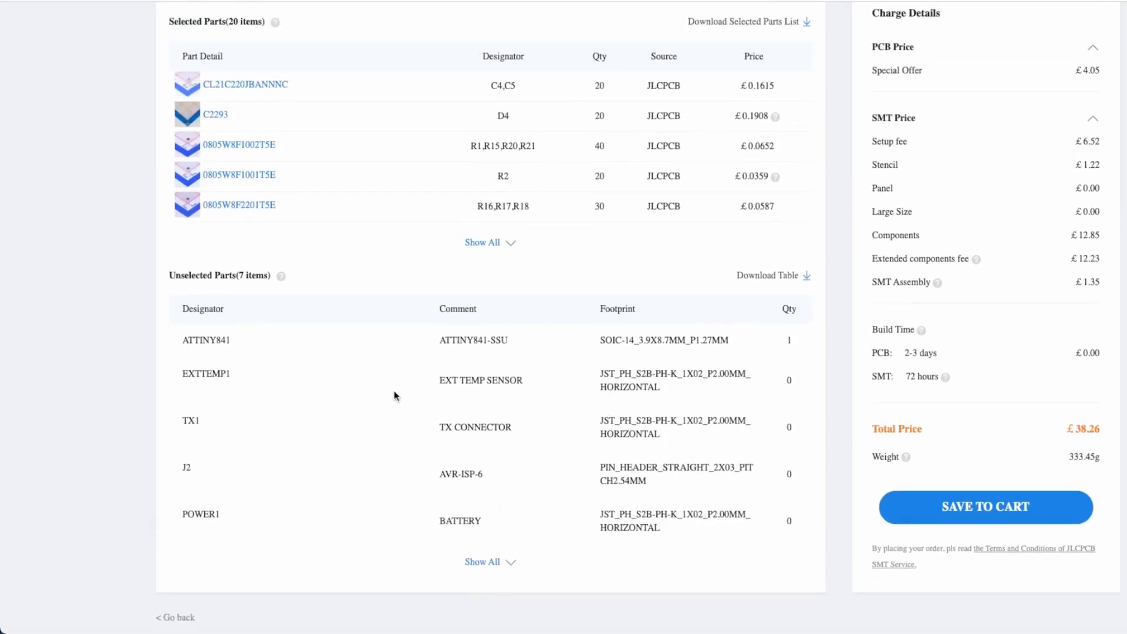
mouse_move(407, 629)
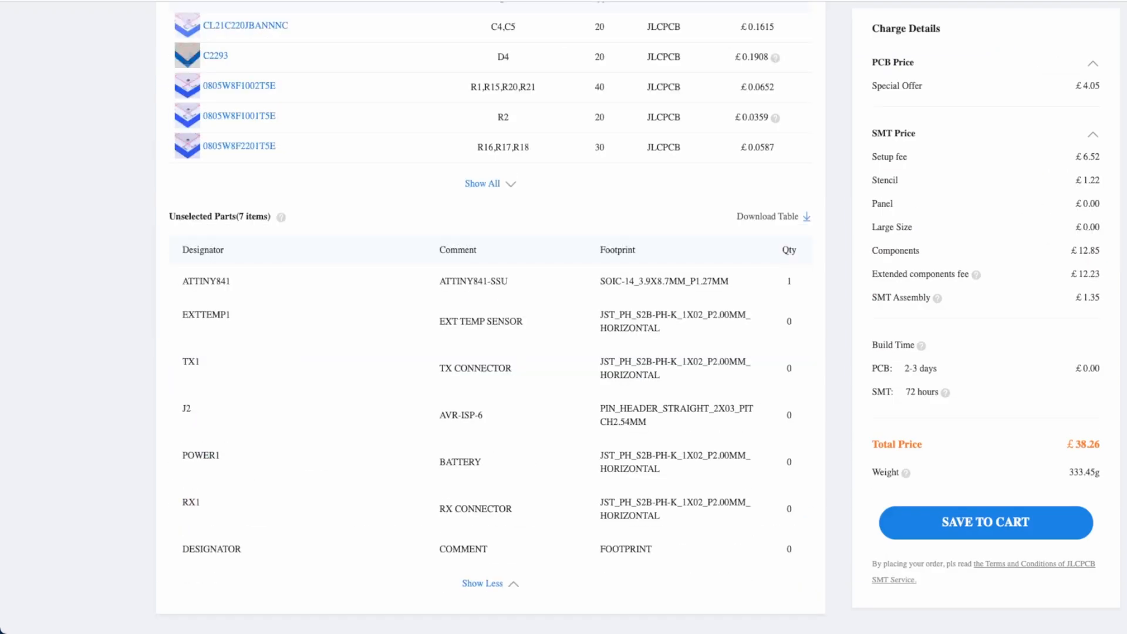
mouse_move(938, 454)
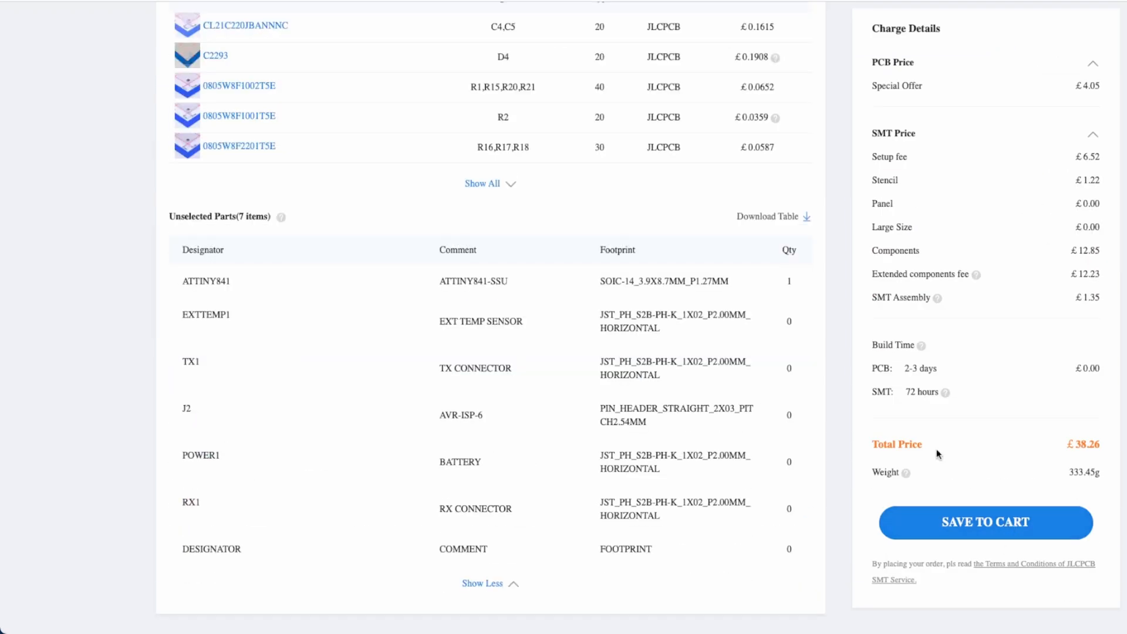
mouse_move(951, 457)
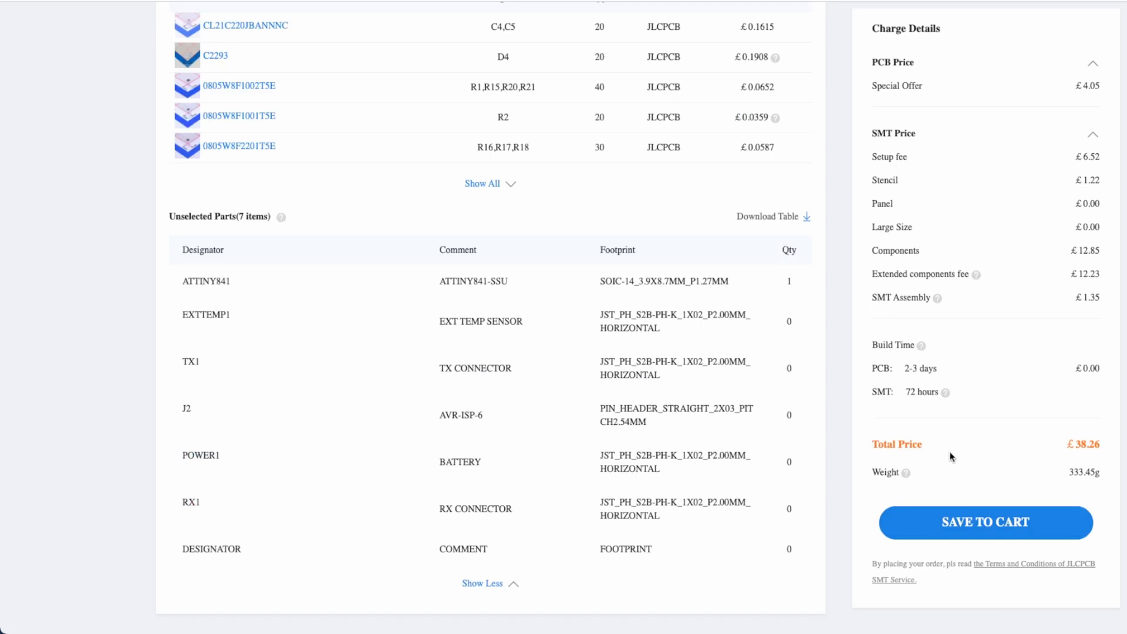
mouse_move(1099, 465)
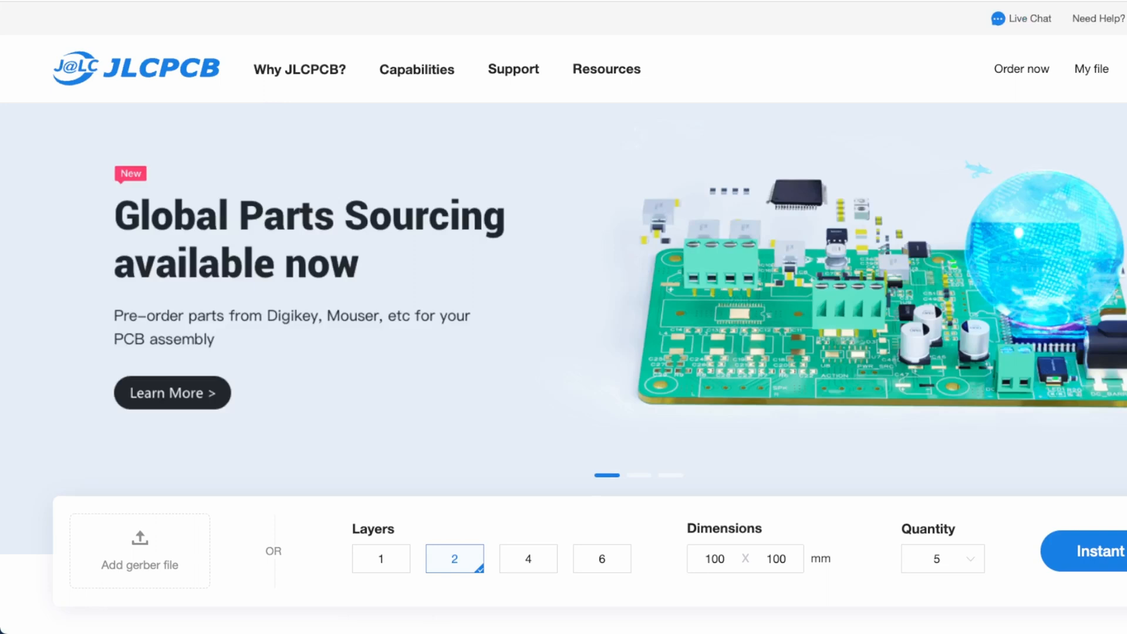
Navigate Finder from ModuleV440/gerber up to diyBMSv4-master and open ControllerCircuit.
click(139, 552)
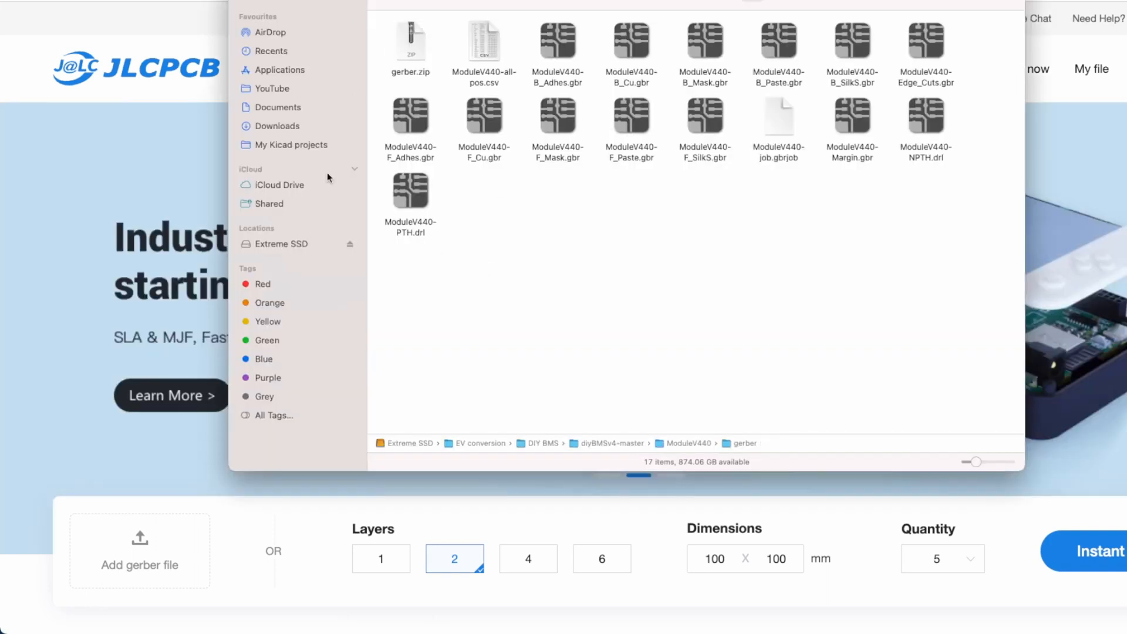
click(611, 442)
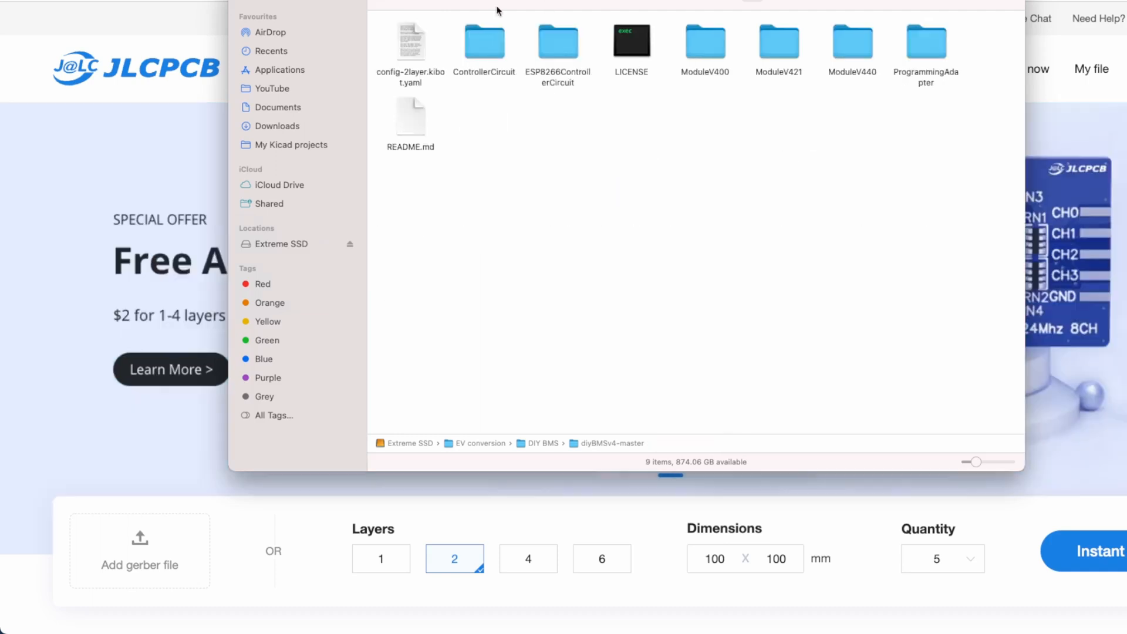
mouse_move(567, 13)
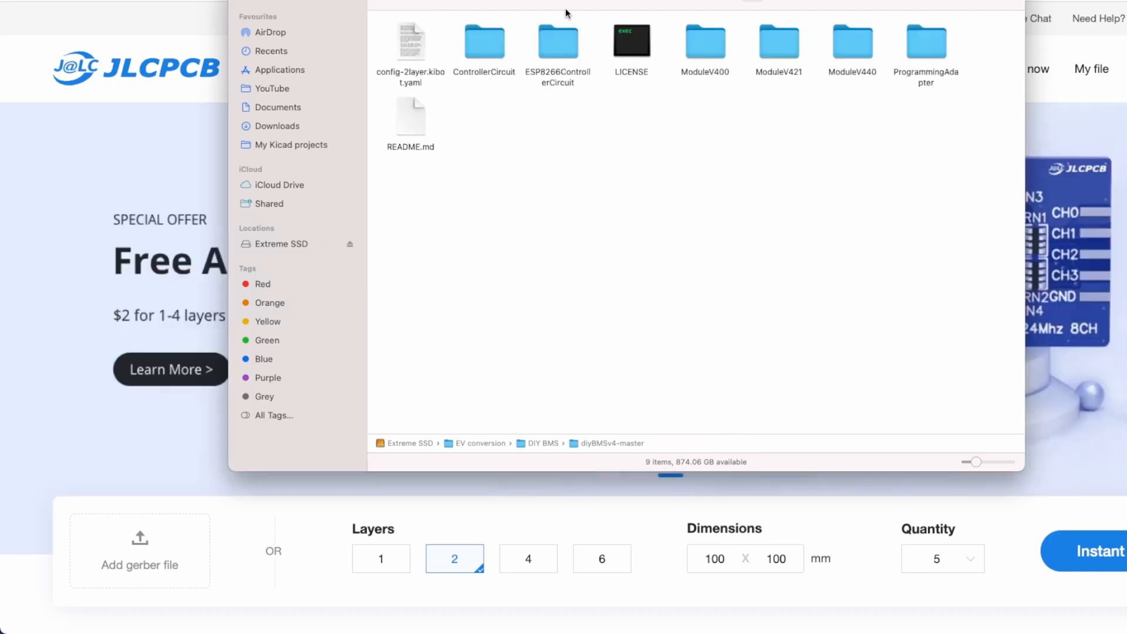
mouse_move(634, 122)
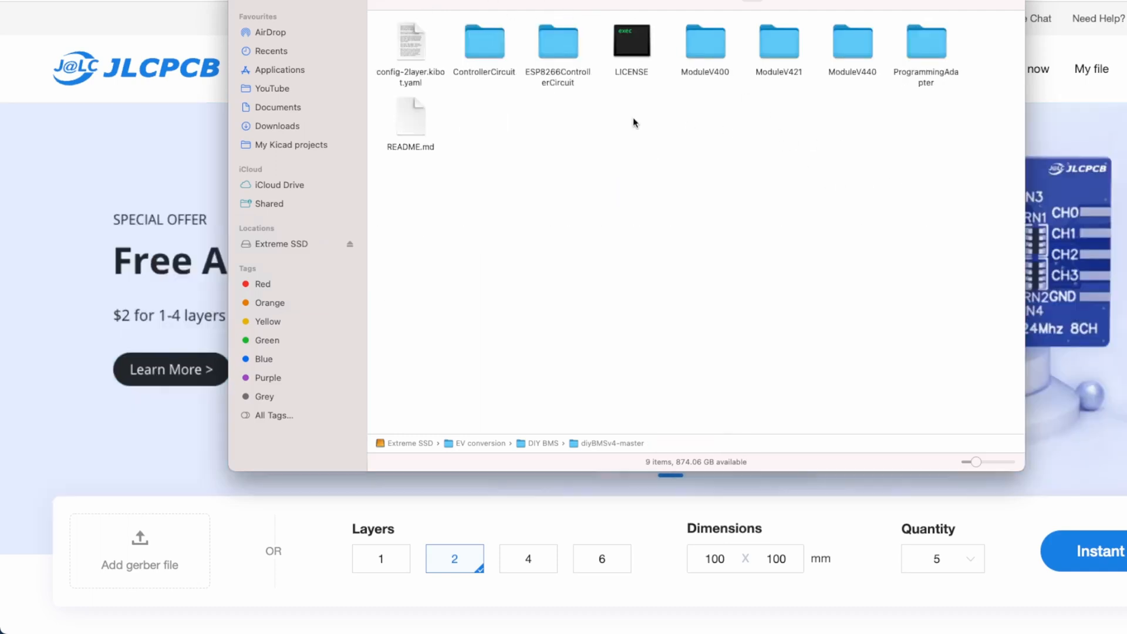
click(484, 41)
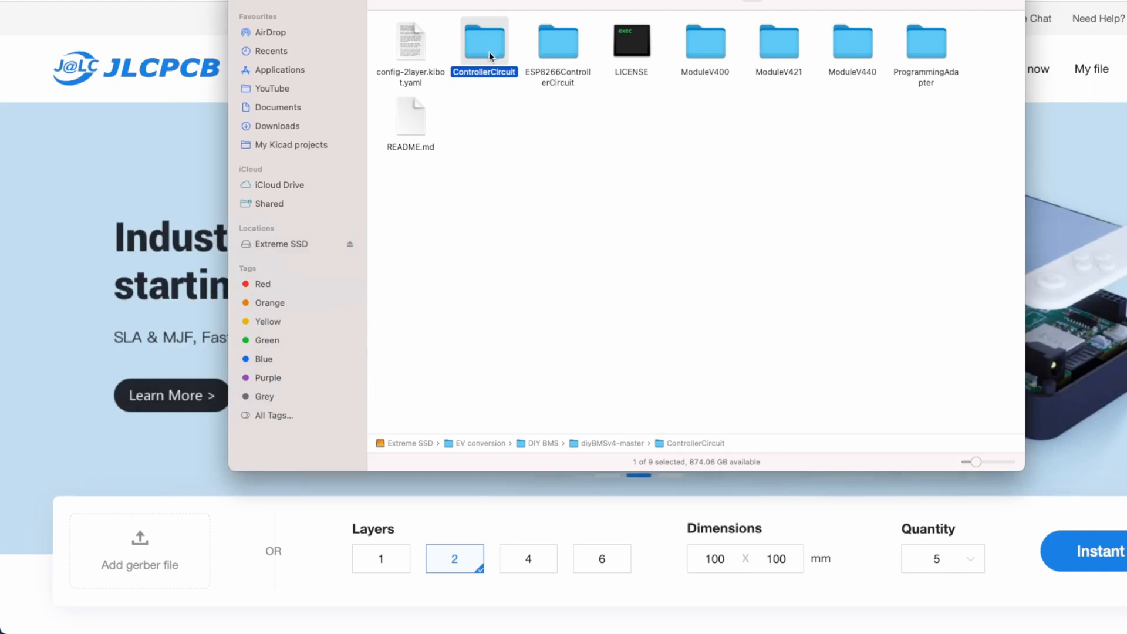
double_click(484, 41)
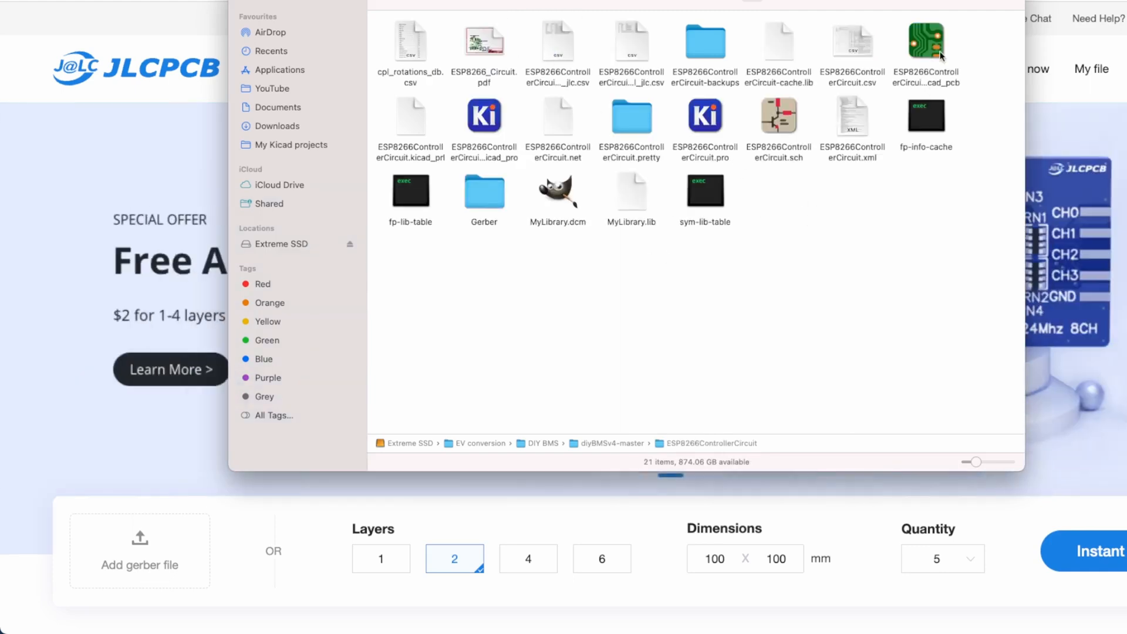
double_click(927, 41)
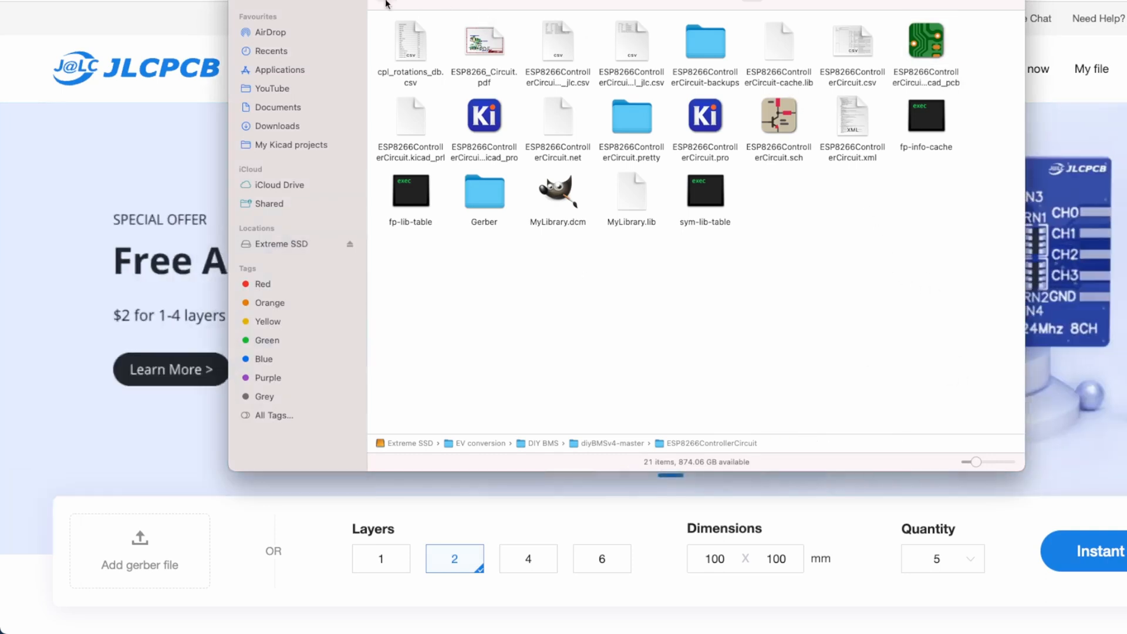
click(639, 444)
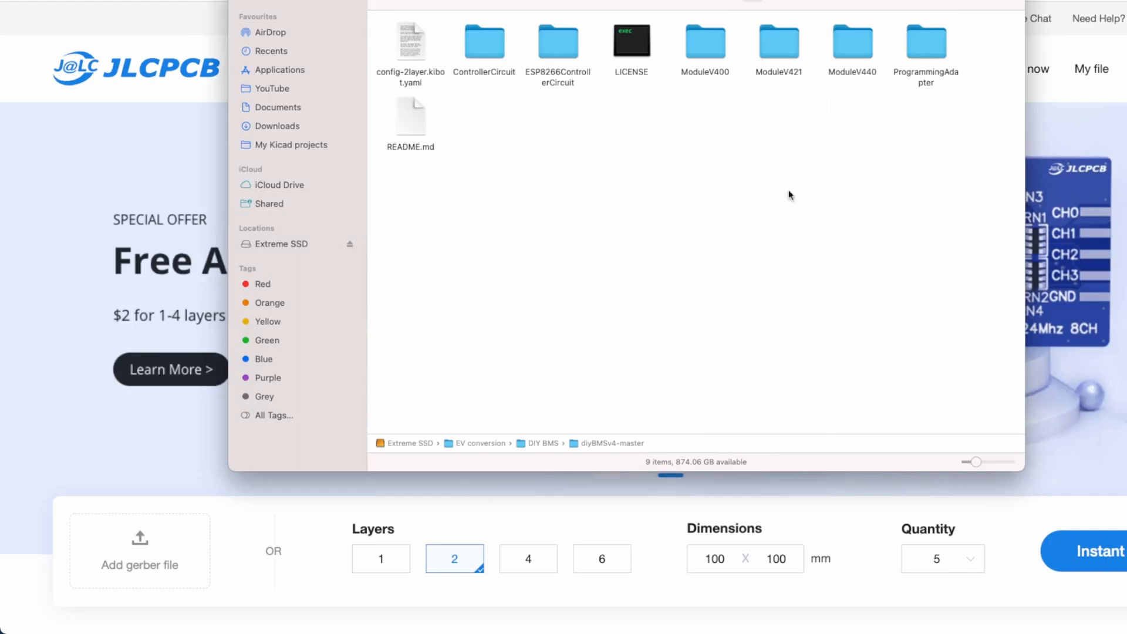
double_click(484, 42)
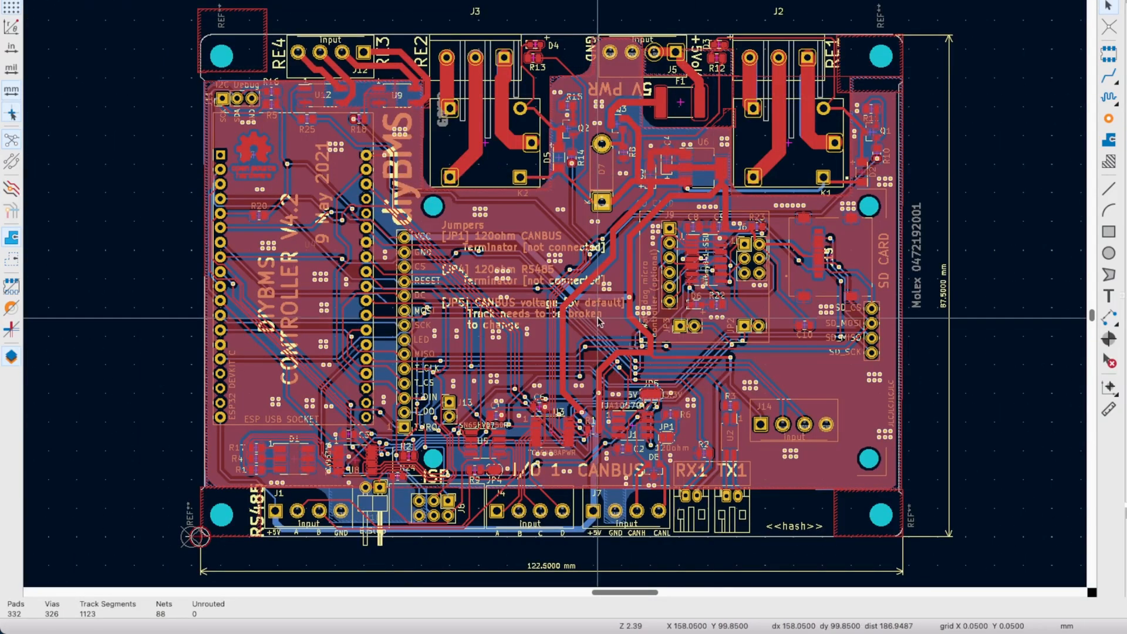
mouse_move(327, 185)
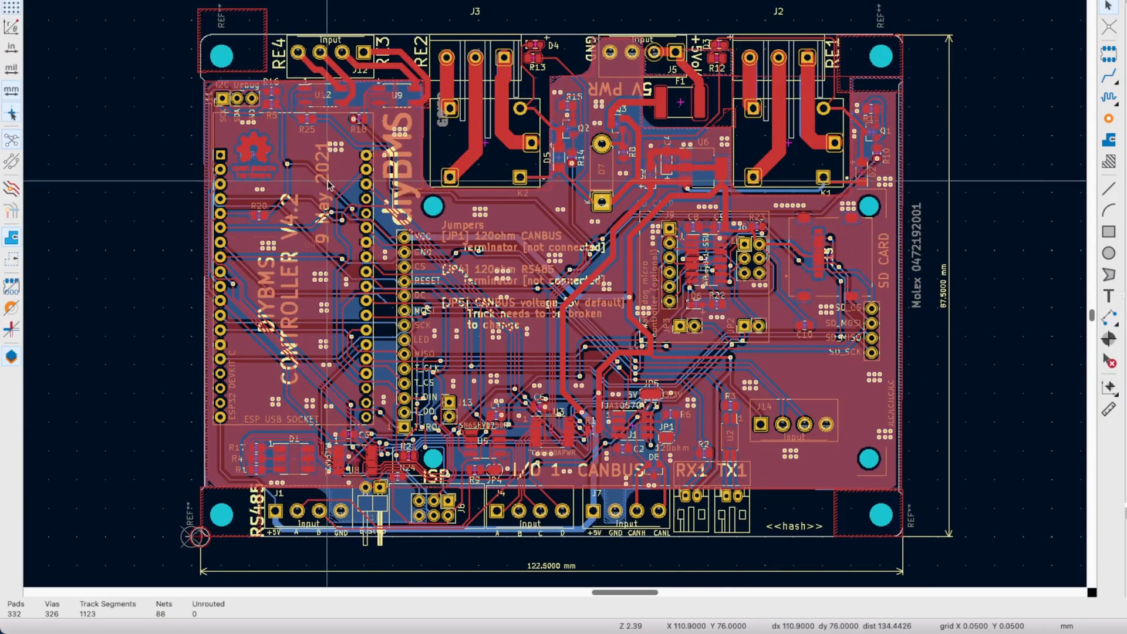
mouse_move(629, 392)
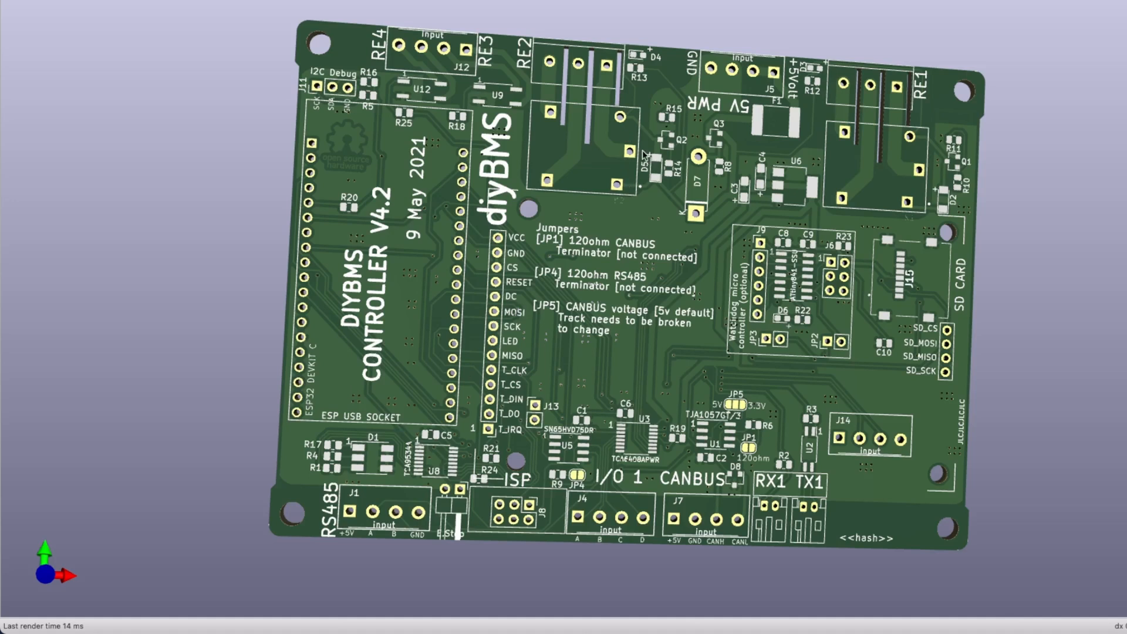
mouse_move(991, 137)
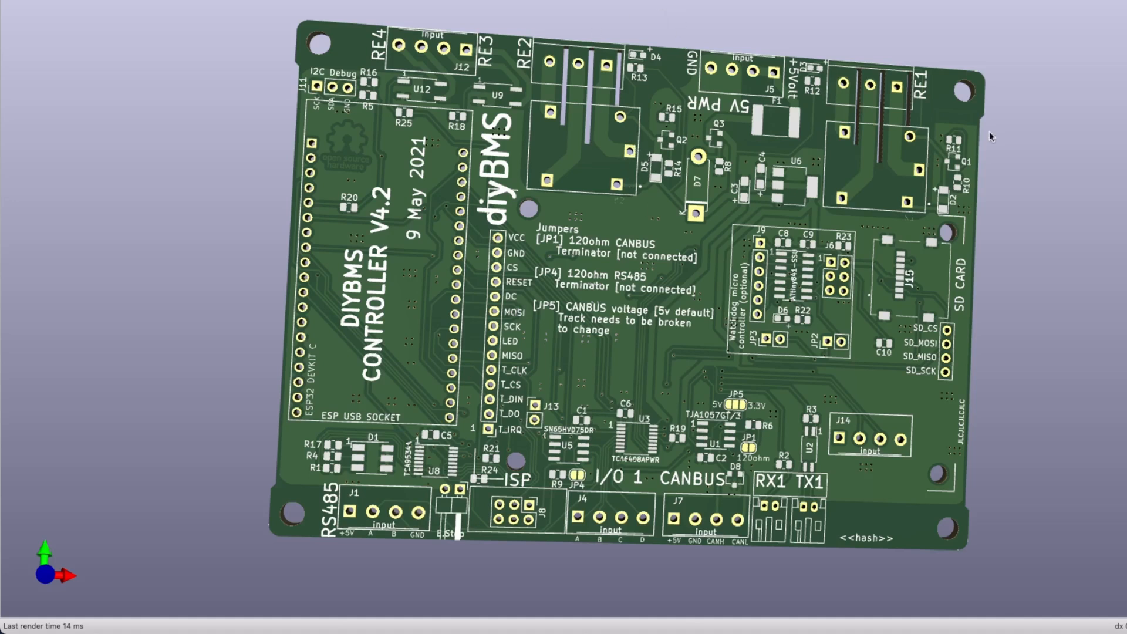
mouse_move(532, 512)
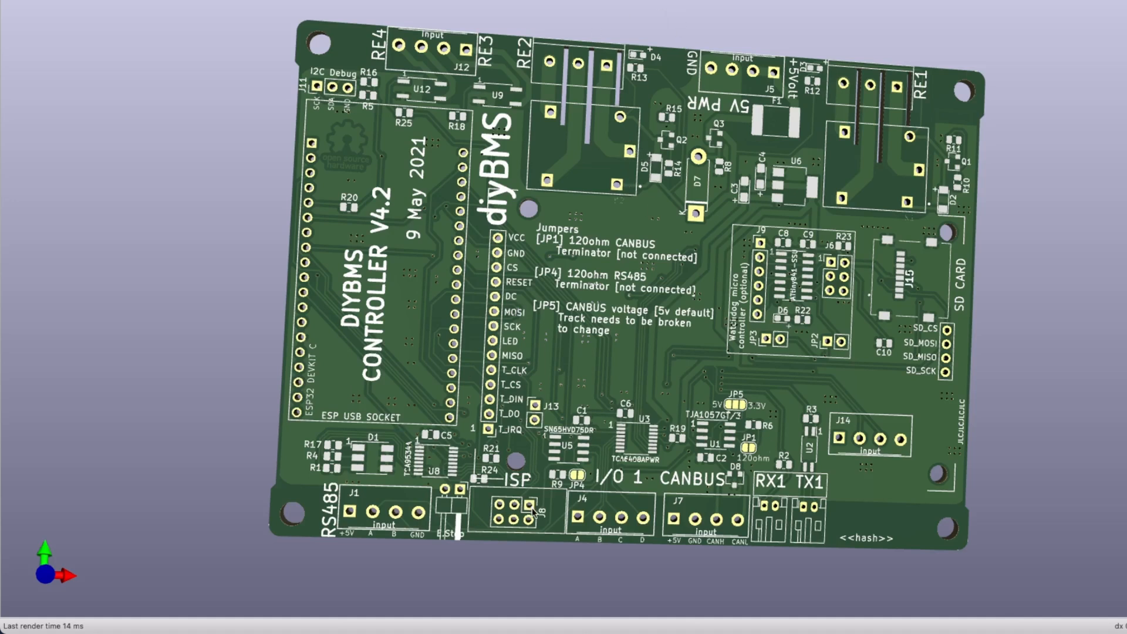
mouse_move(711, 555)
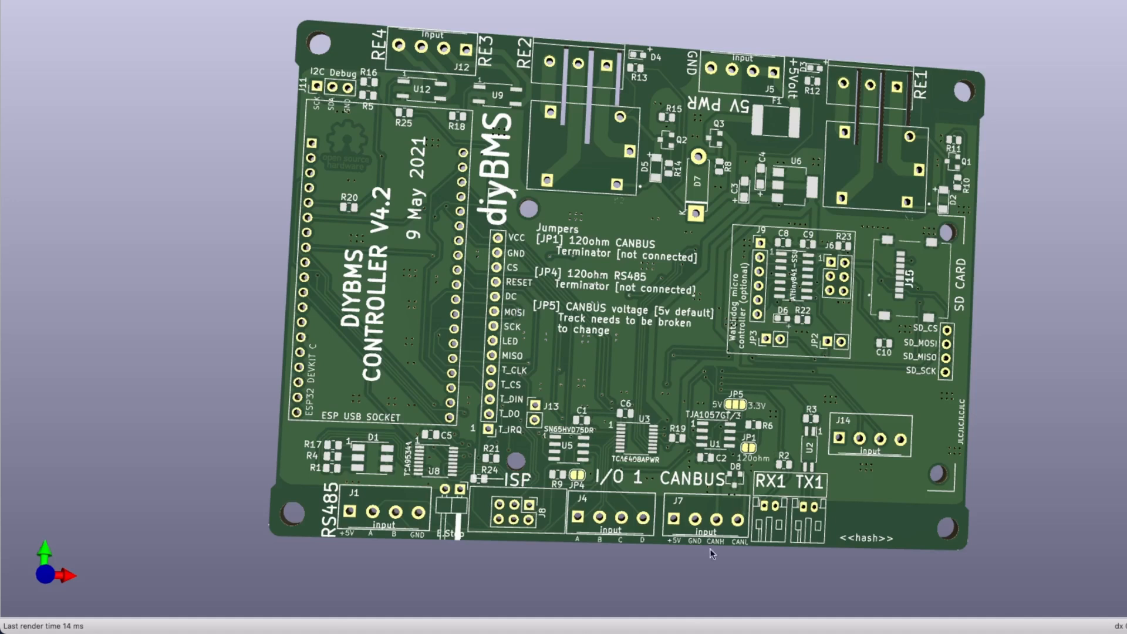
mouse_move(474, 568)
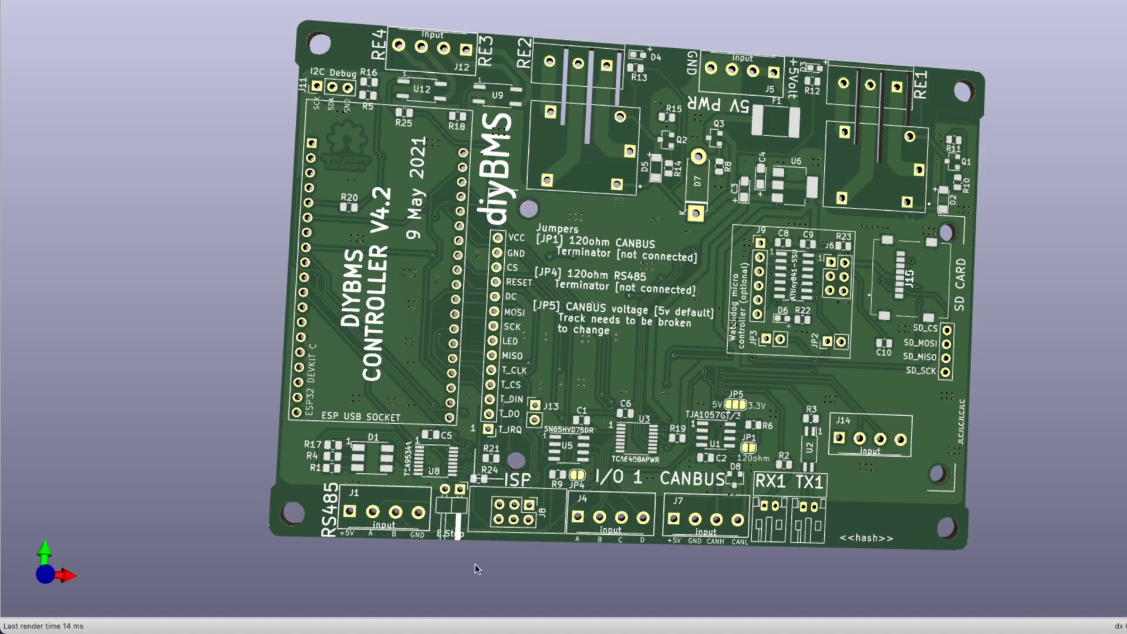
mouse_move(417, 512)
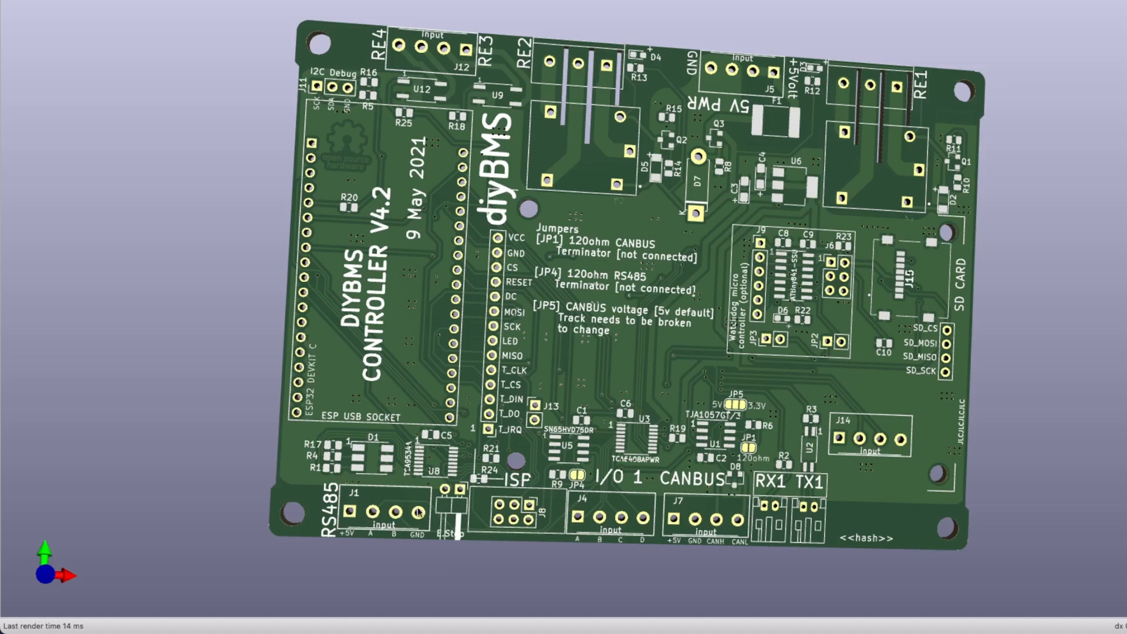
mouse_move(539, 529)
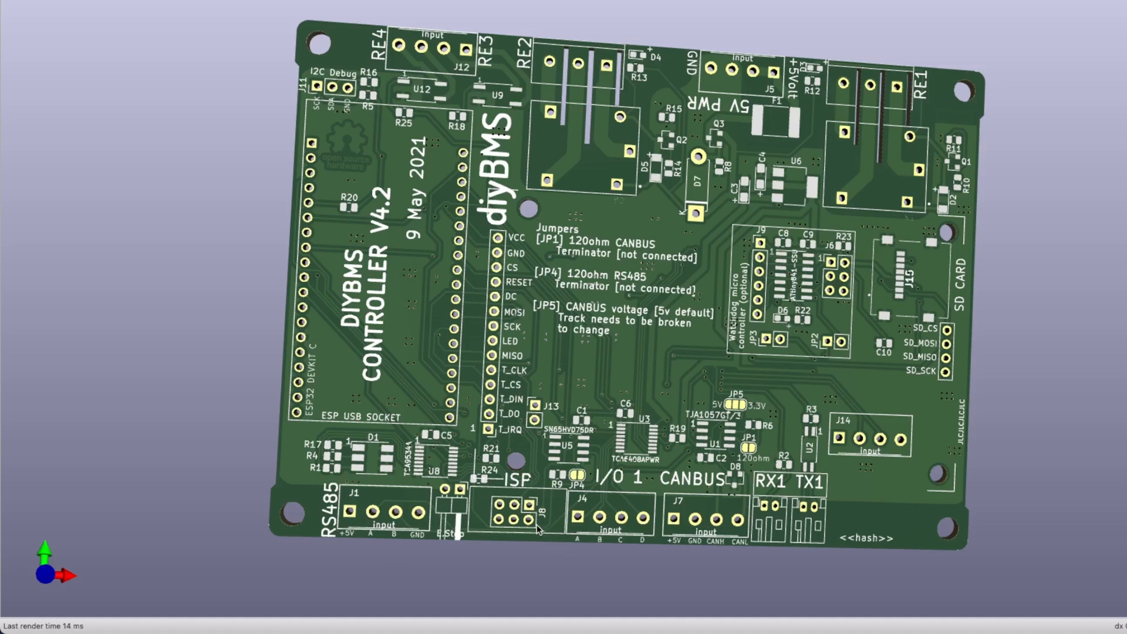
mouse_move(514, 510)
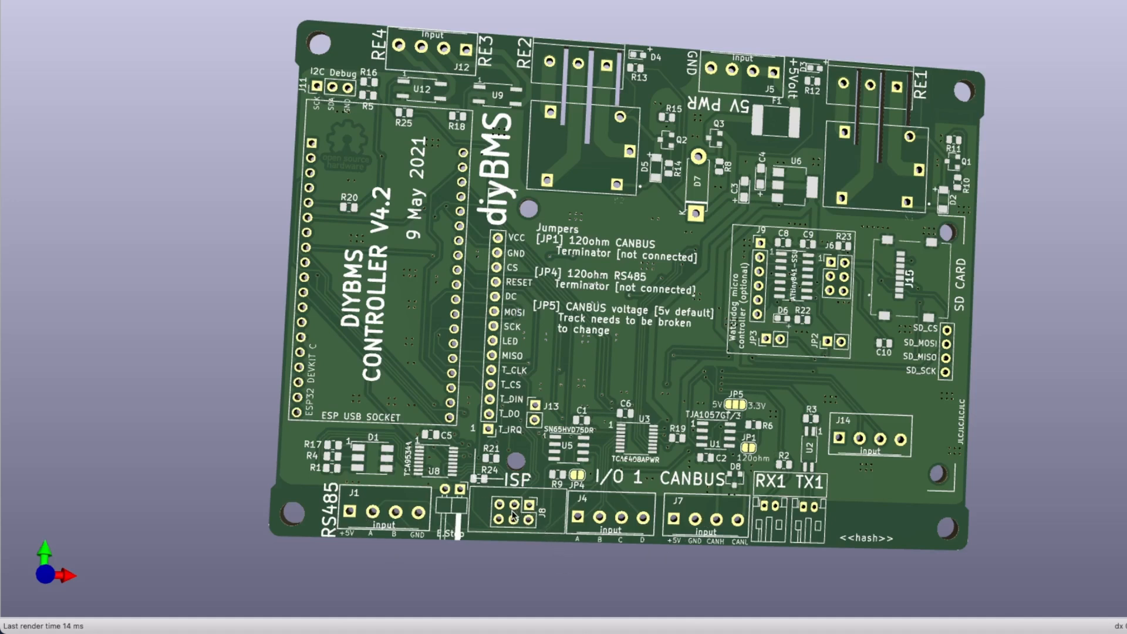
mouse_move(539, 507)
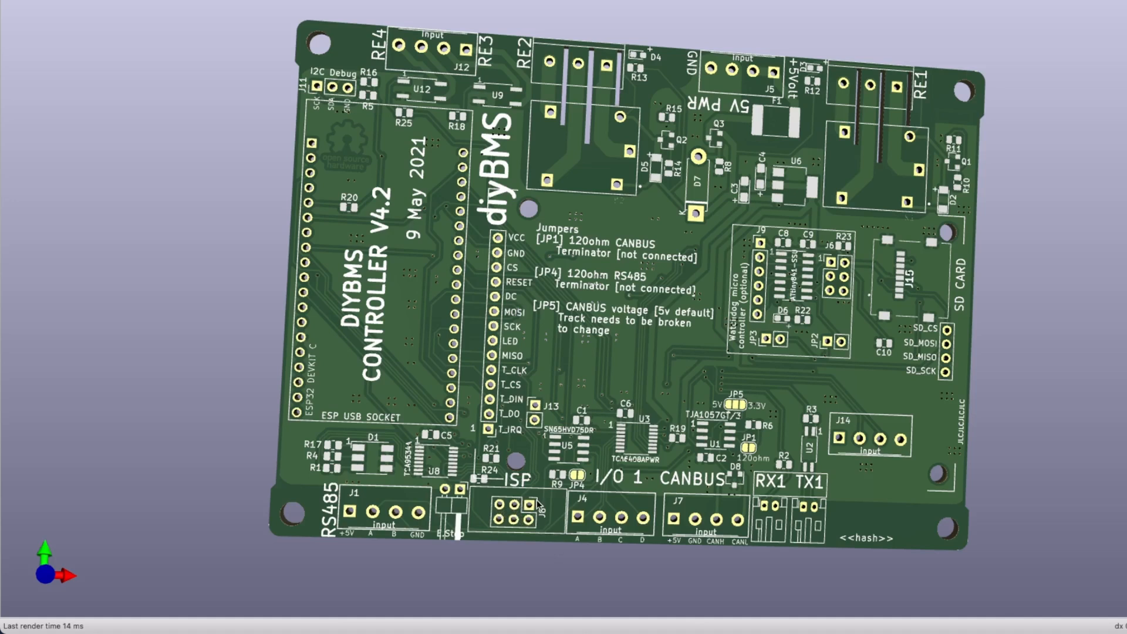
mouse_move(539, 504)
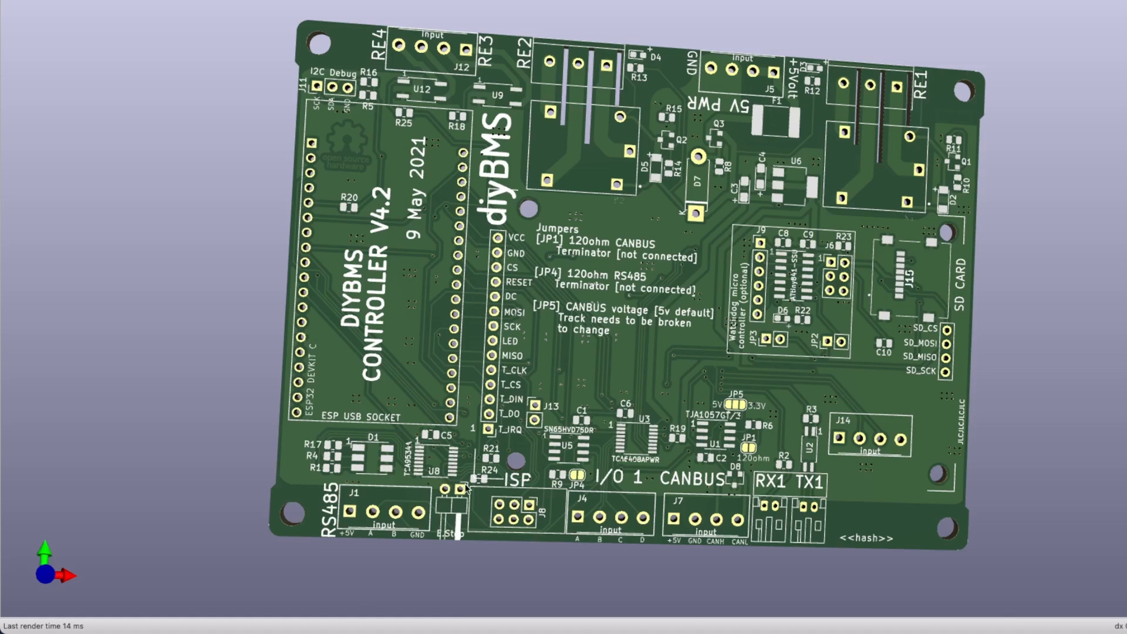
mouse_move(511, 359)
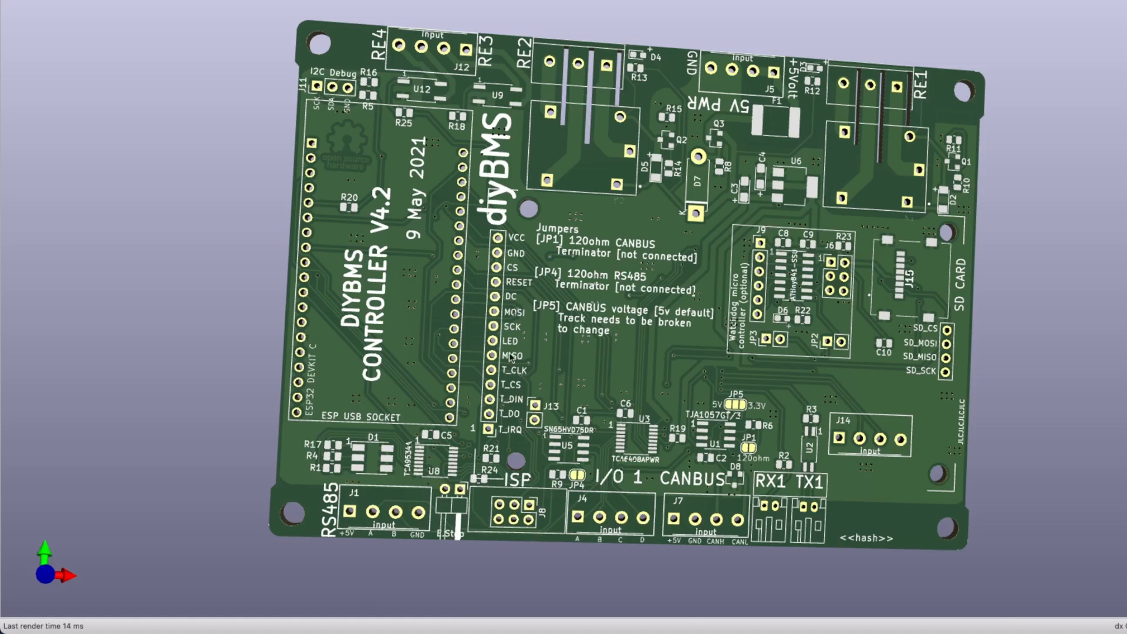
mouse_move(711, 395)
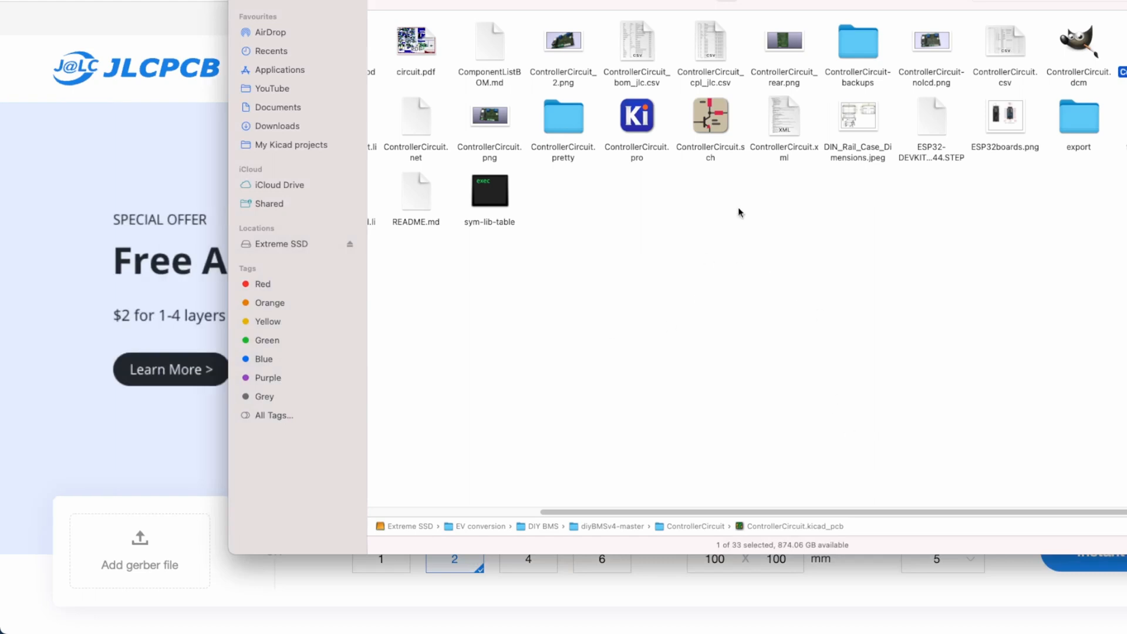
mouse_move(933, 484)
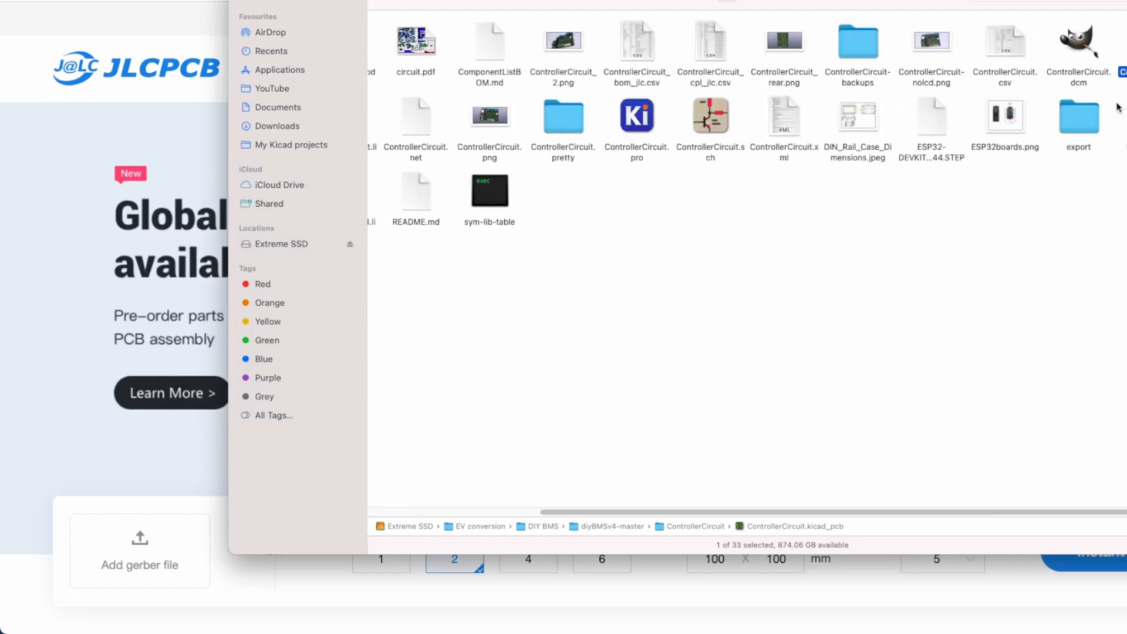
Open the export folder and pick controllercircuit_esp32_gerbers.zip for upload.
double_click(1078, 115)
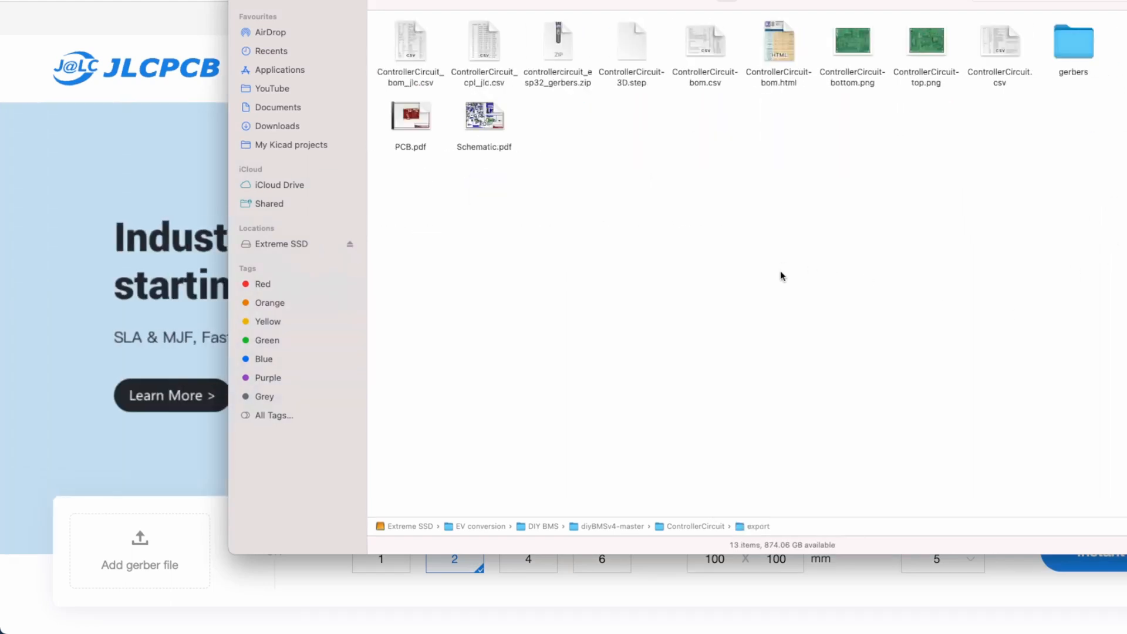
click(1074, 41)
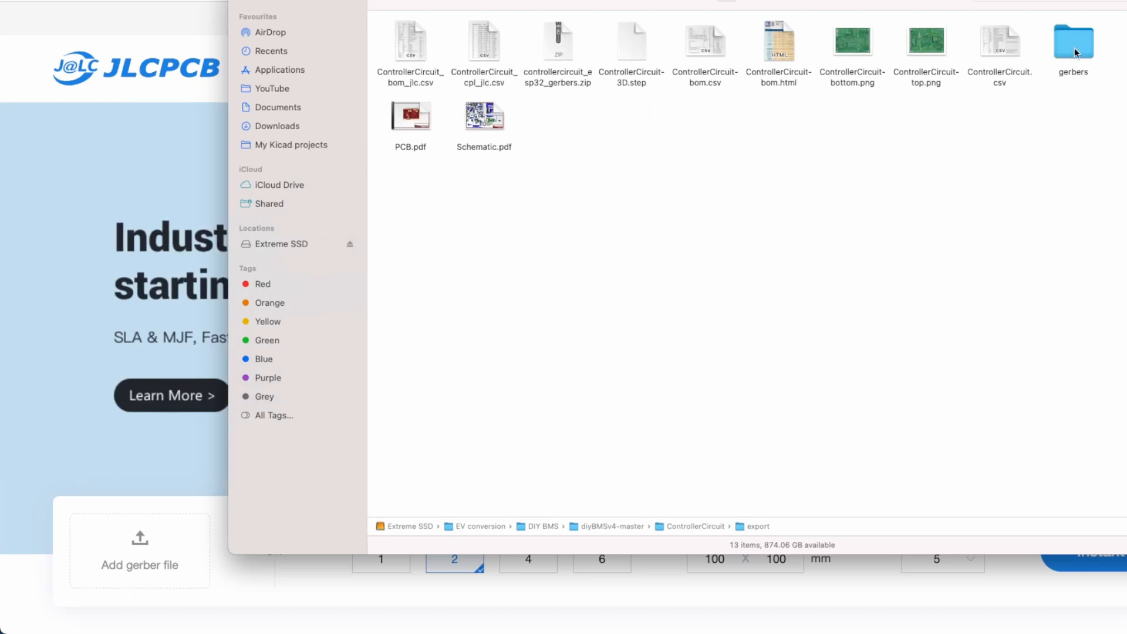
double_click(1073, 38)
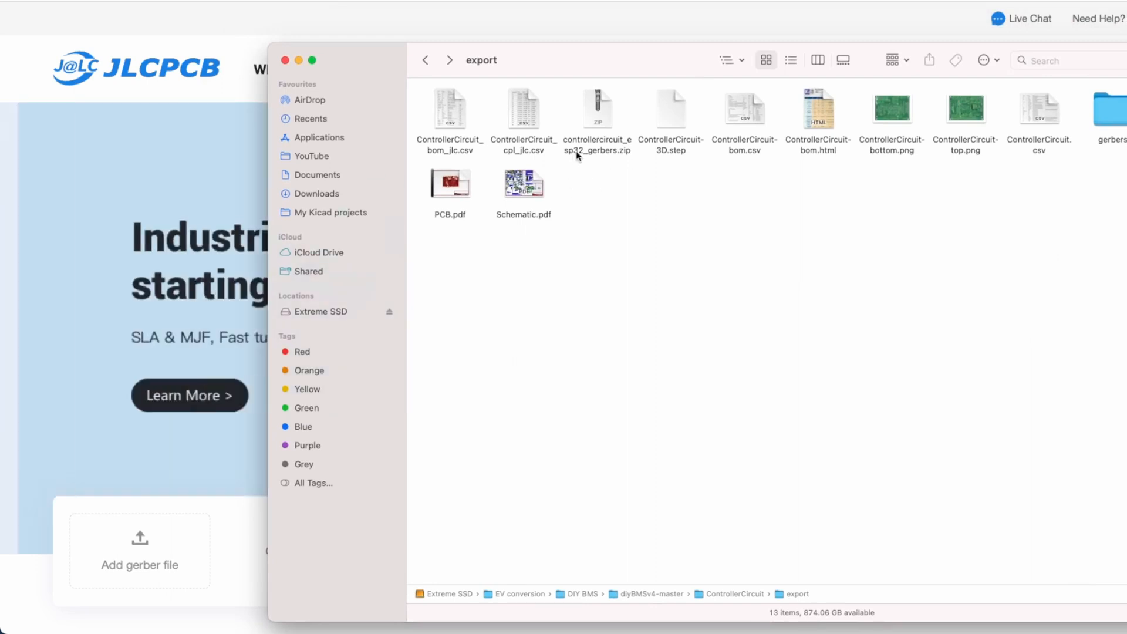
click(597, 115)
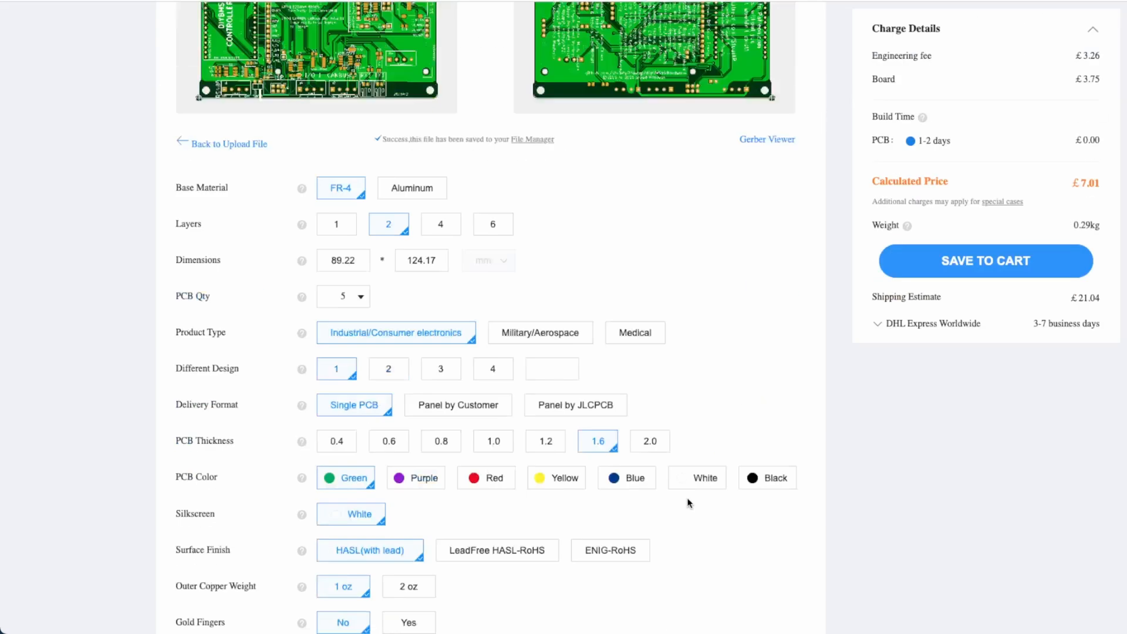
Enable top-side PCB Assembly for 2 controller boards and confirm the settings.
scroll(down, 3)
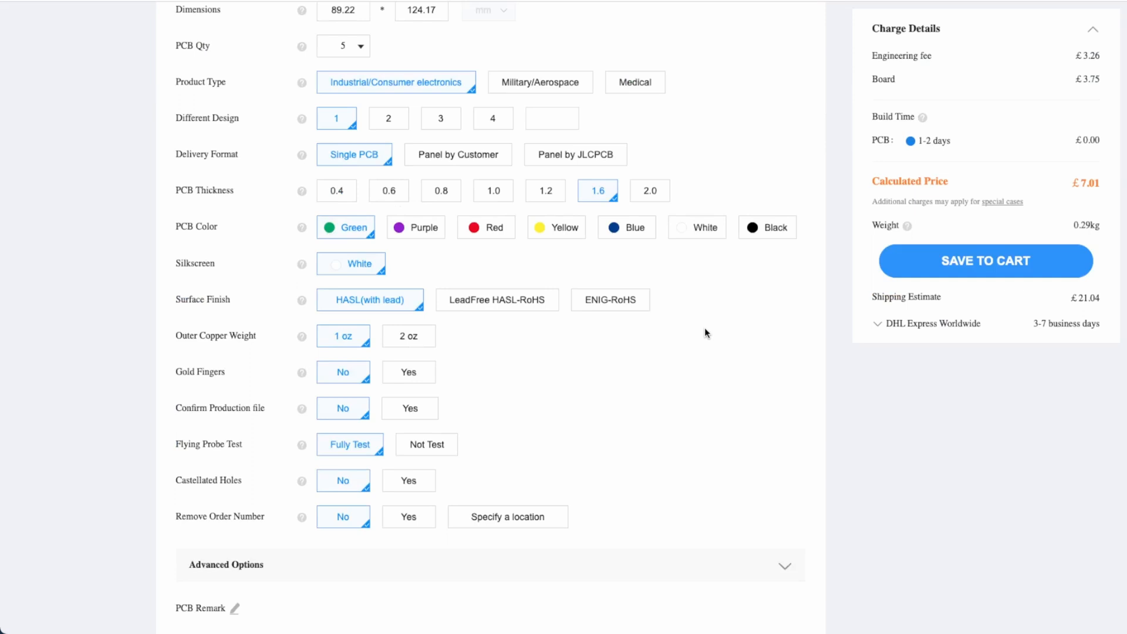
mouse_move(737, 282)
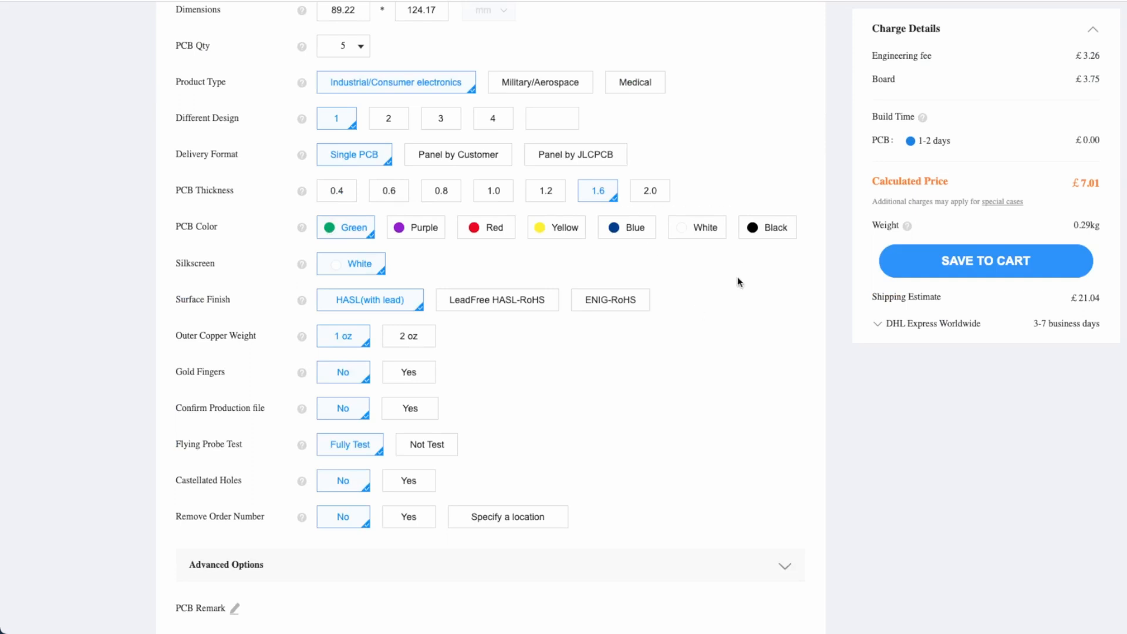
mouse_move(683, 379)
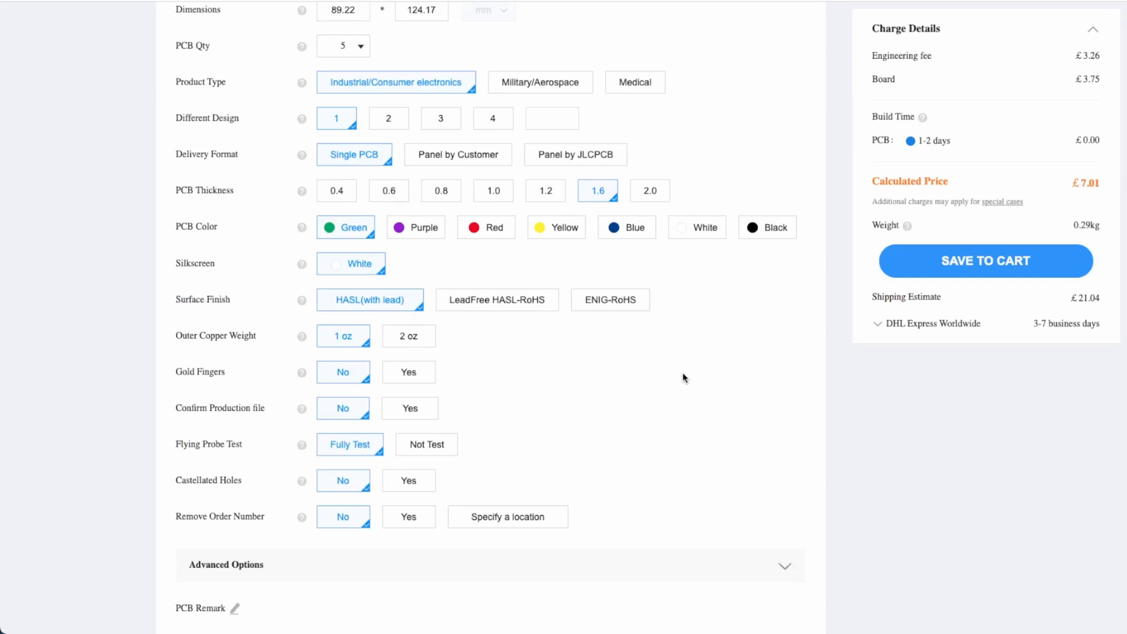
scroll(down, 3)
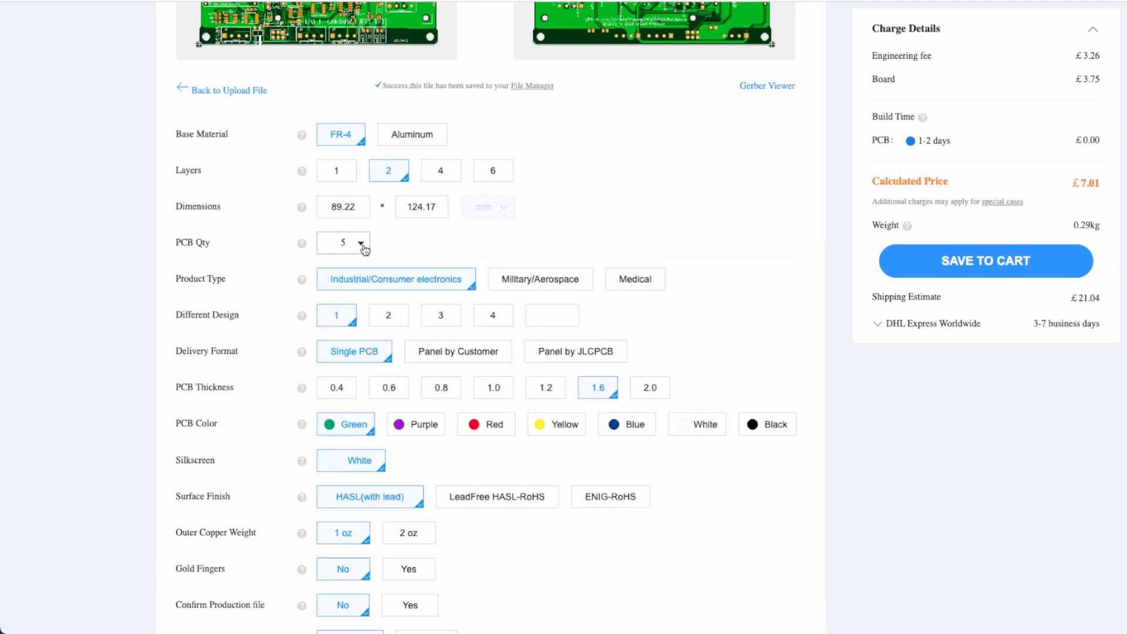
mouse_move(721, 211)
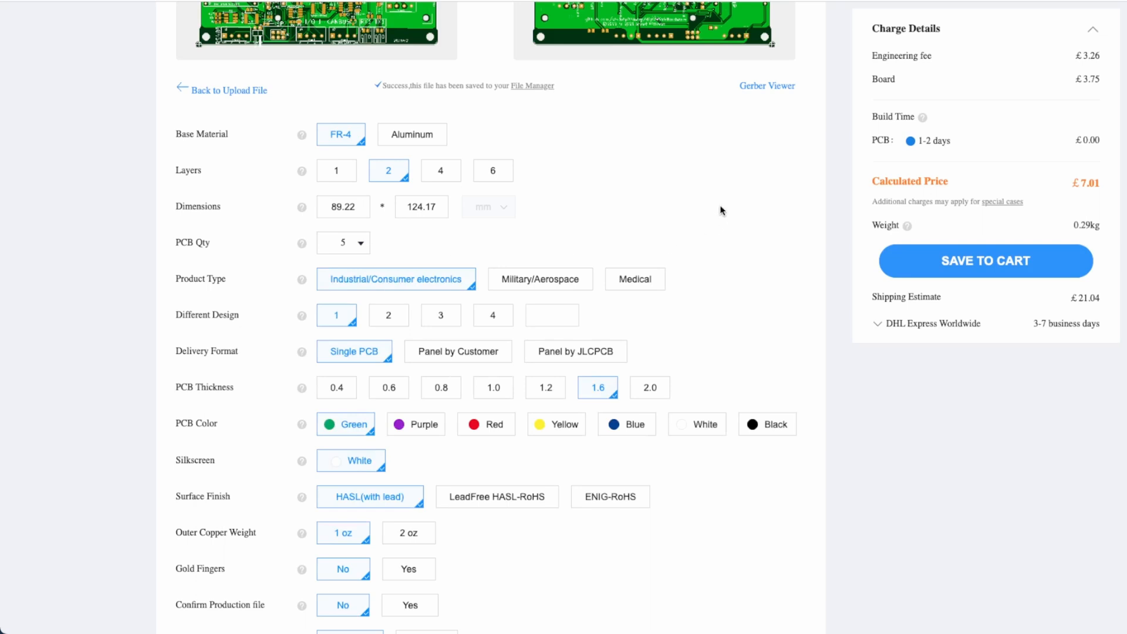
scroll(down, 3)
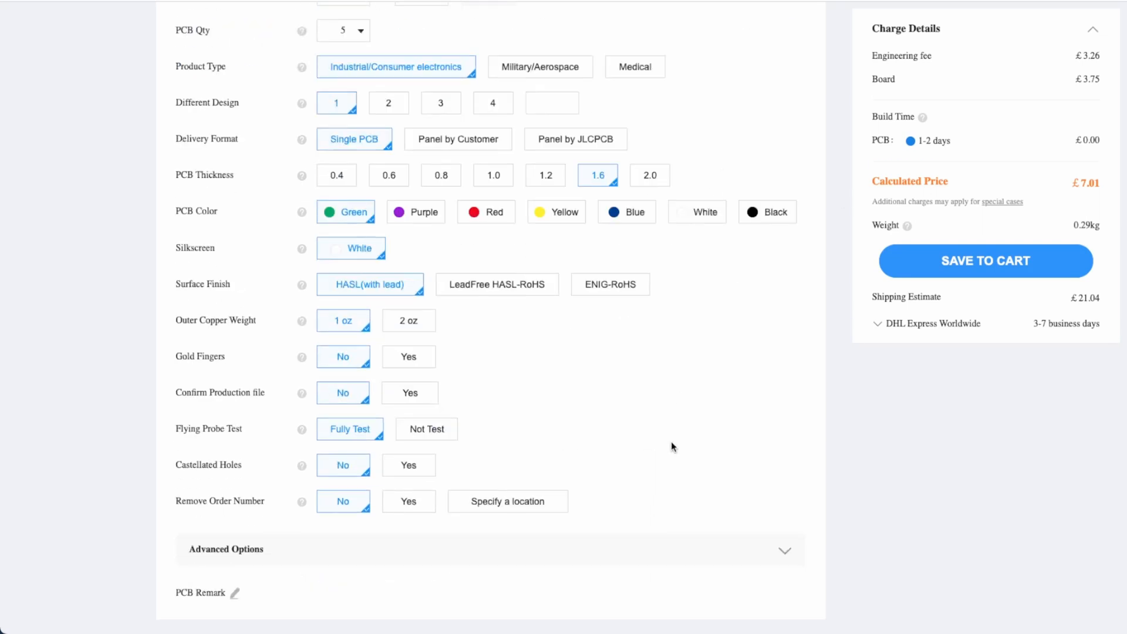
scroll(down, 3)
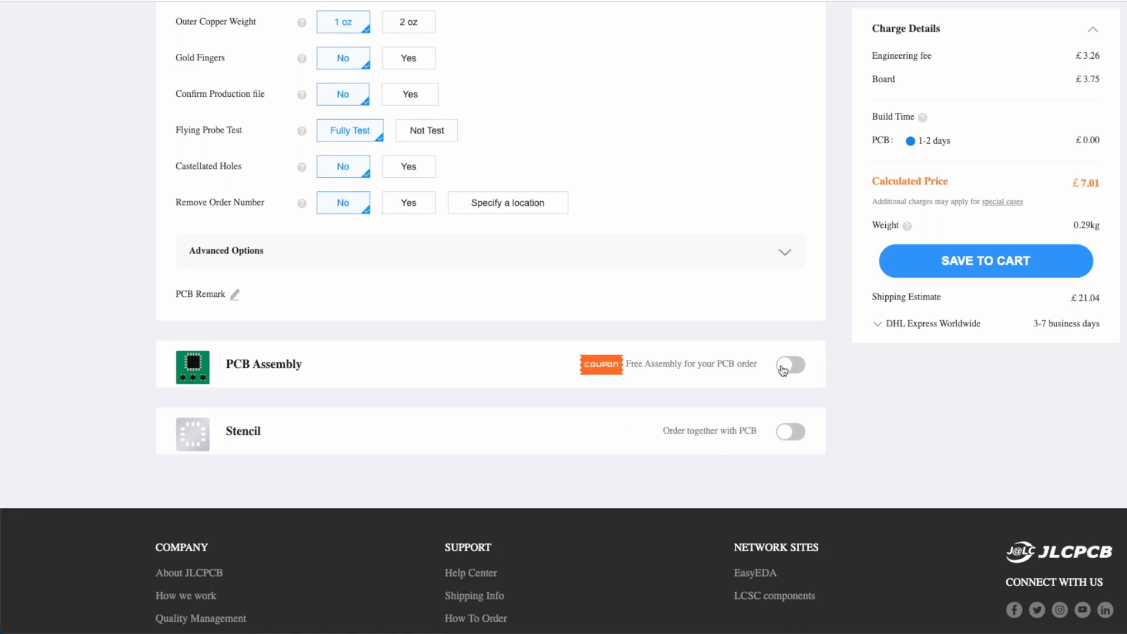
click(790, 365)
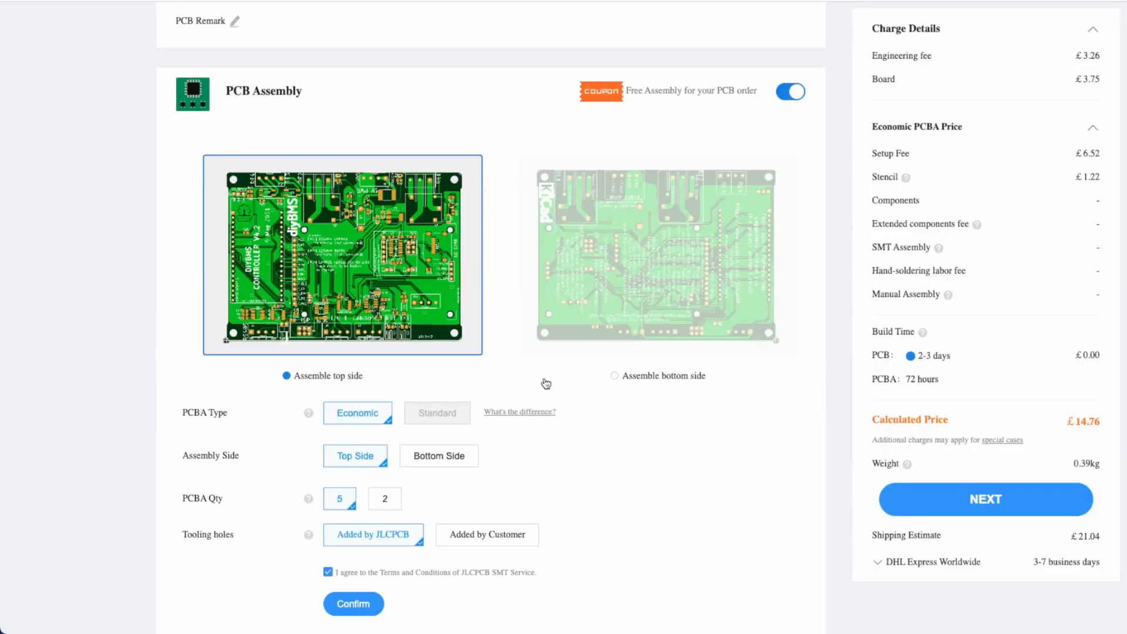
scroll(down, 3)
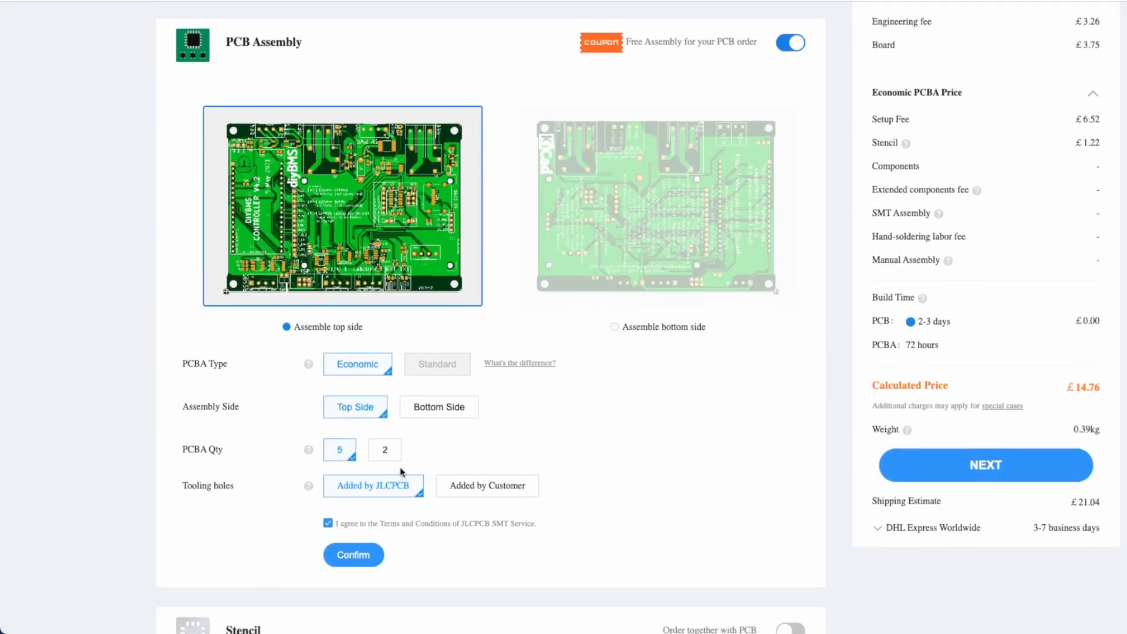
scroll(down, 3)
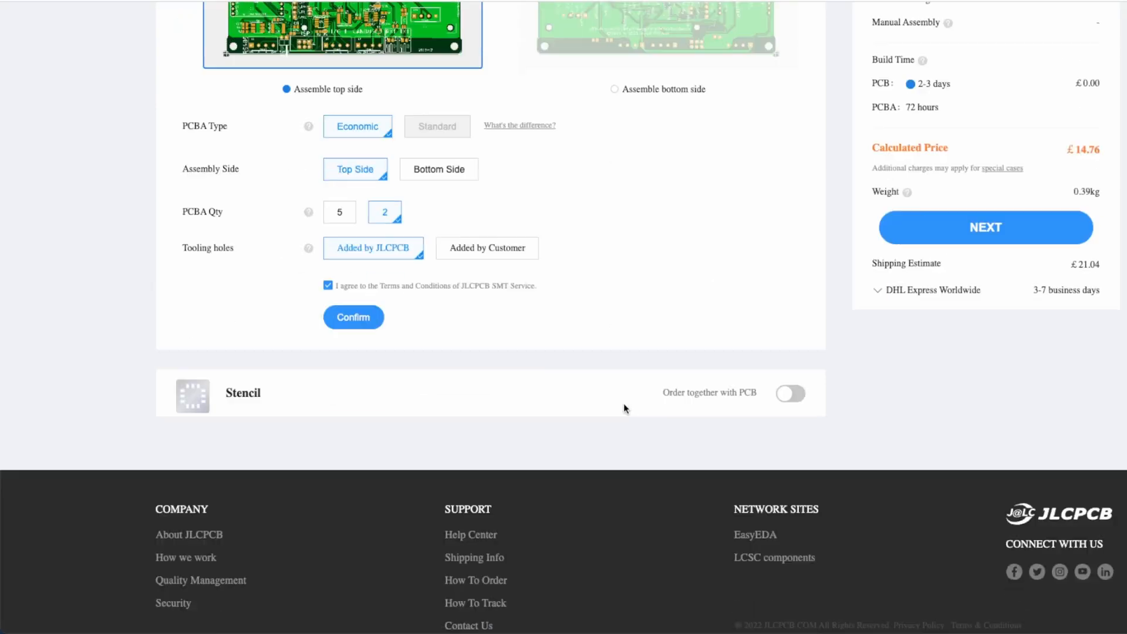
scroll(down, 3)
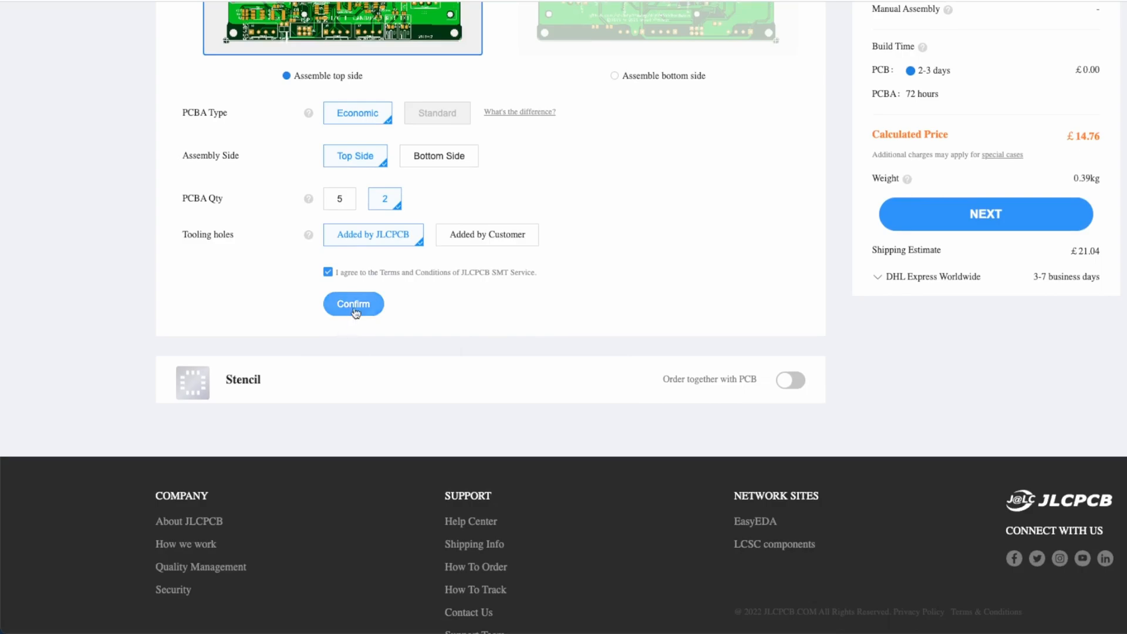
click(352, 303)
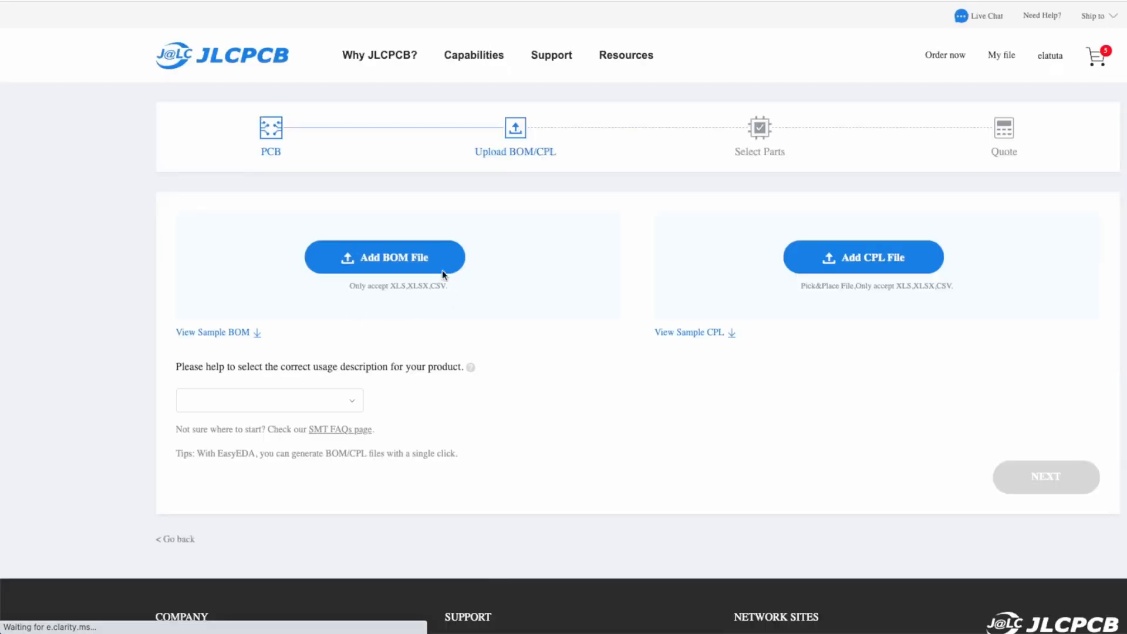
Upload ModuleV440_bom_jlc.csv as the BOM file.
click(384, 256)
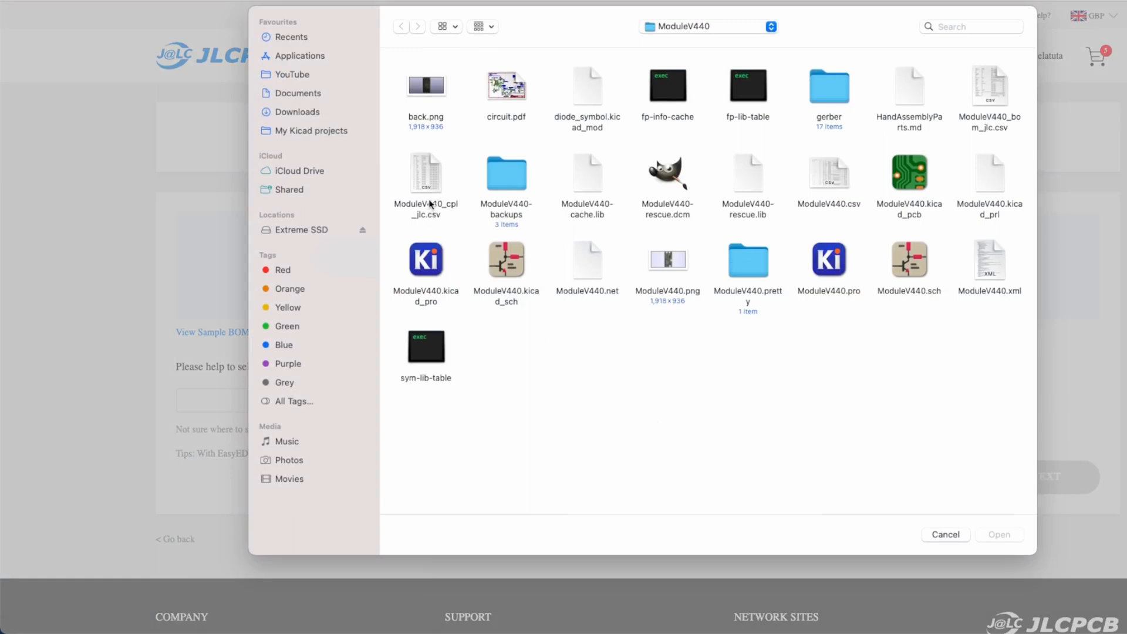
mouse_move(737, 175)
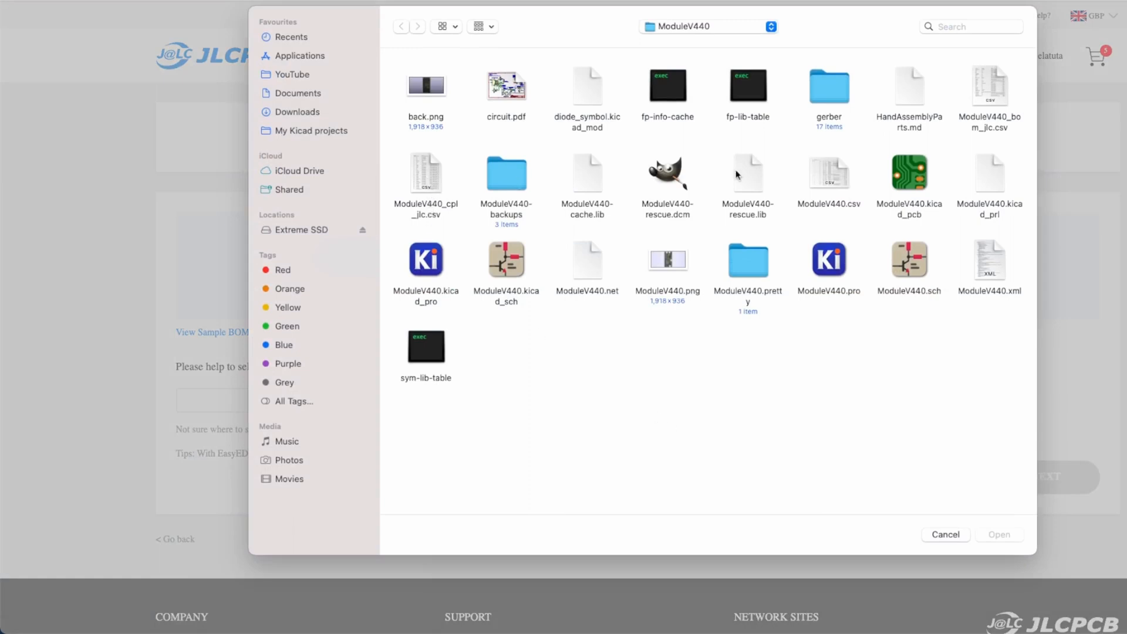
click(989, 87)
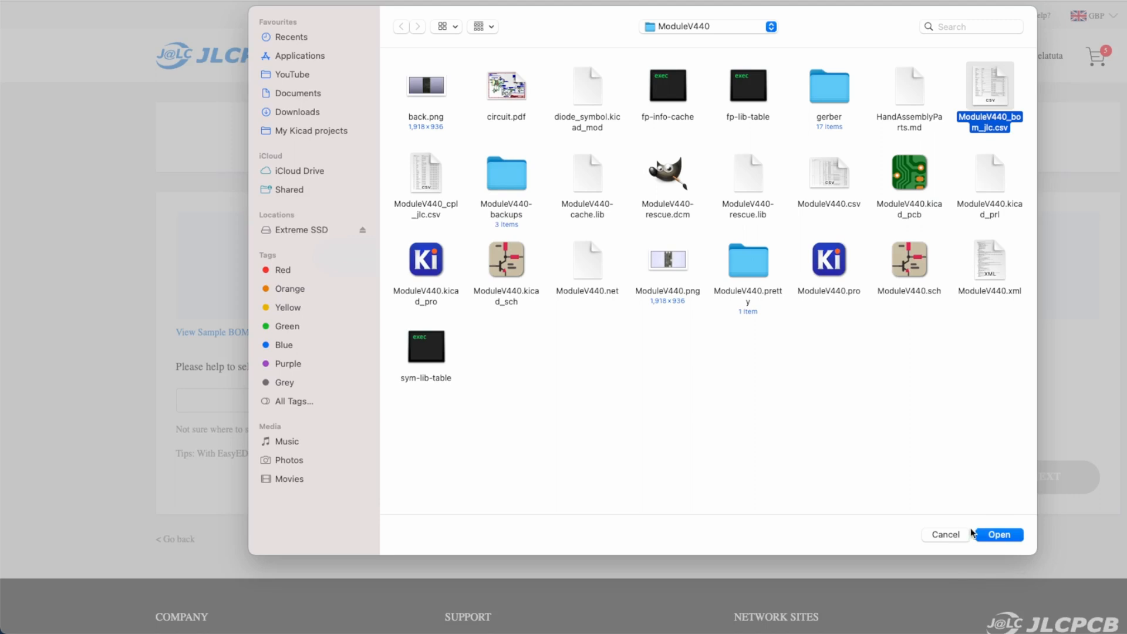
click(998, 534)
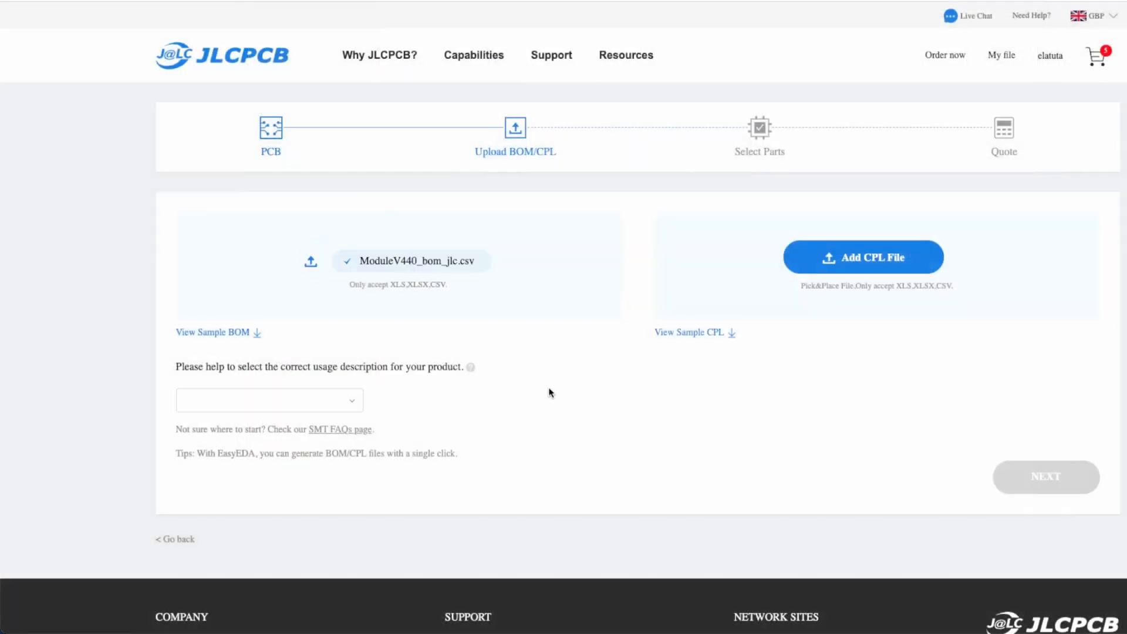
Upload ModuleV440_cpl_jlc.csv as the CPL file and open the product usage choices.
click(862, 257)
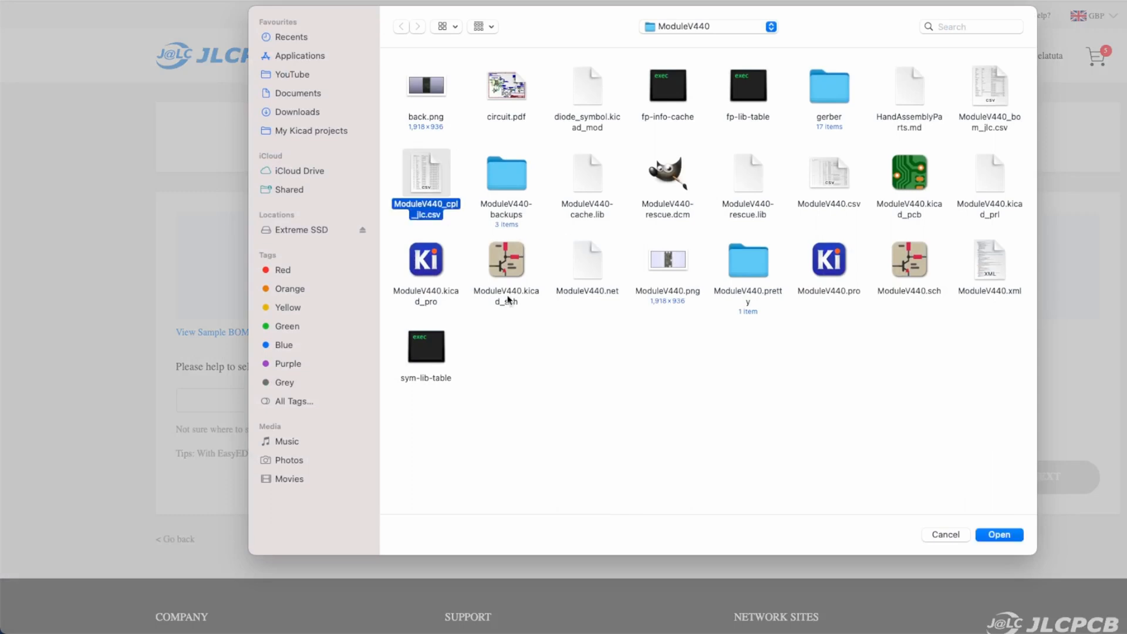
click(999, 534)
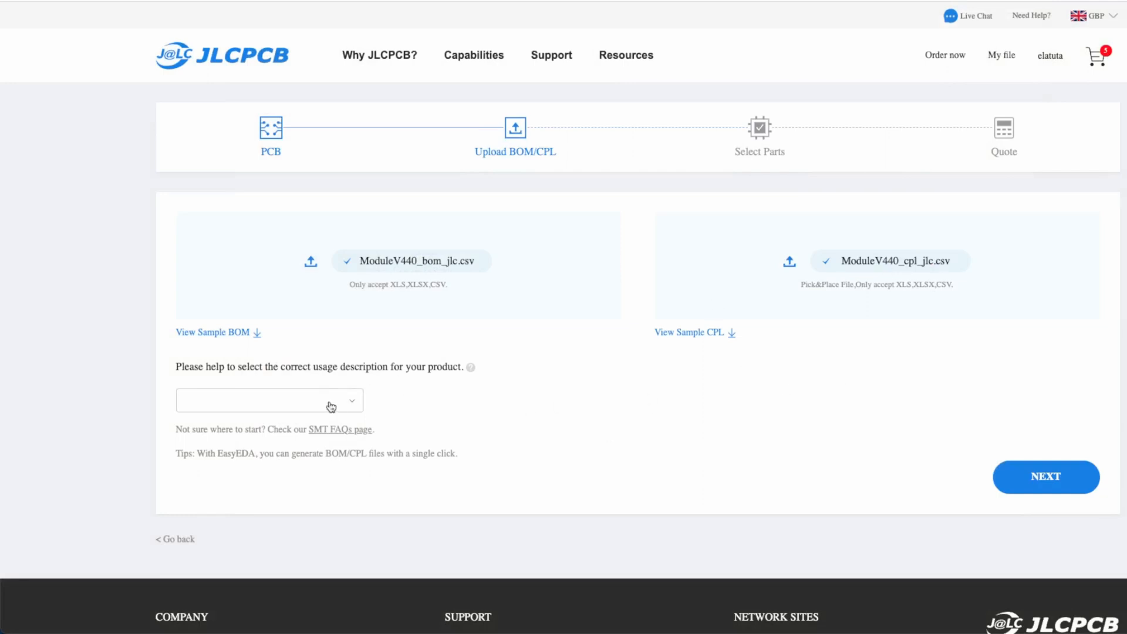
click(1045, 477)
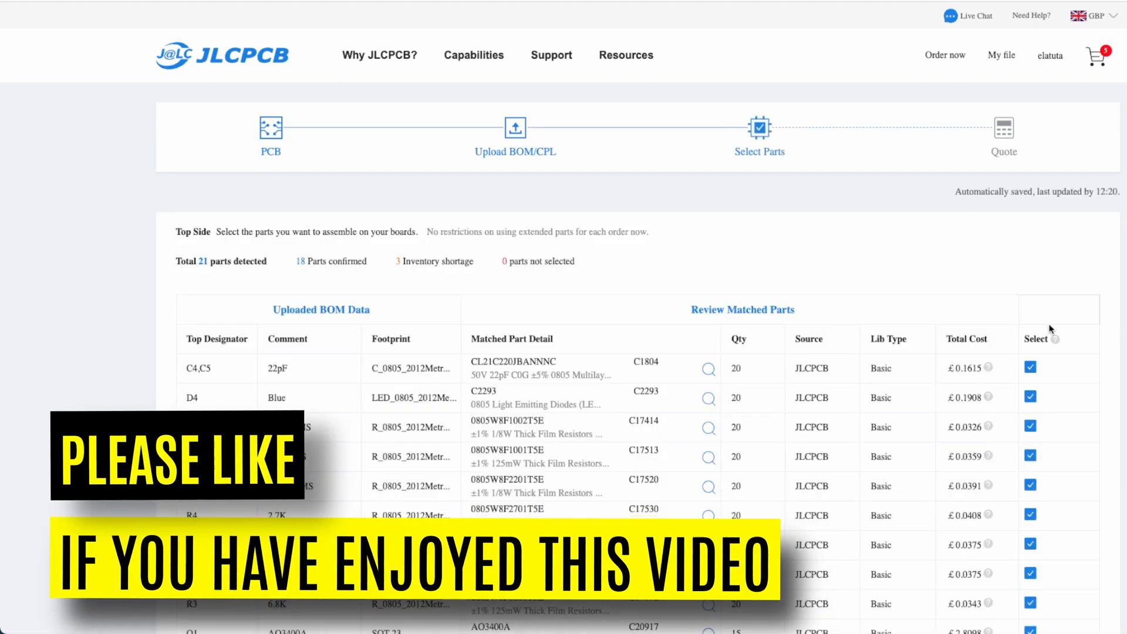
Accept the 18 matched parts and proceed to the £29.55 assembly quote.
scroll(down, 3)
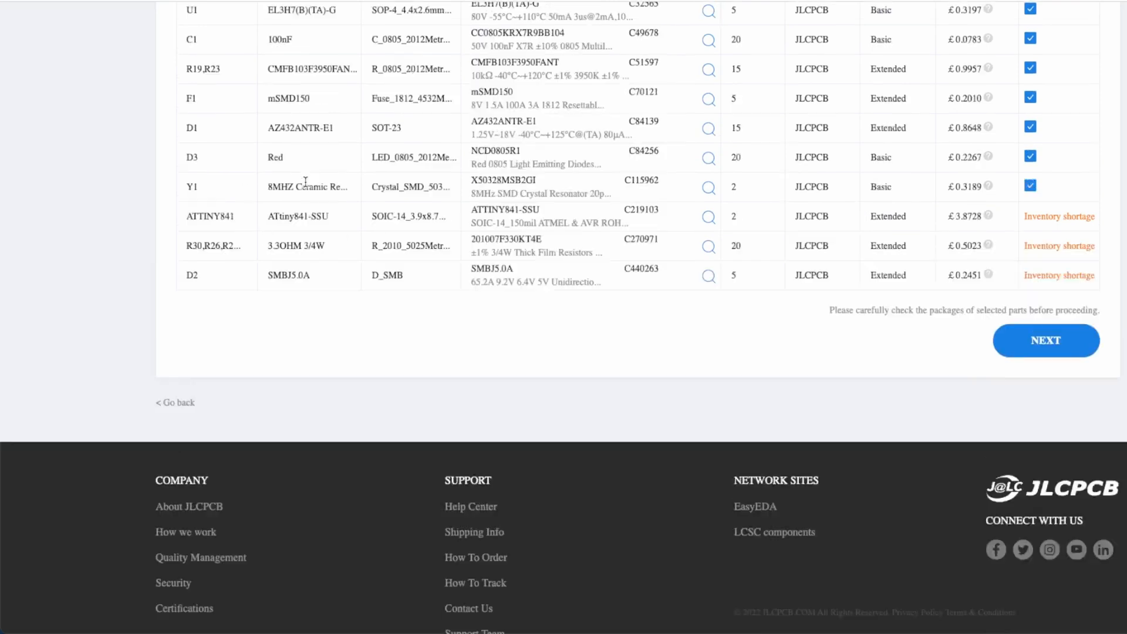
scroll(down, 3)
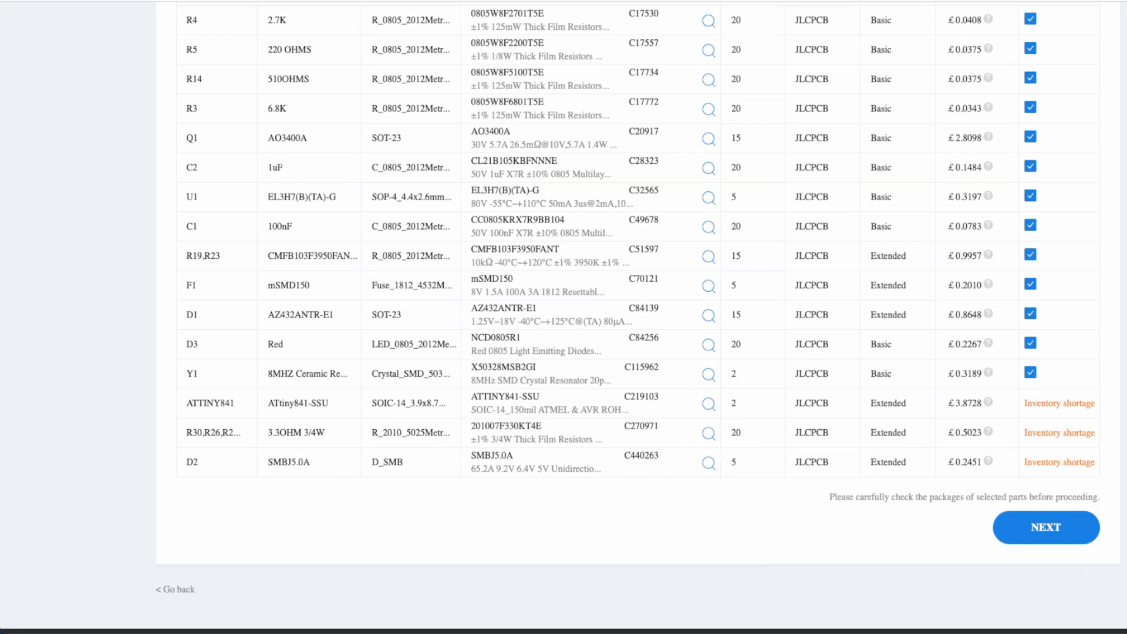
click(1046, 527)
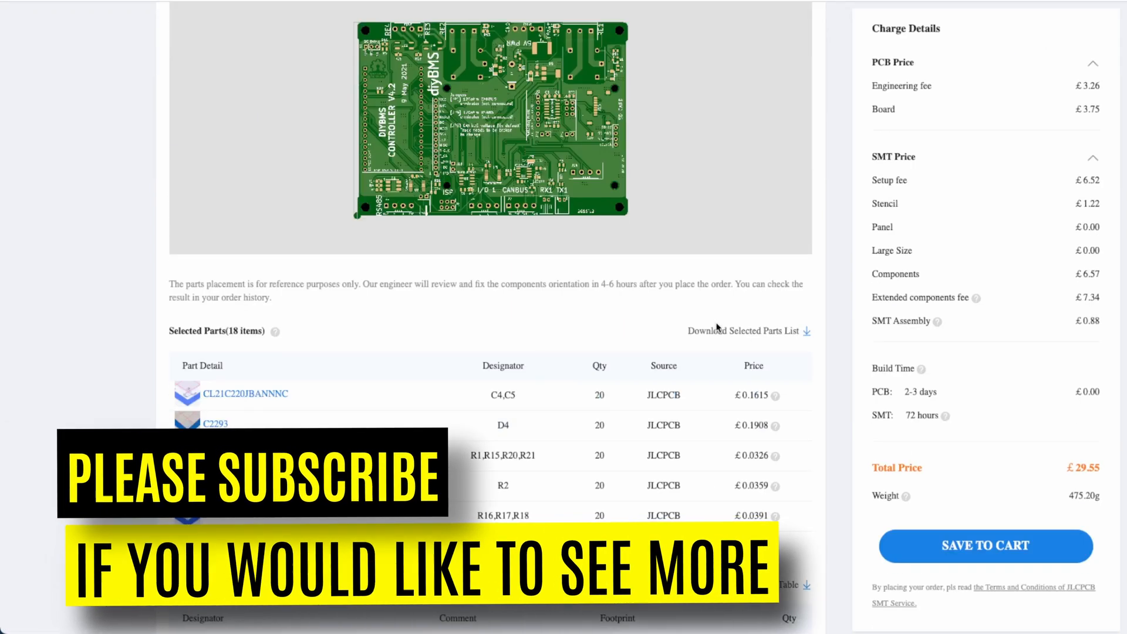
scroll(down, 3)
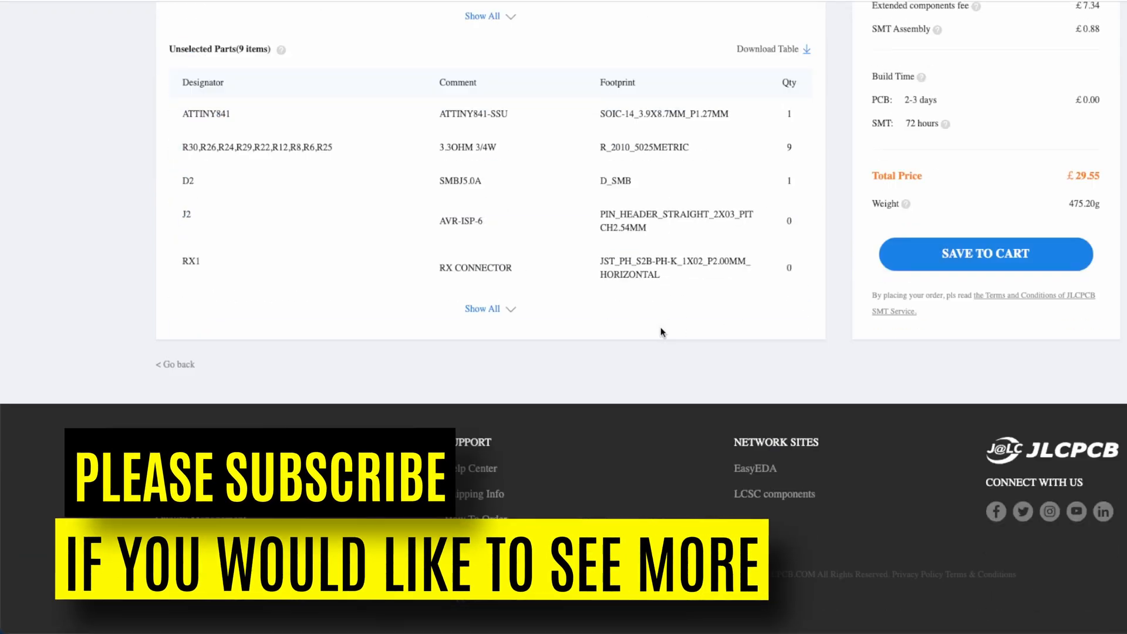